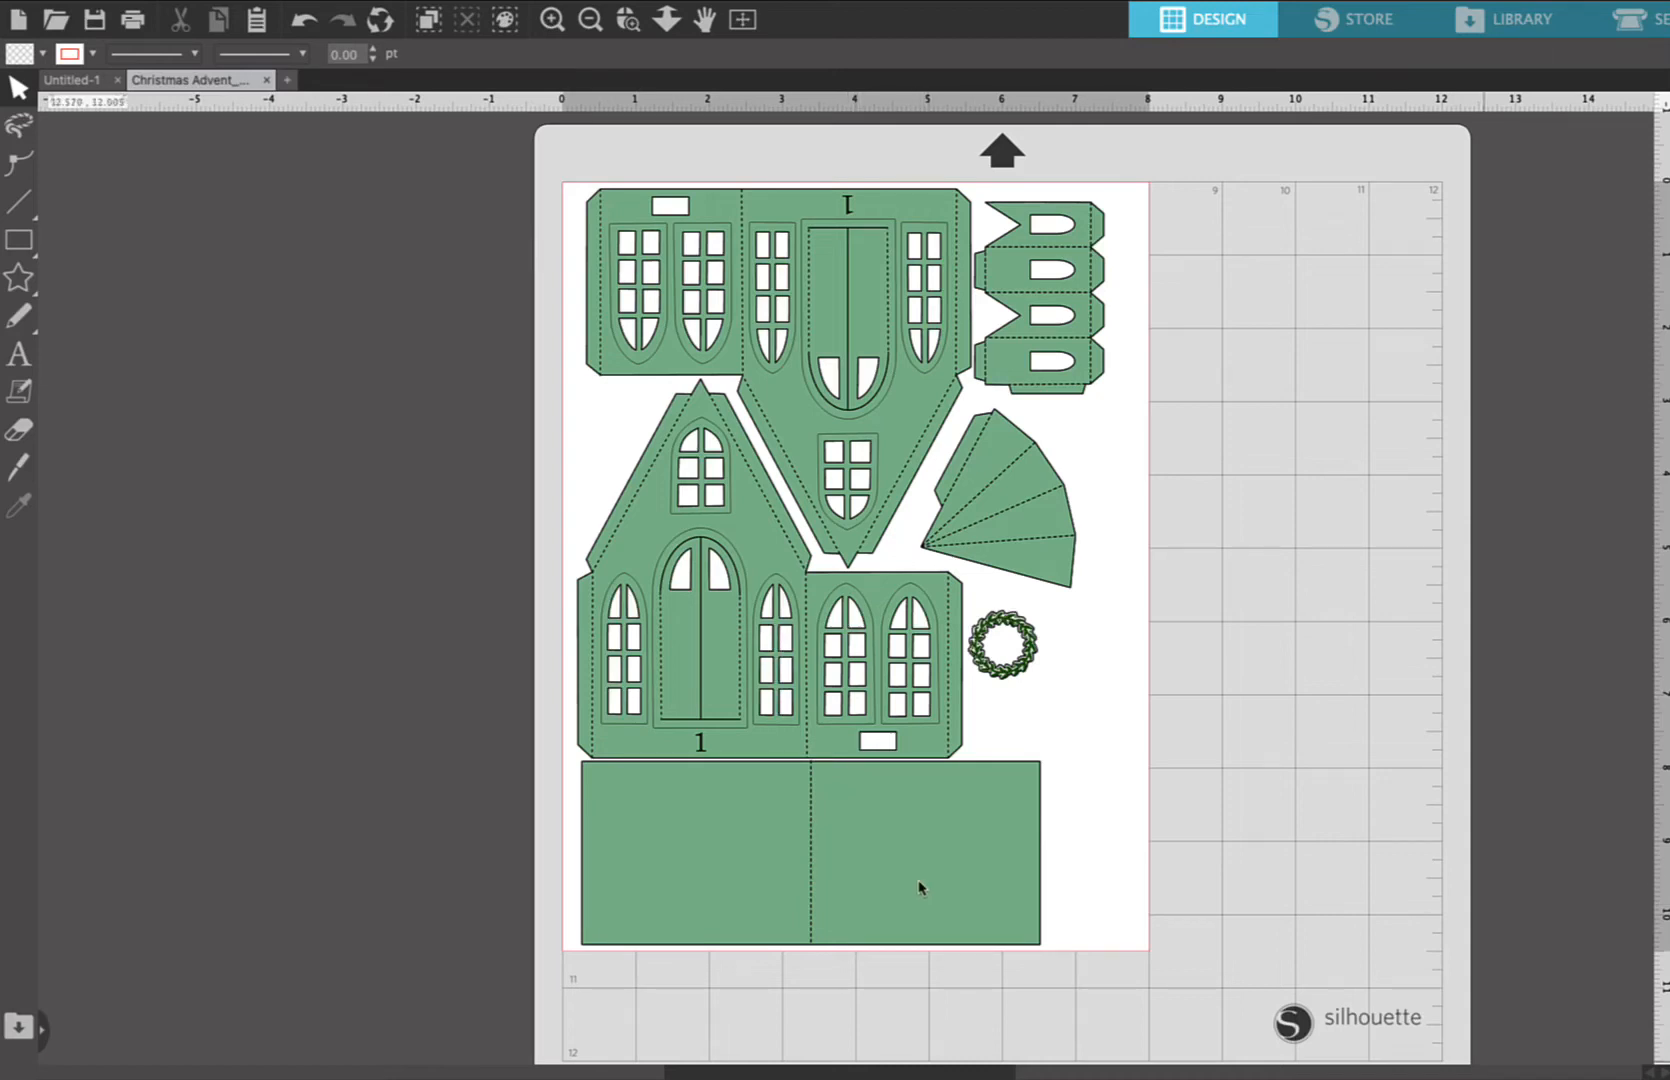
mouse_move(478, 330)
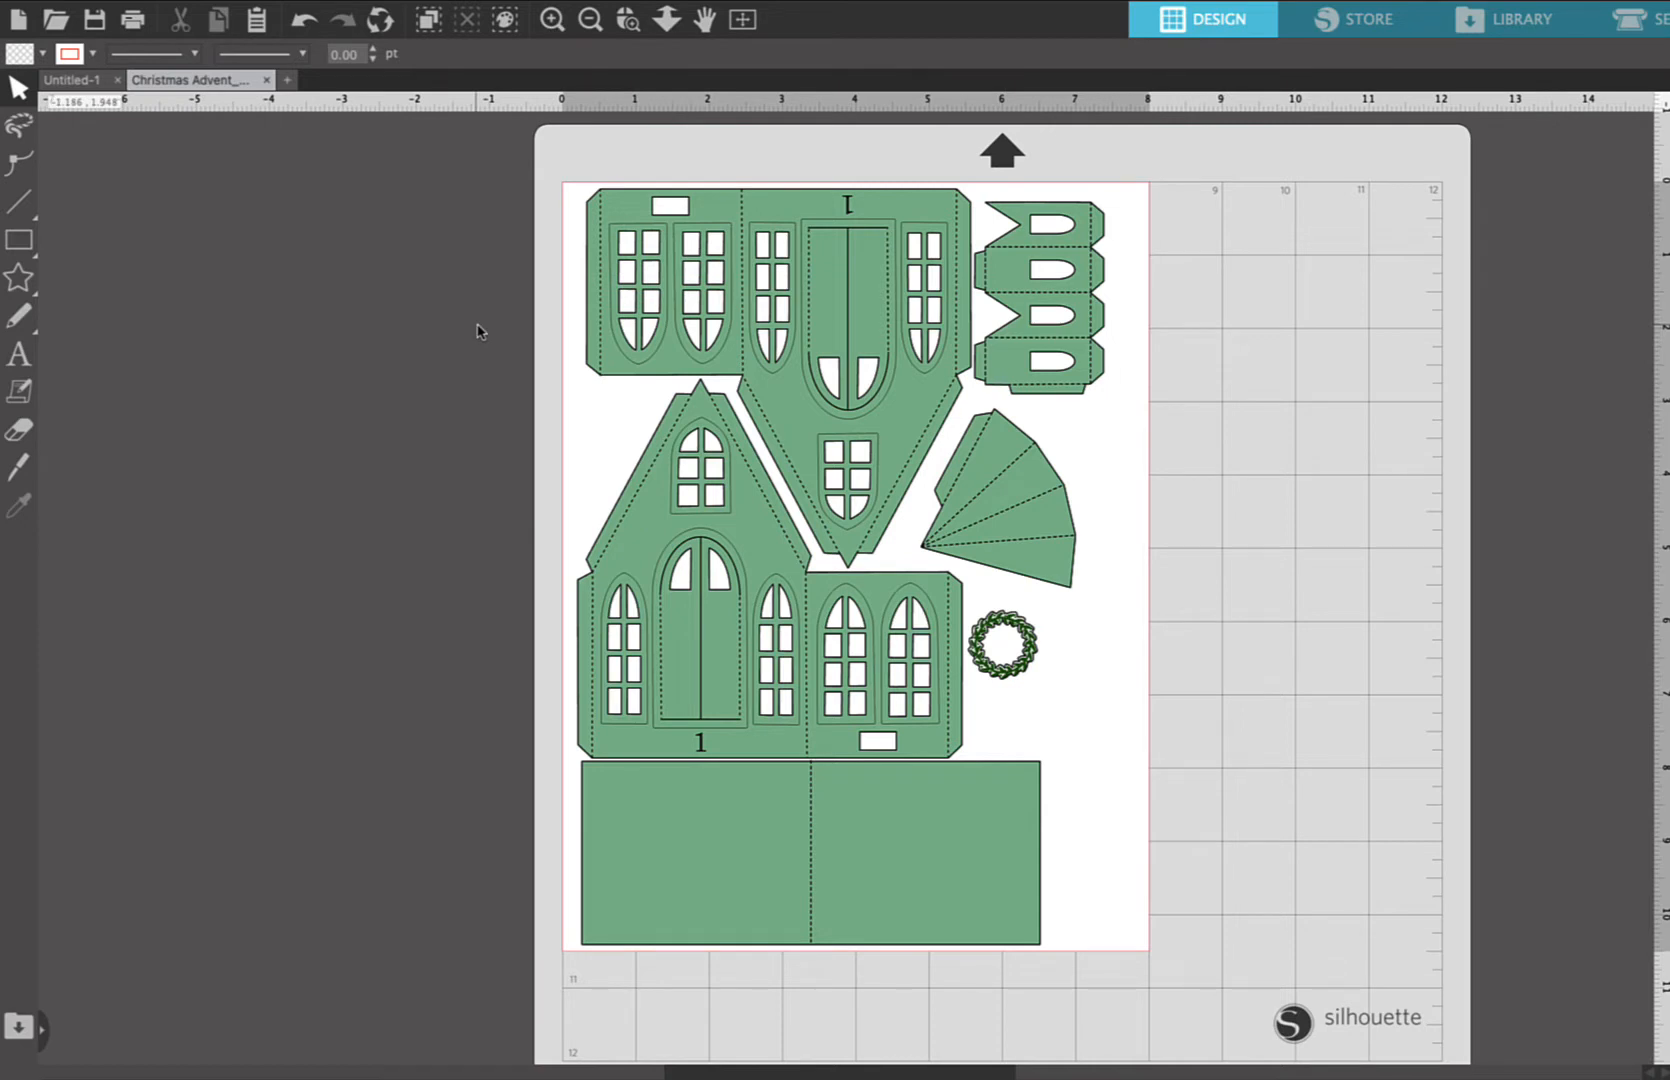
mouse_move(764, 442)
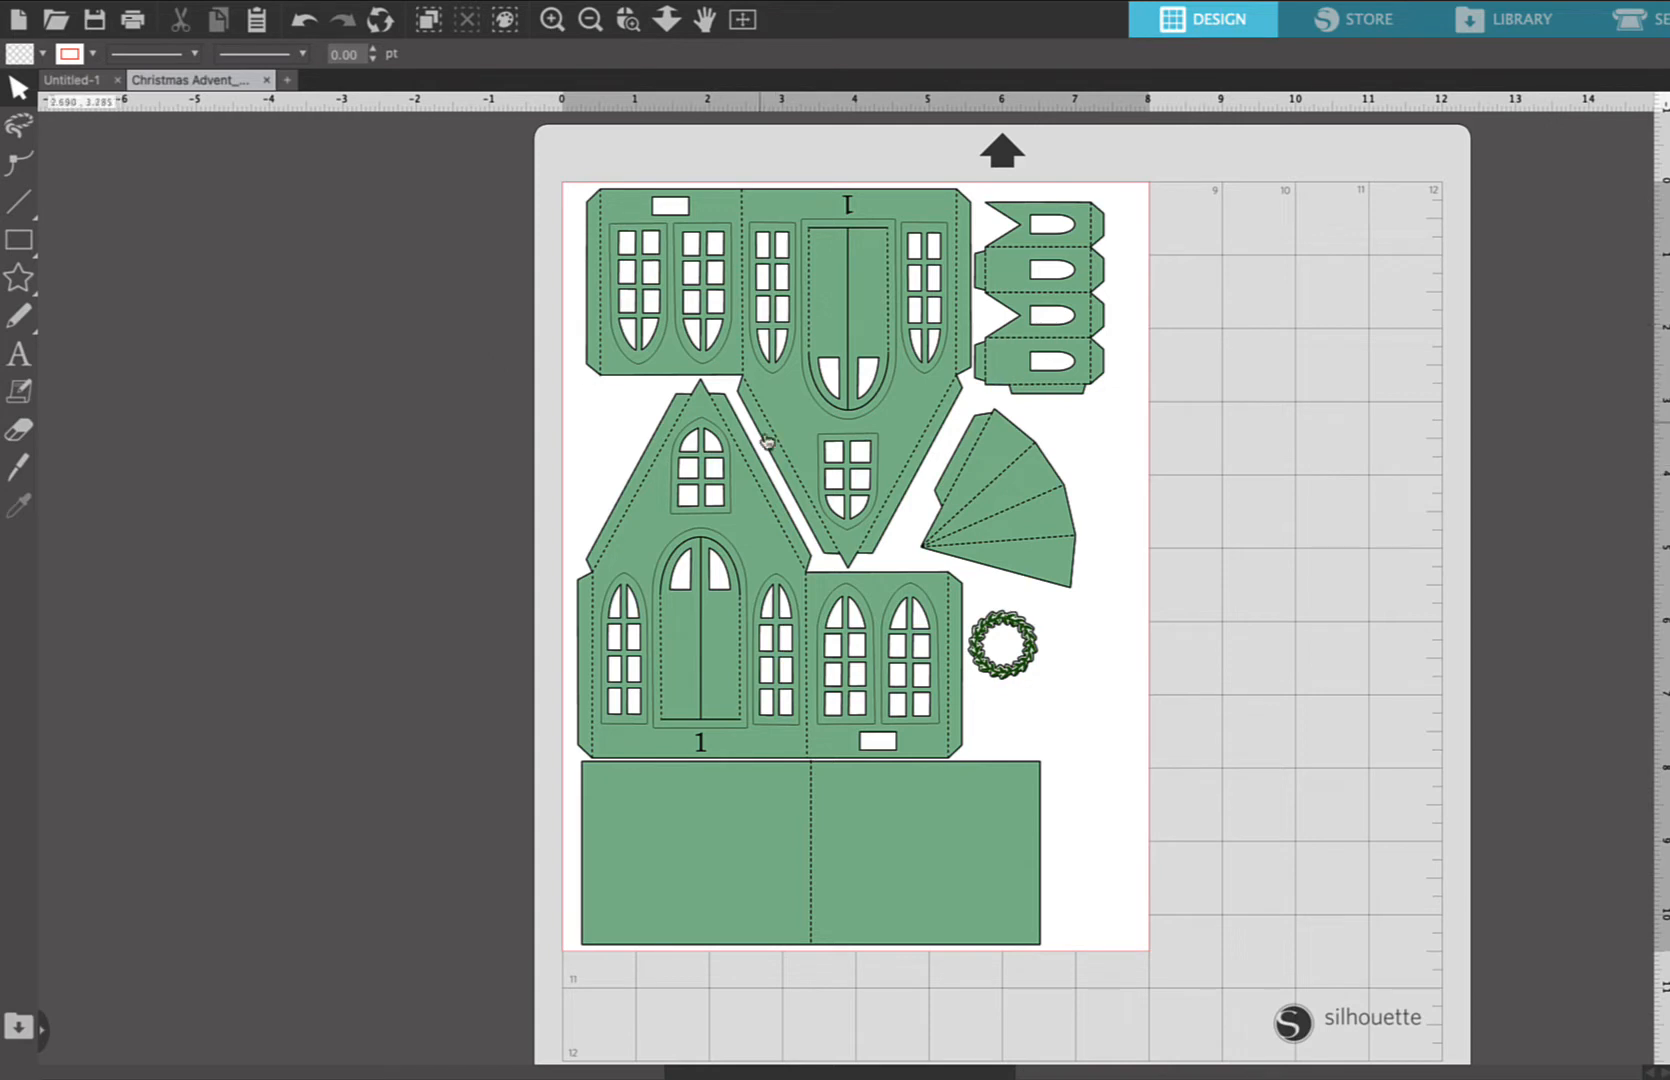
mouse_move(712, 306)
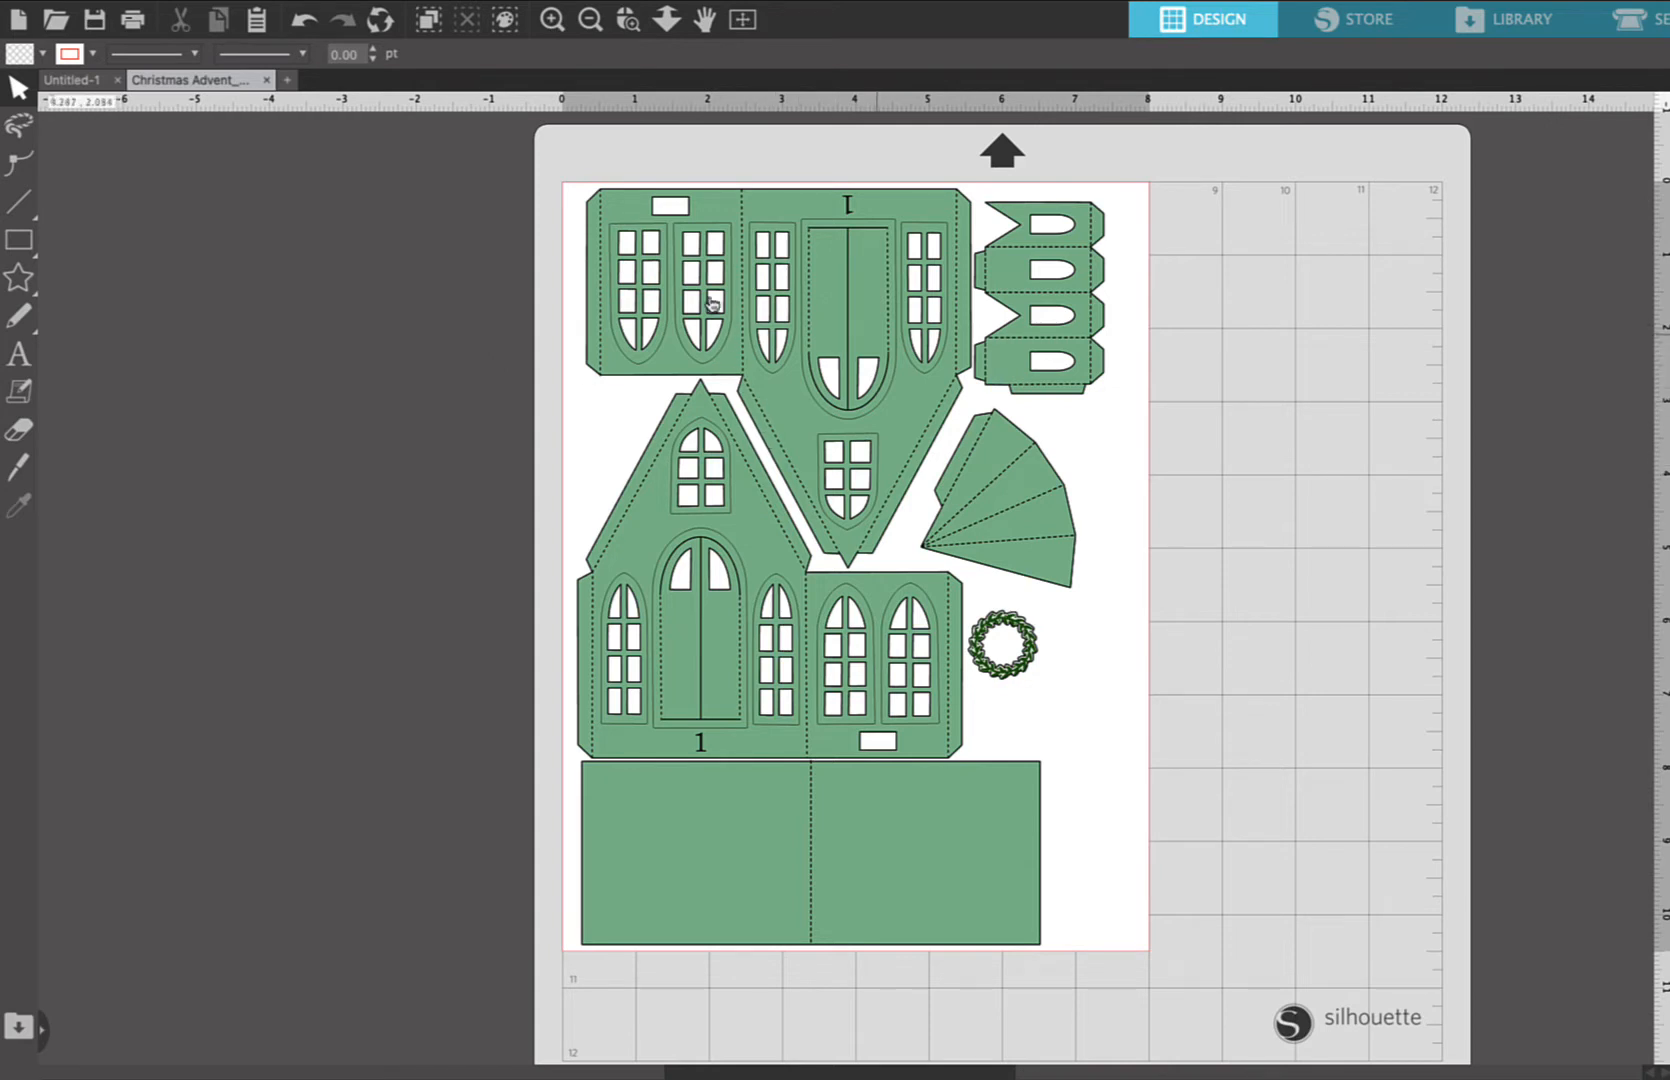
mouse_move(676, 218)
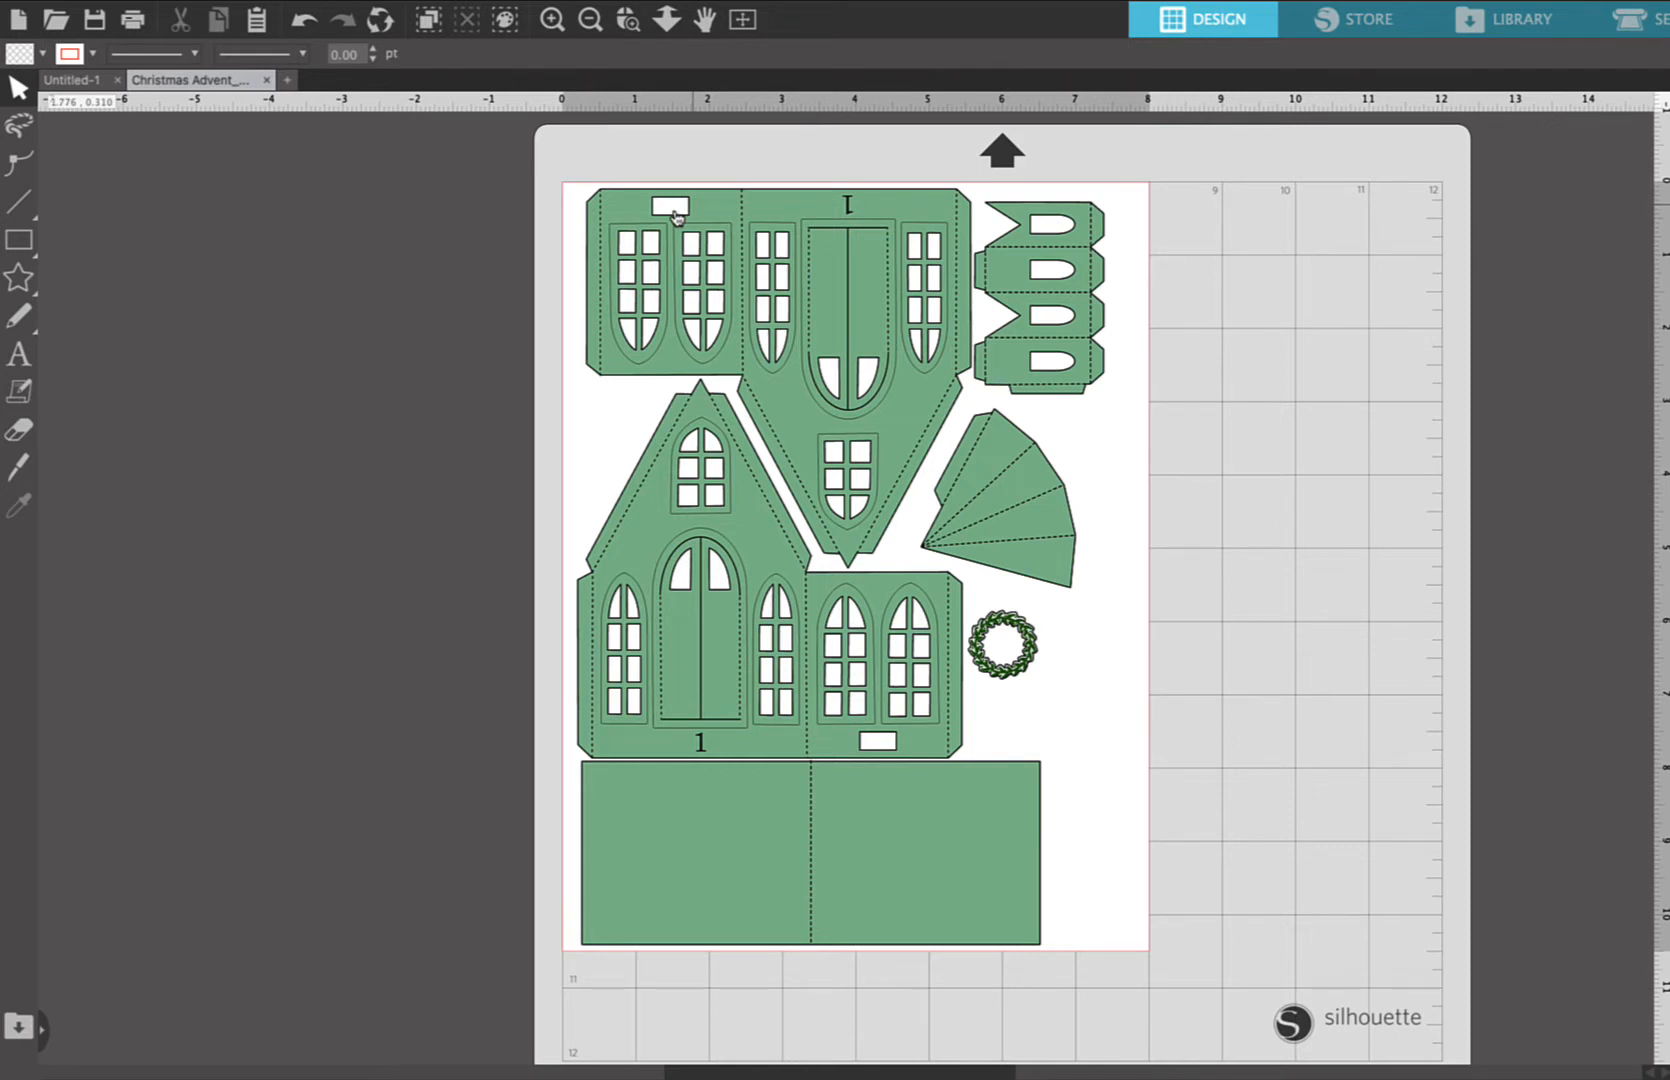
mouse_move(804, 210)
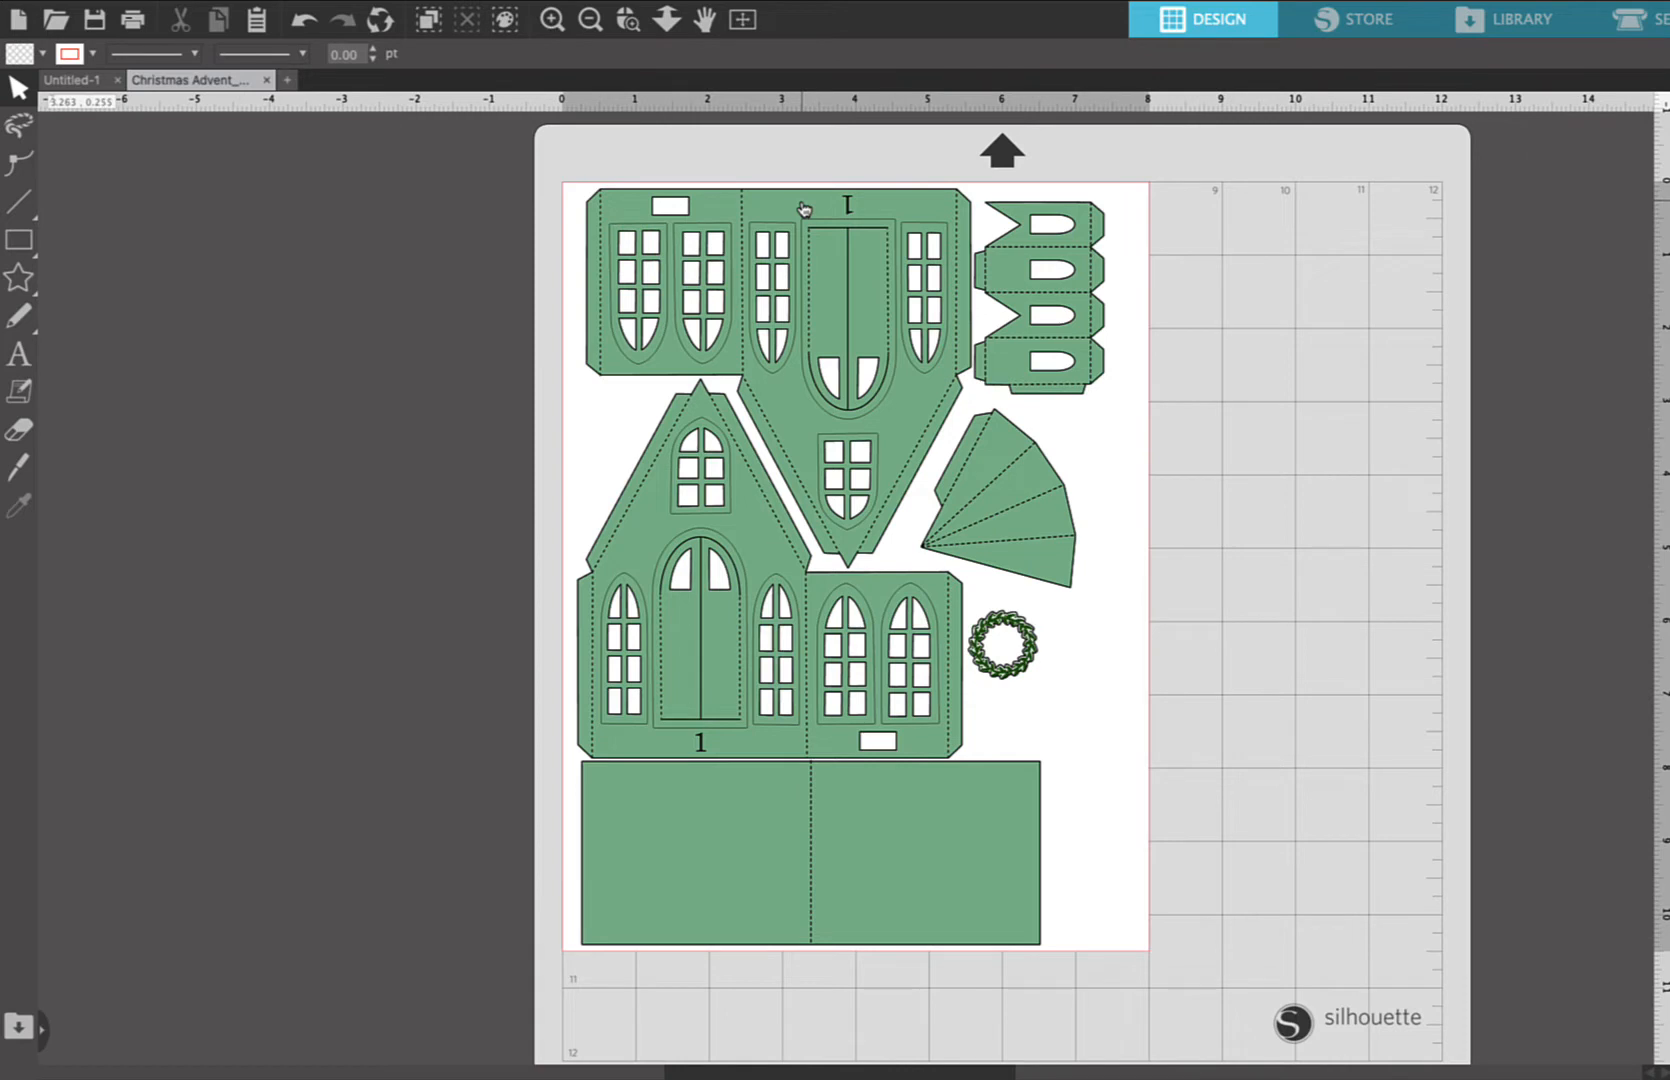
- Select every house piece and change their solid cut outline colour away from black
click(804, 208)
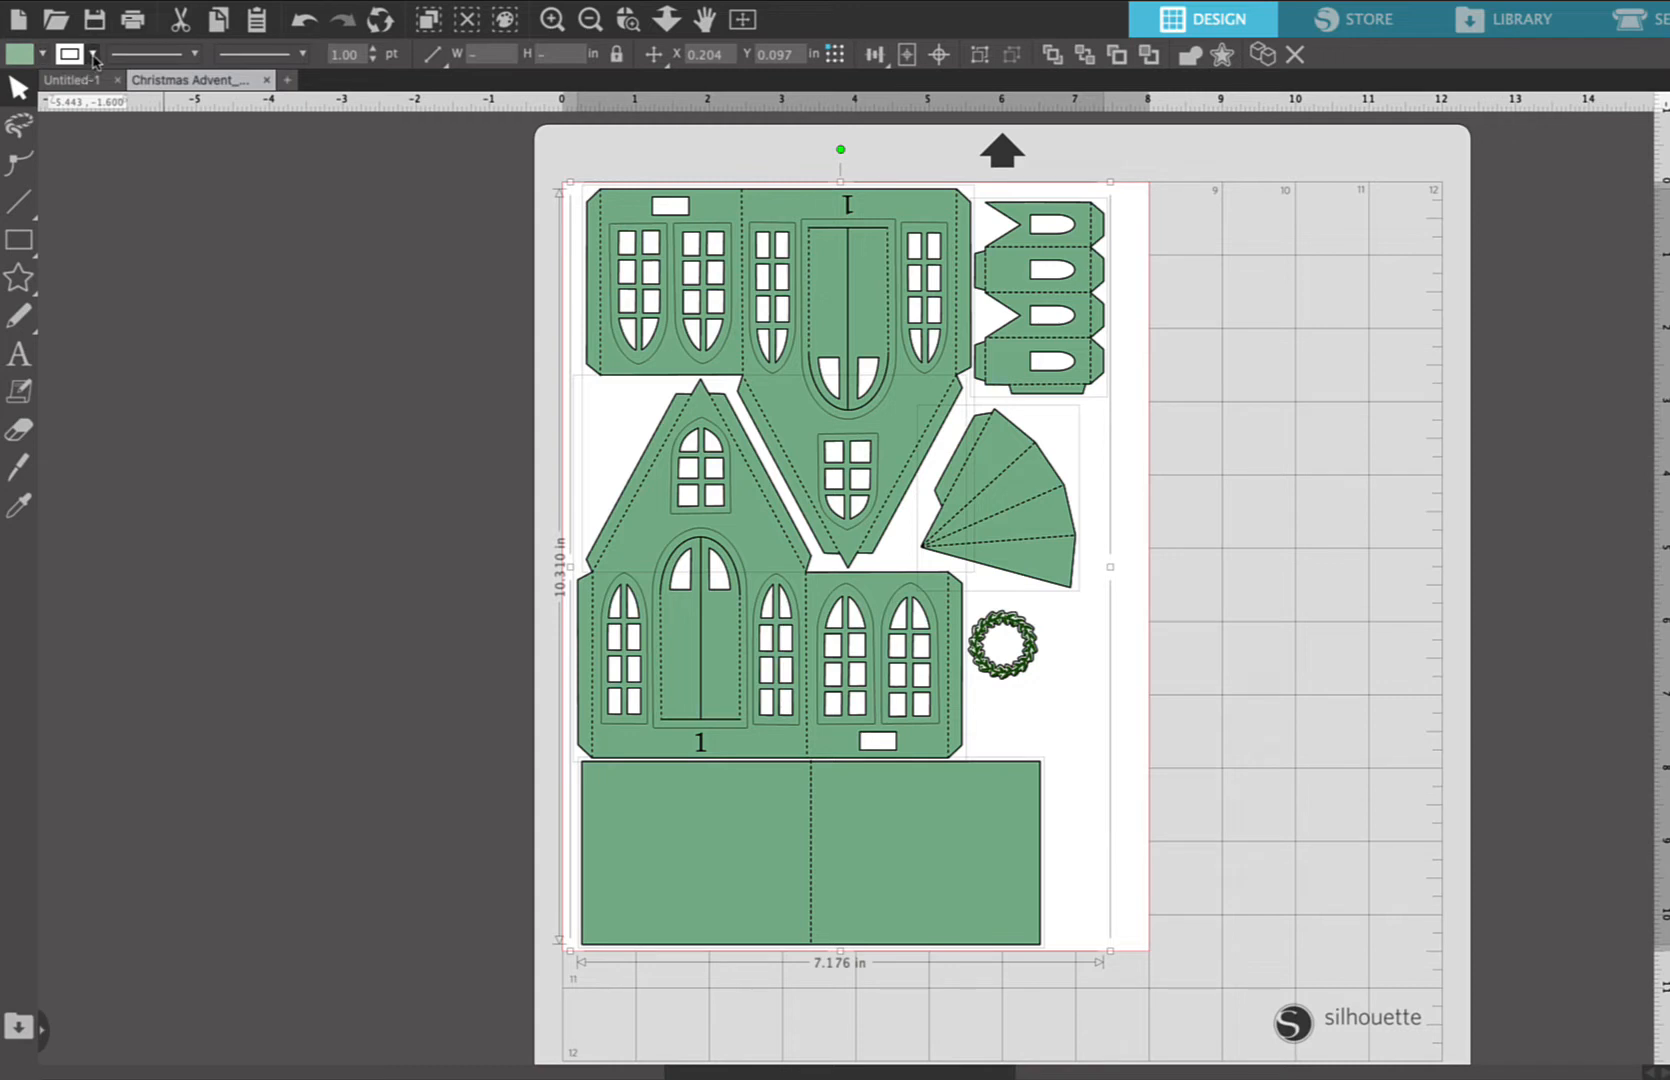
click(92, 54)
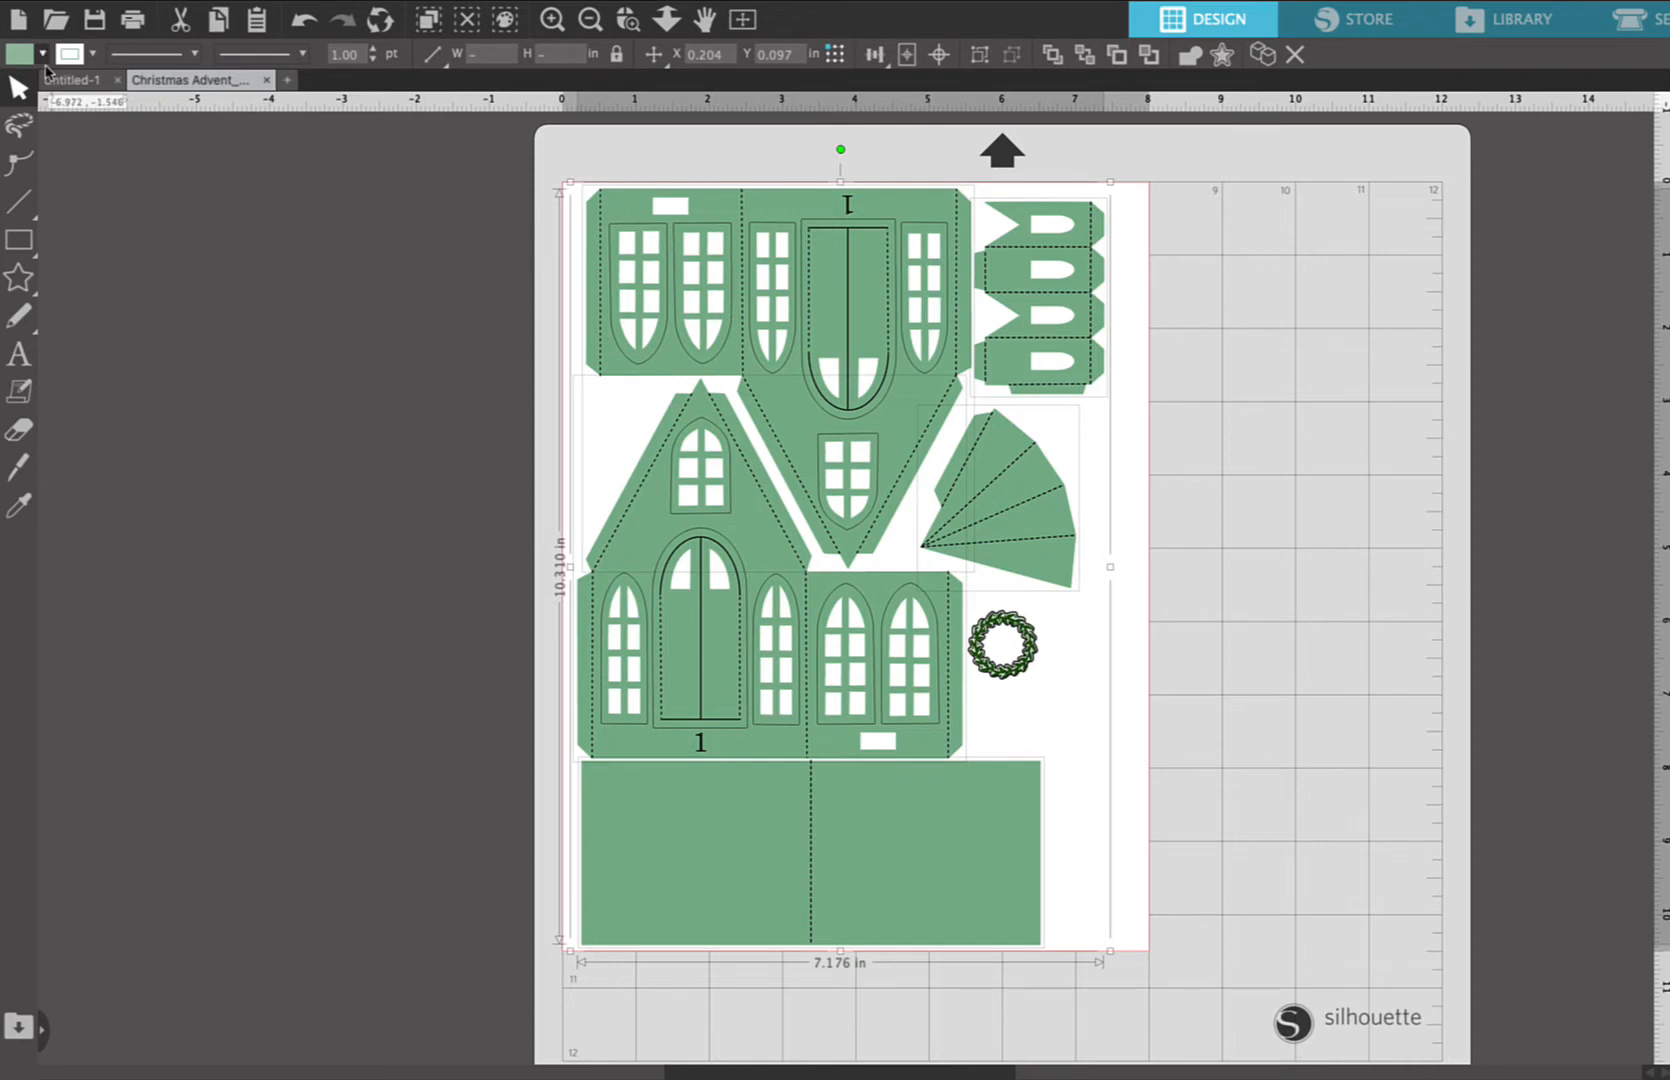
mouse_move(352, 298)
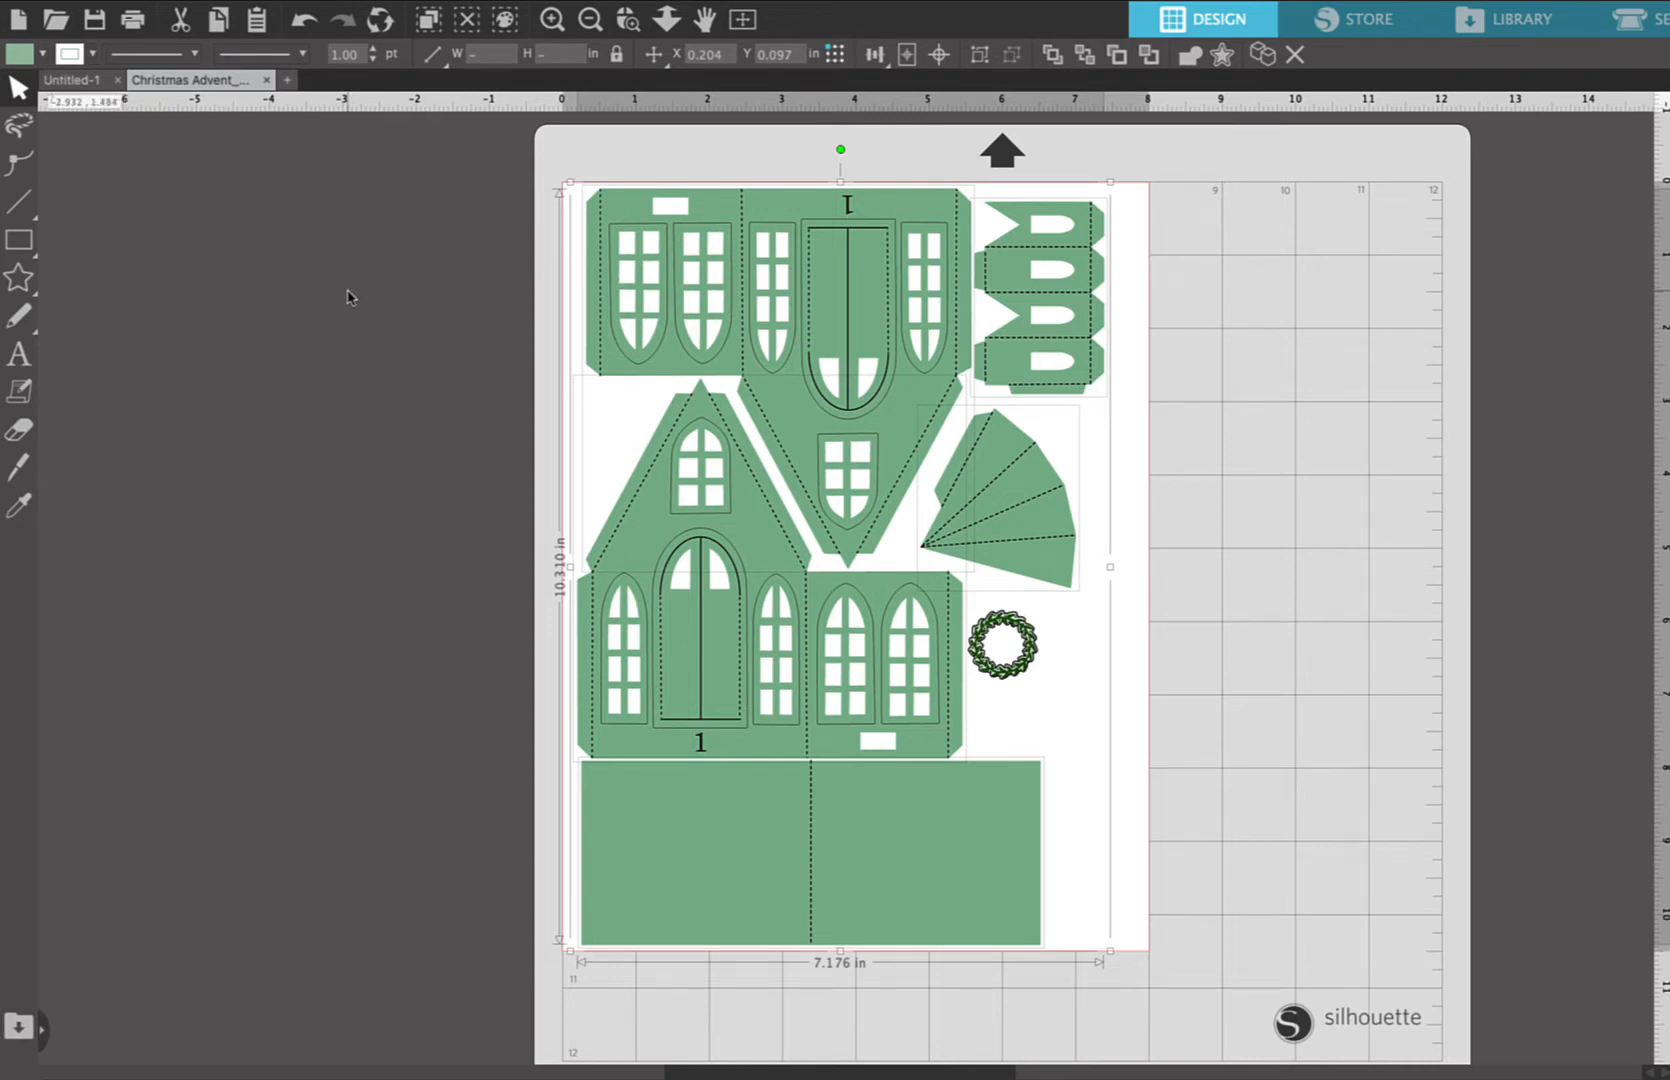
- Recolour the window sketch lines on the wall pieces to a light blue
click(352, 298)
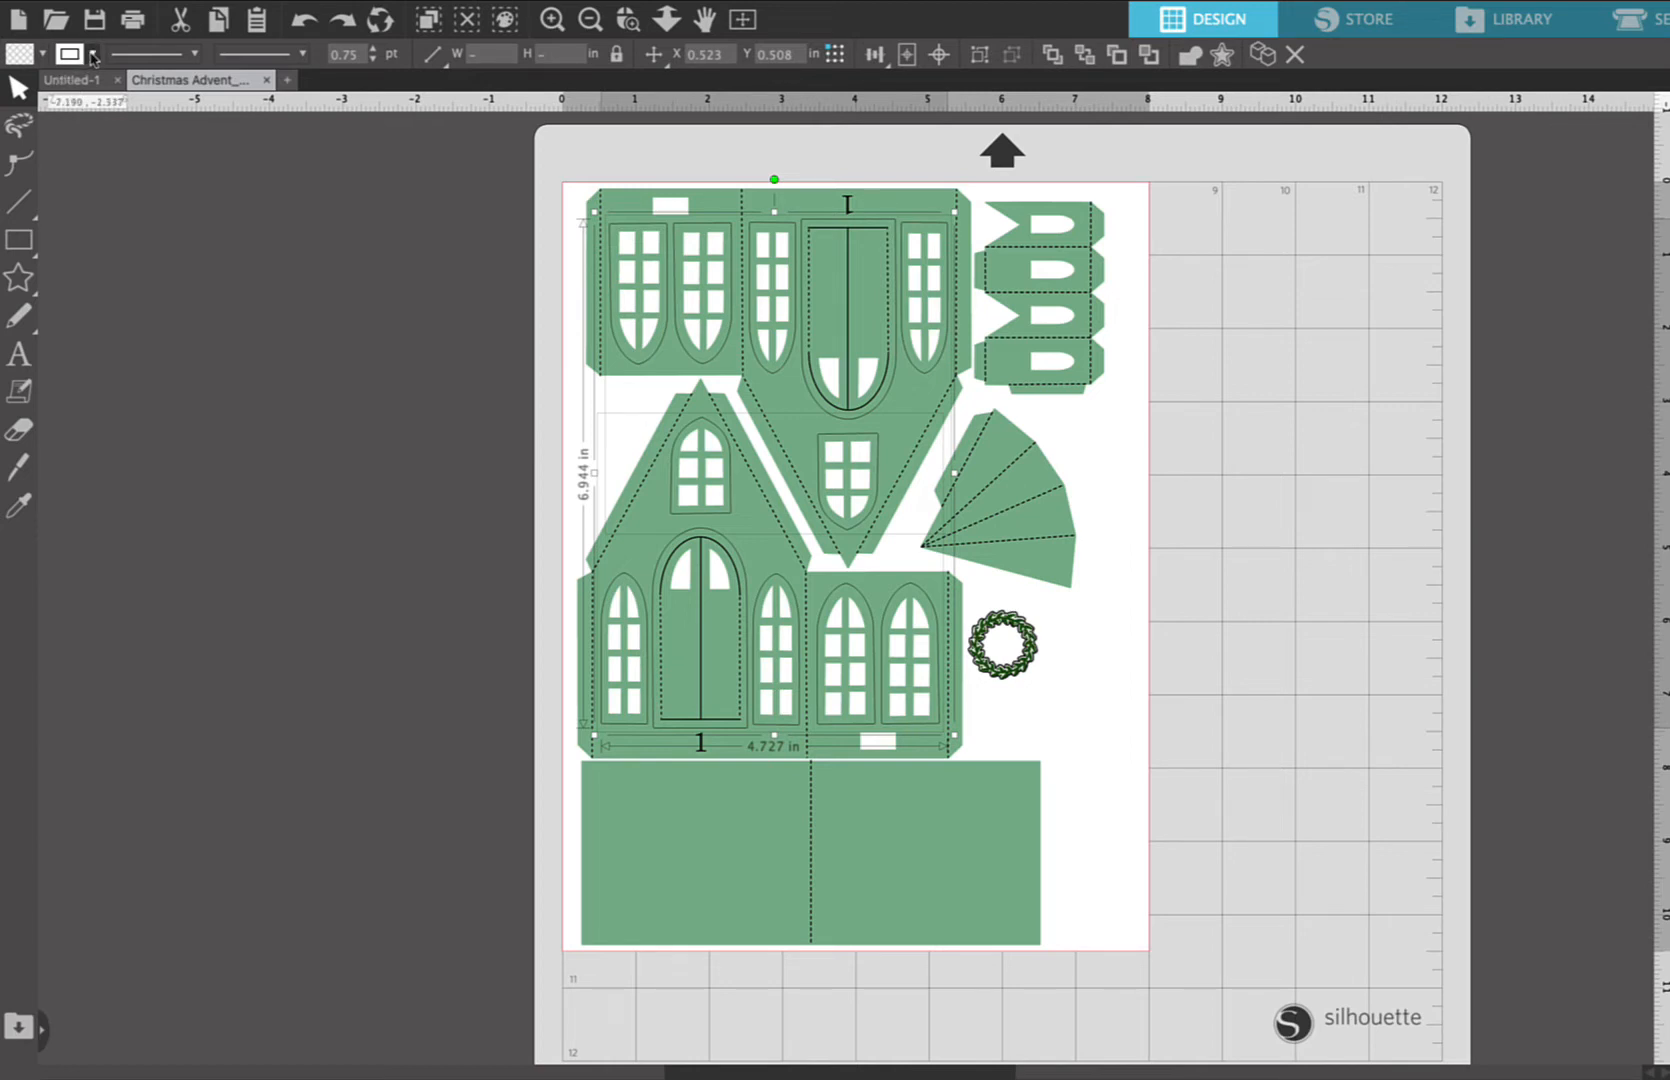
click(90, 54)
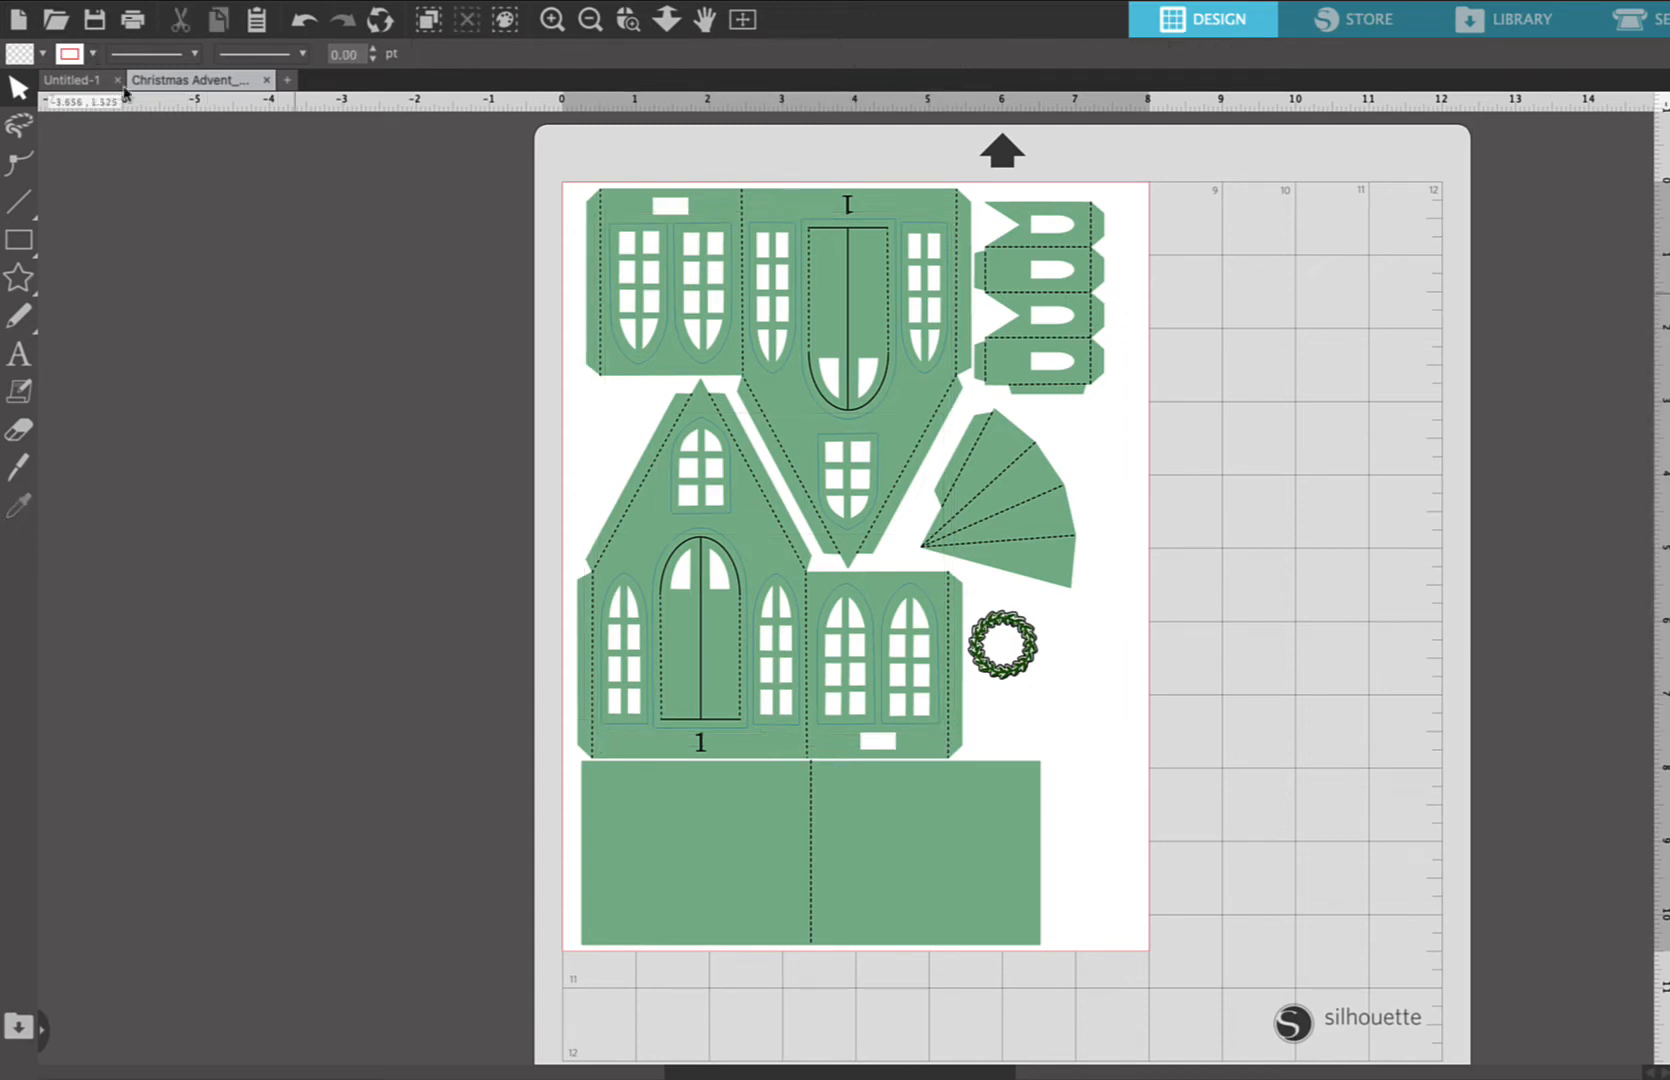
- Give the wreath's thick outline a dark green line colour instead of black
click(1004, 642)
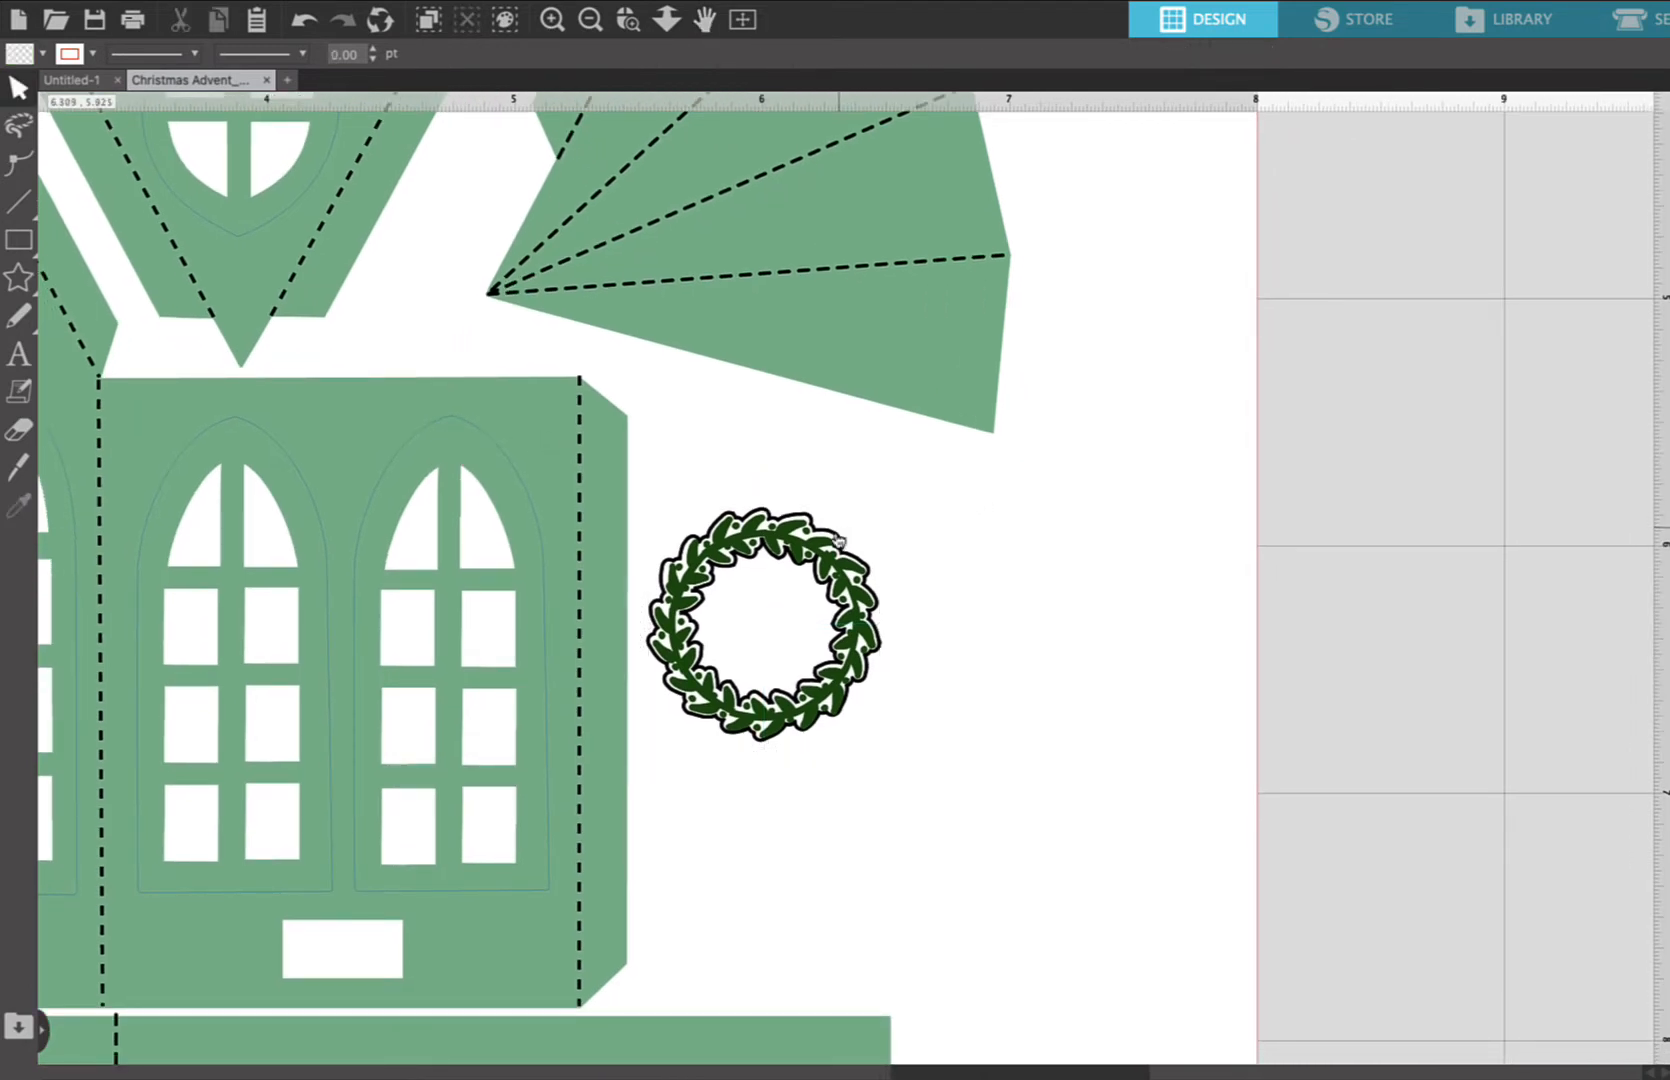
click(764, 624)
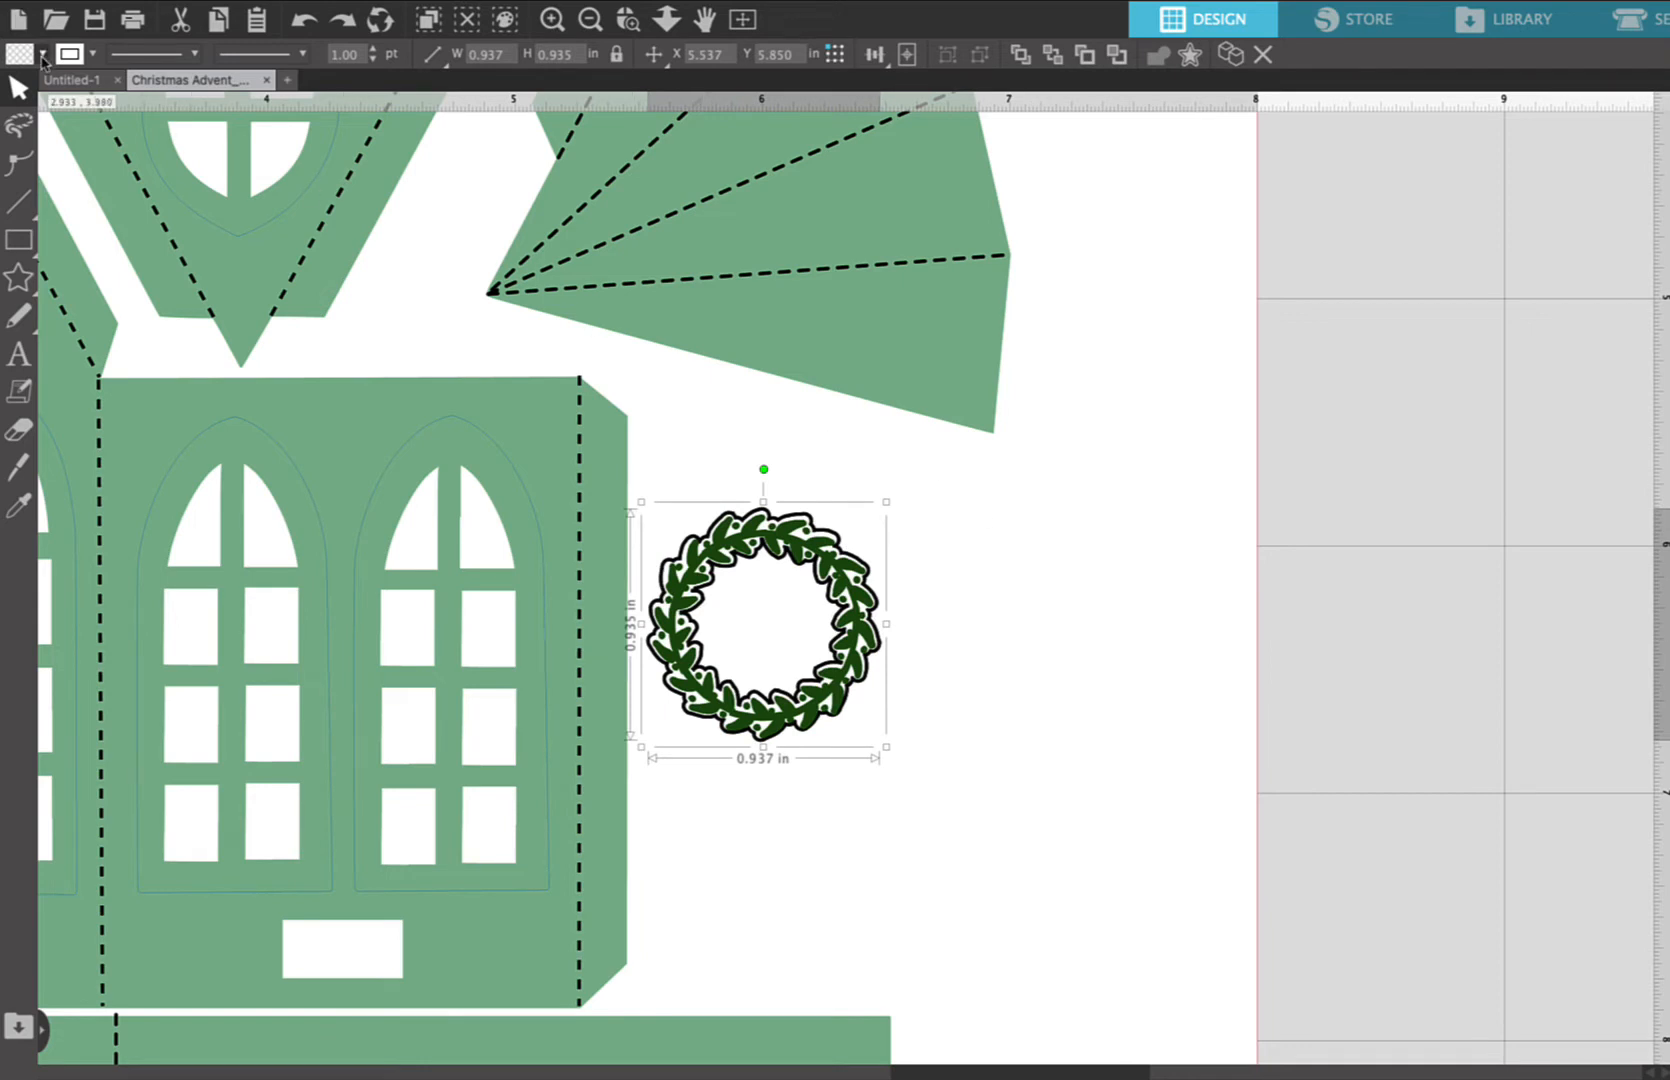
click(18, 54)
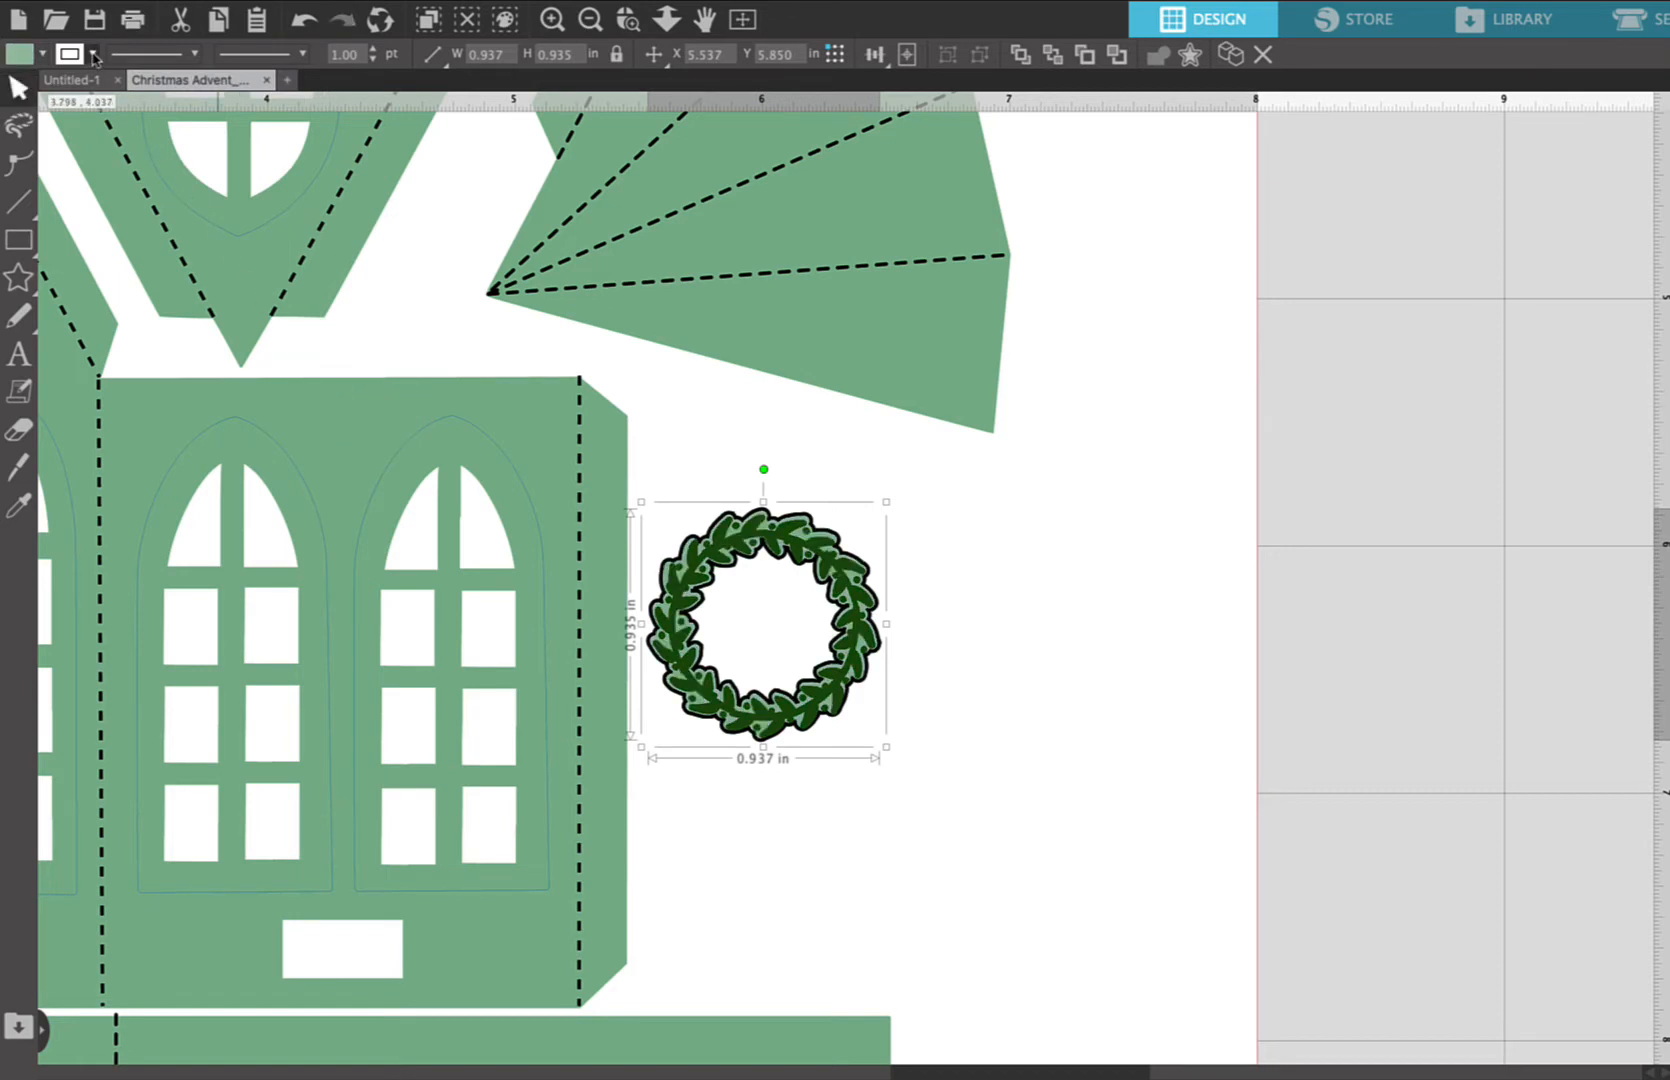
click(68, 54)
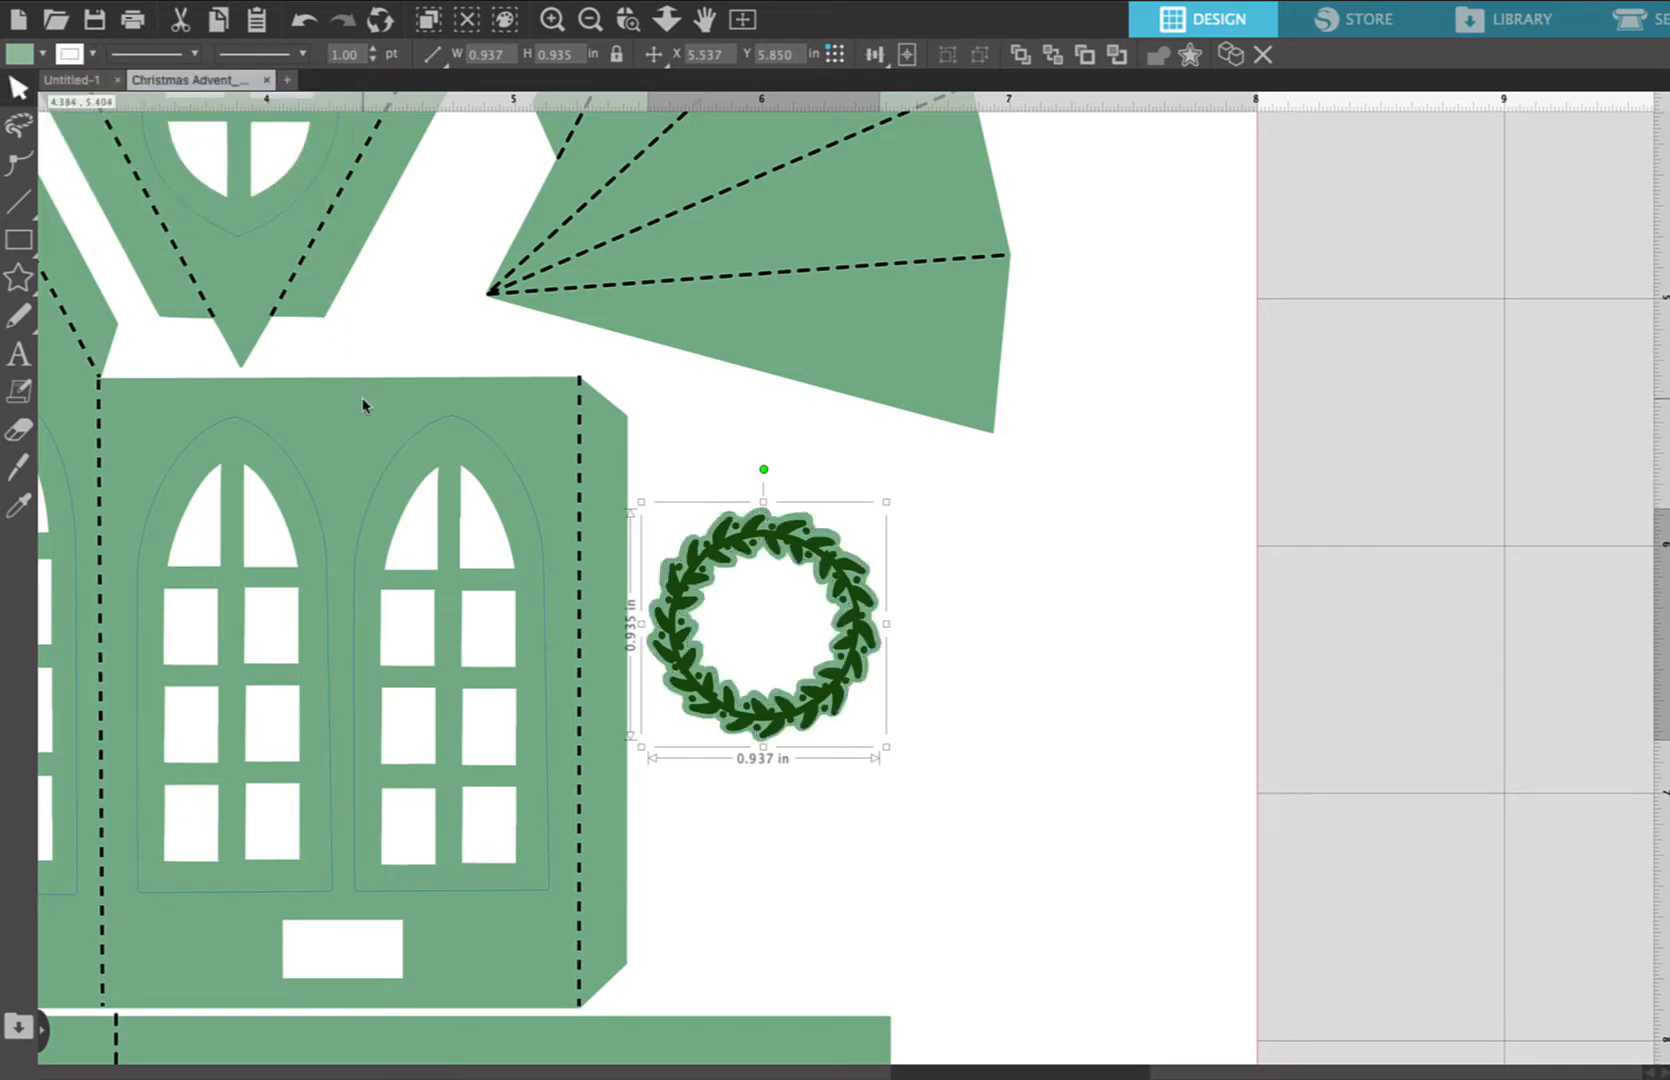
mouse_move(646, 344)
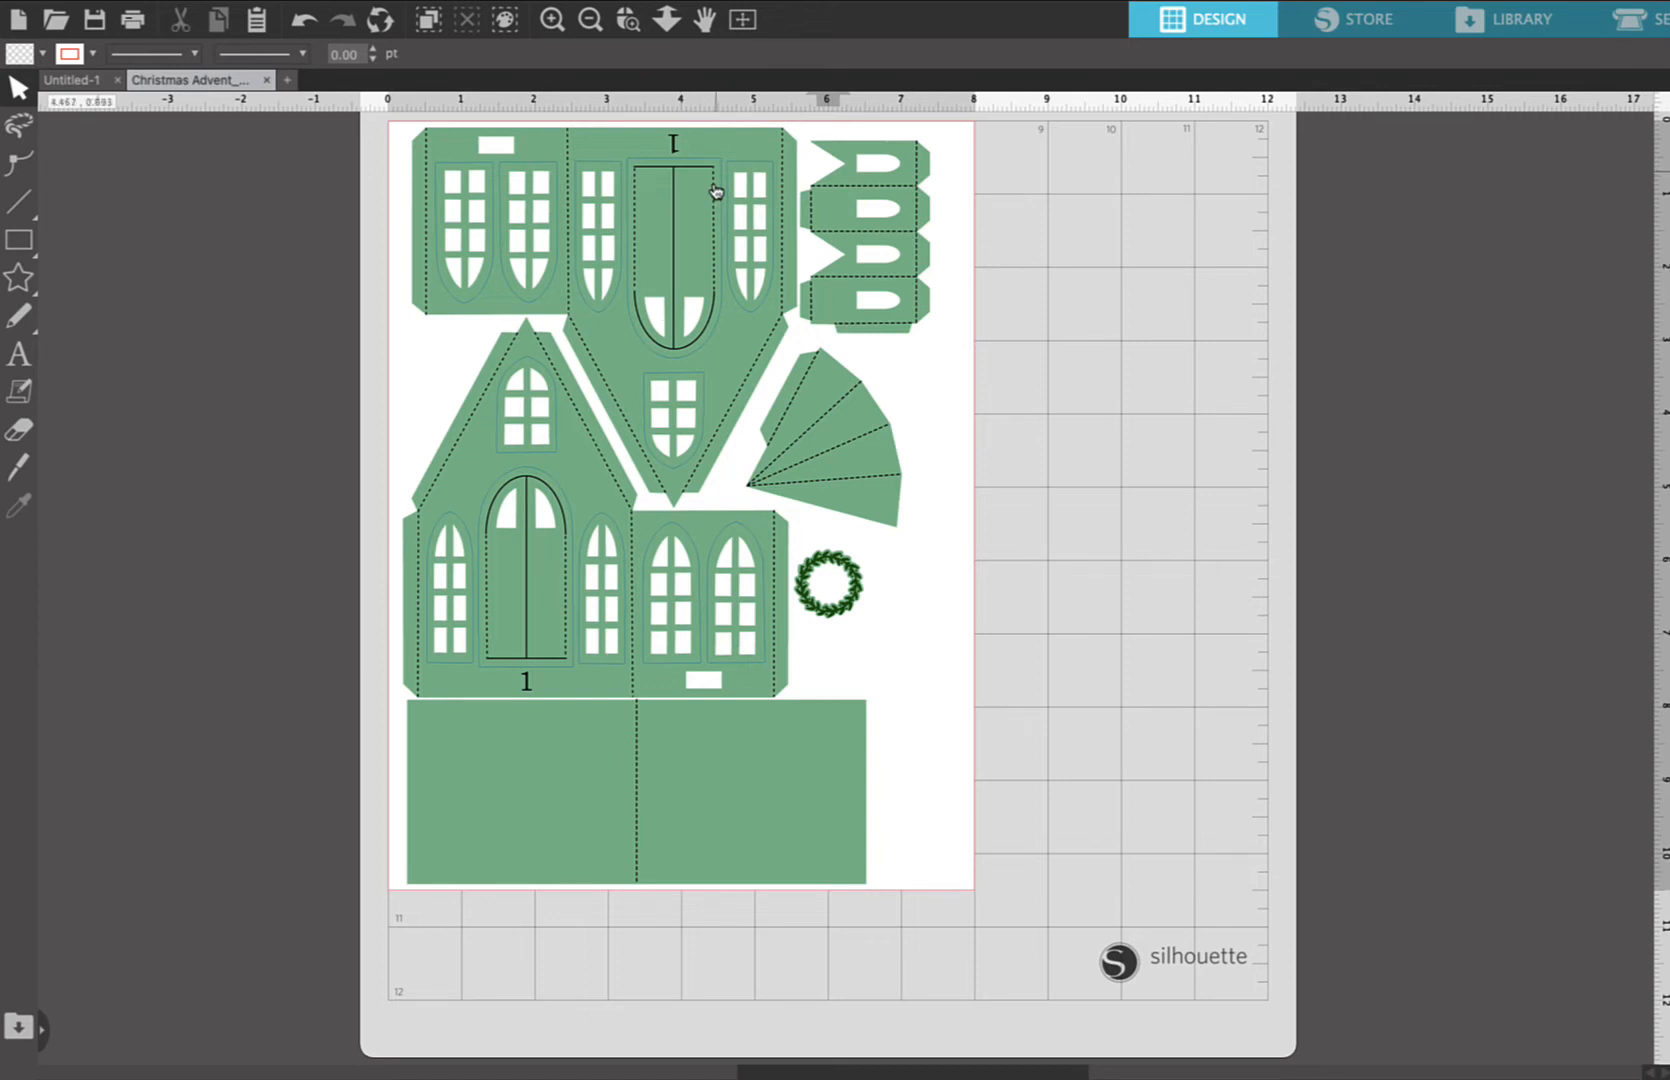
mouse_move(670, 192)
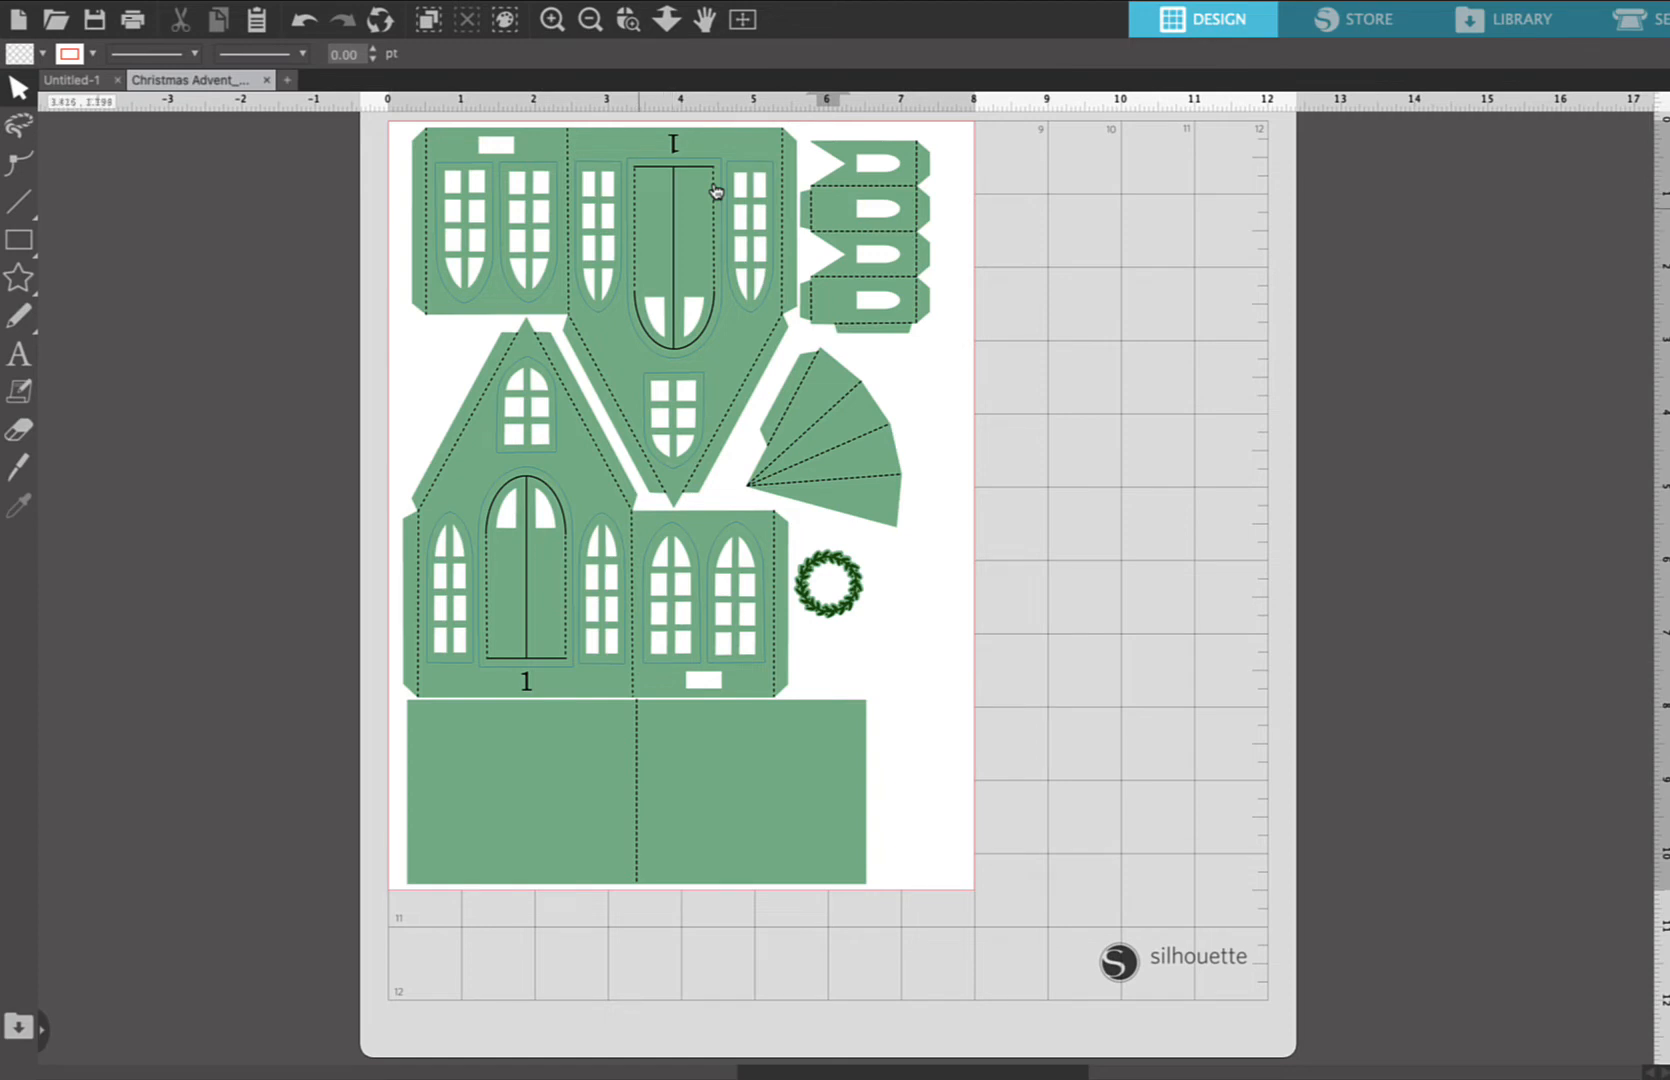
mouse_move(670, 216)
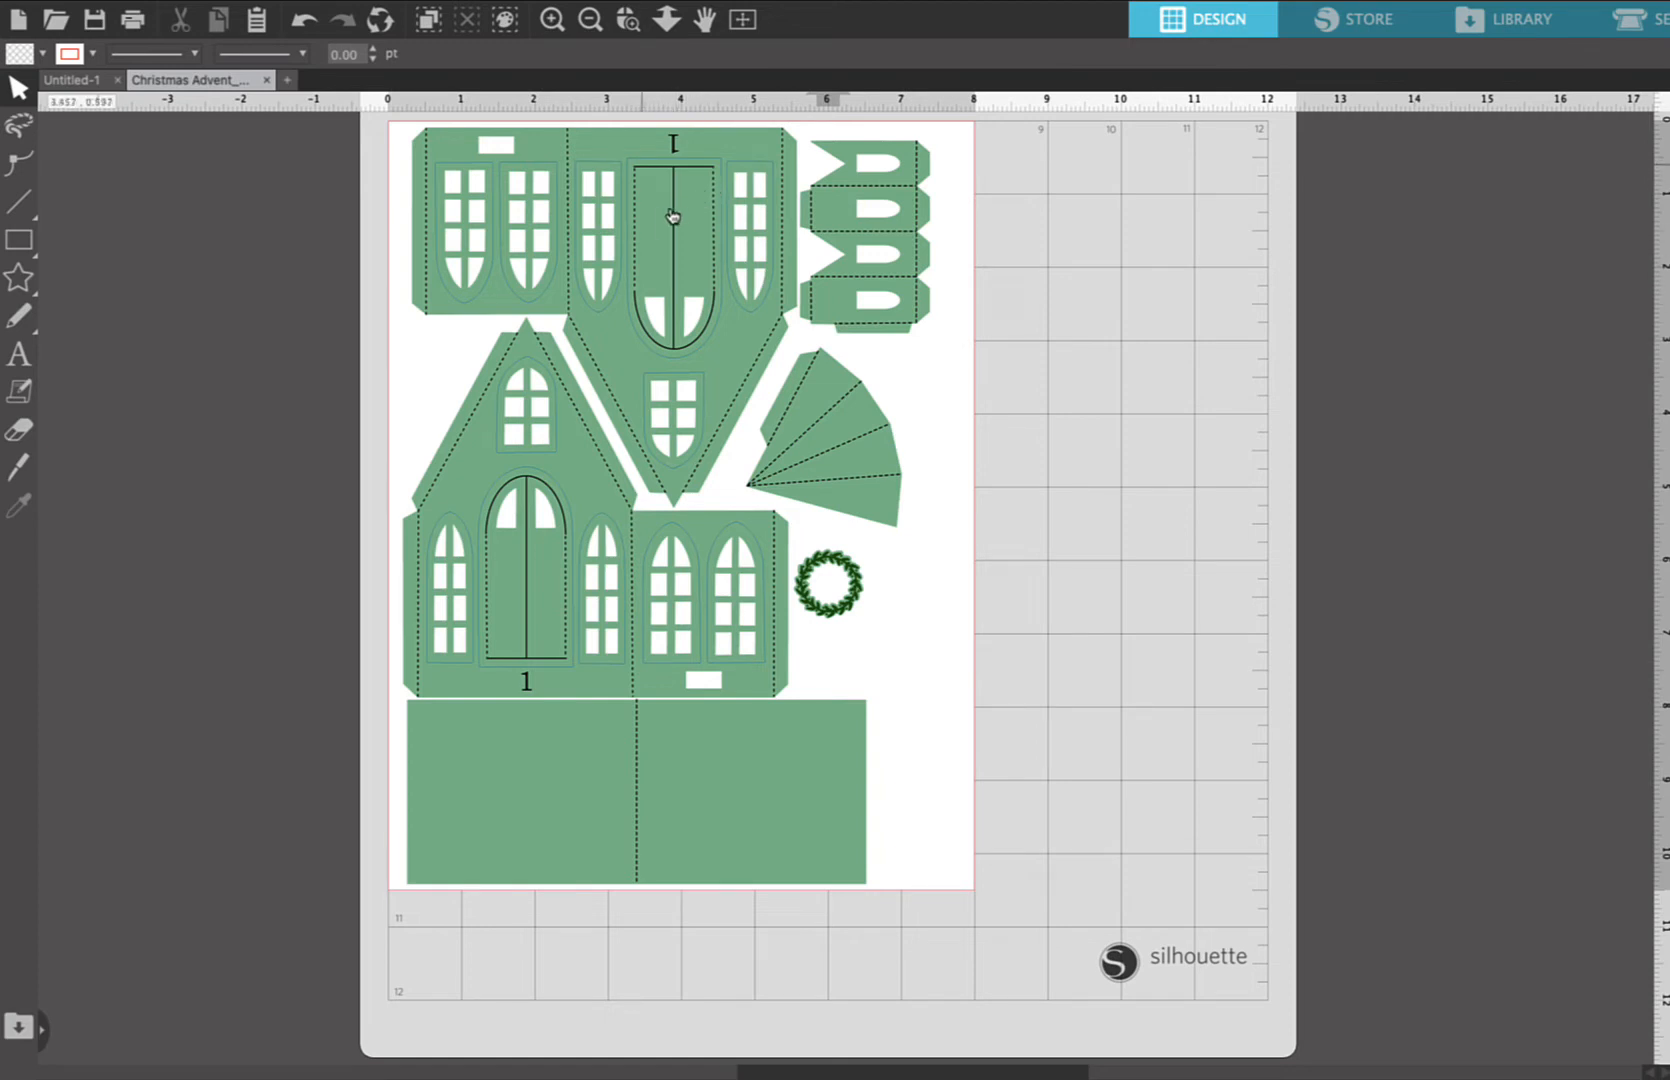
mouse_move(636, 236)
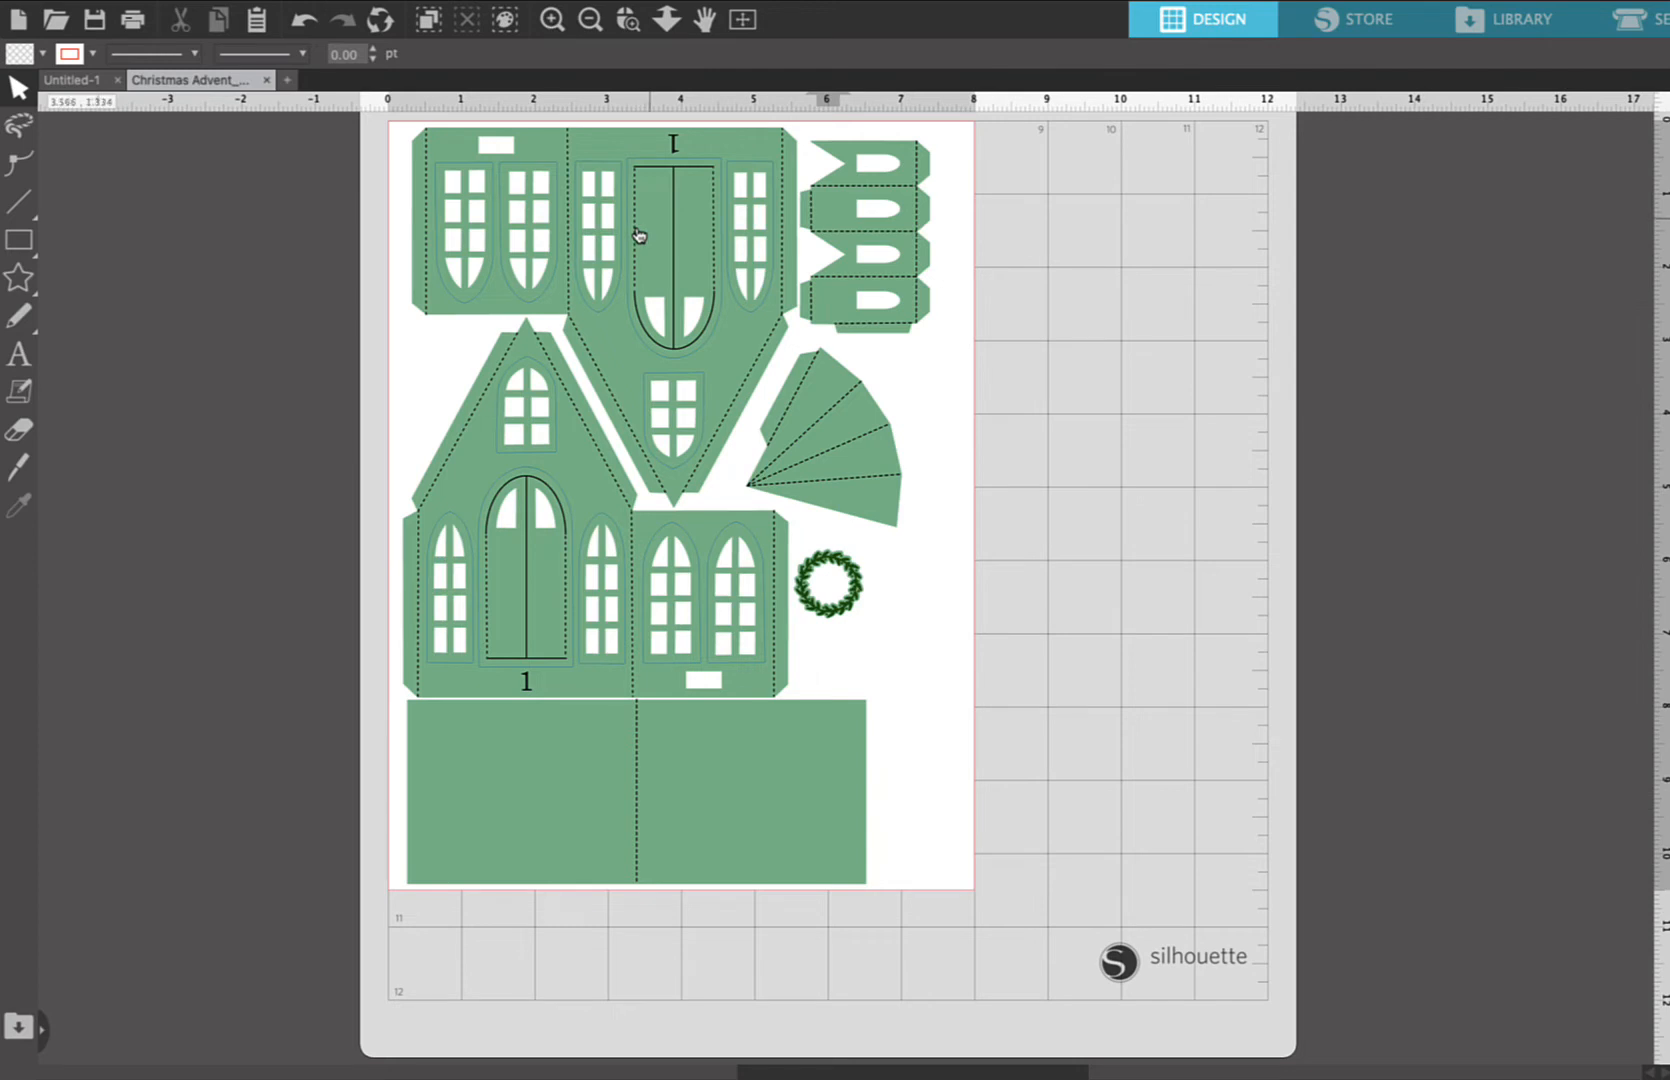
- Recolour the two arched door outlines on the walls to a lighter swatch
click(670, 234)
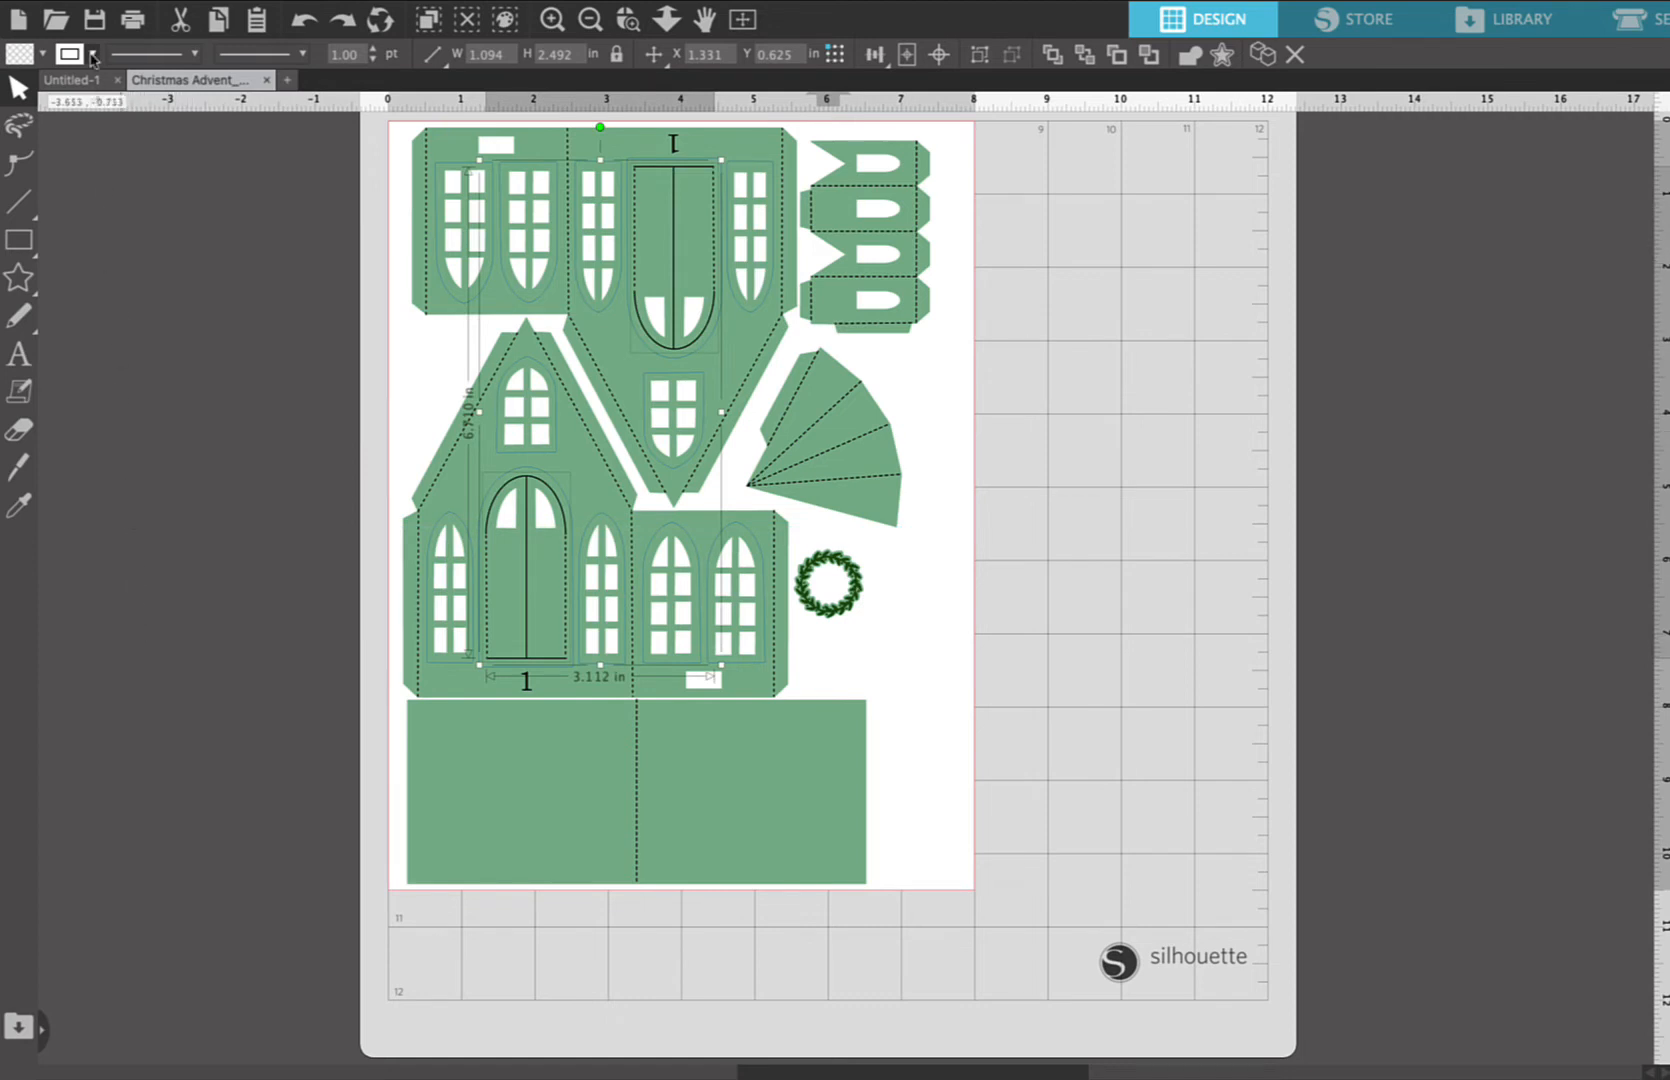
click(94, 54)
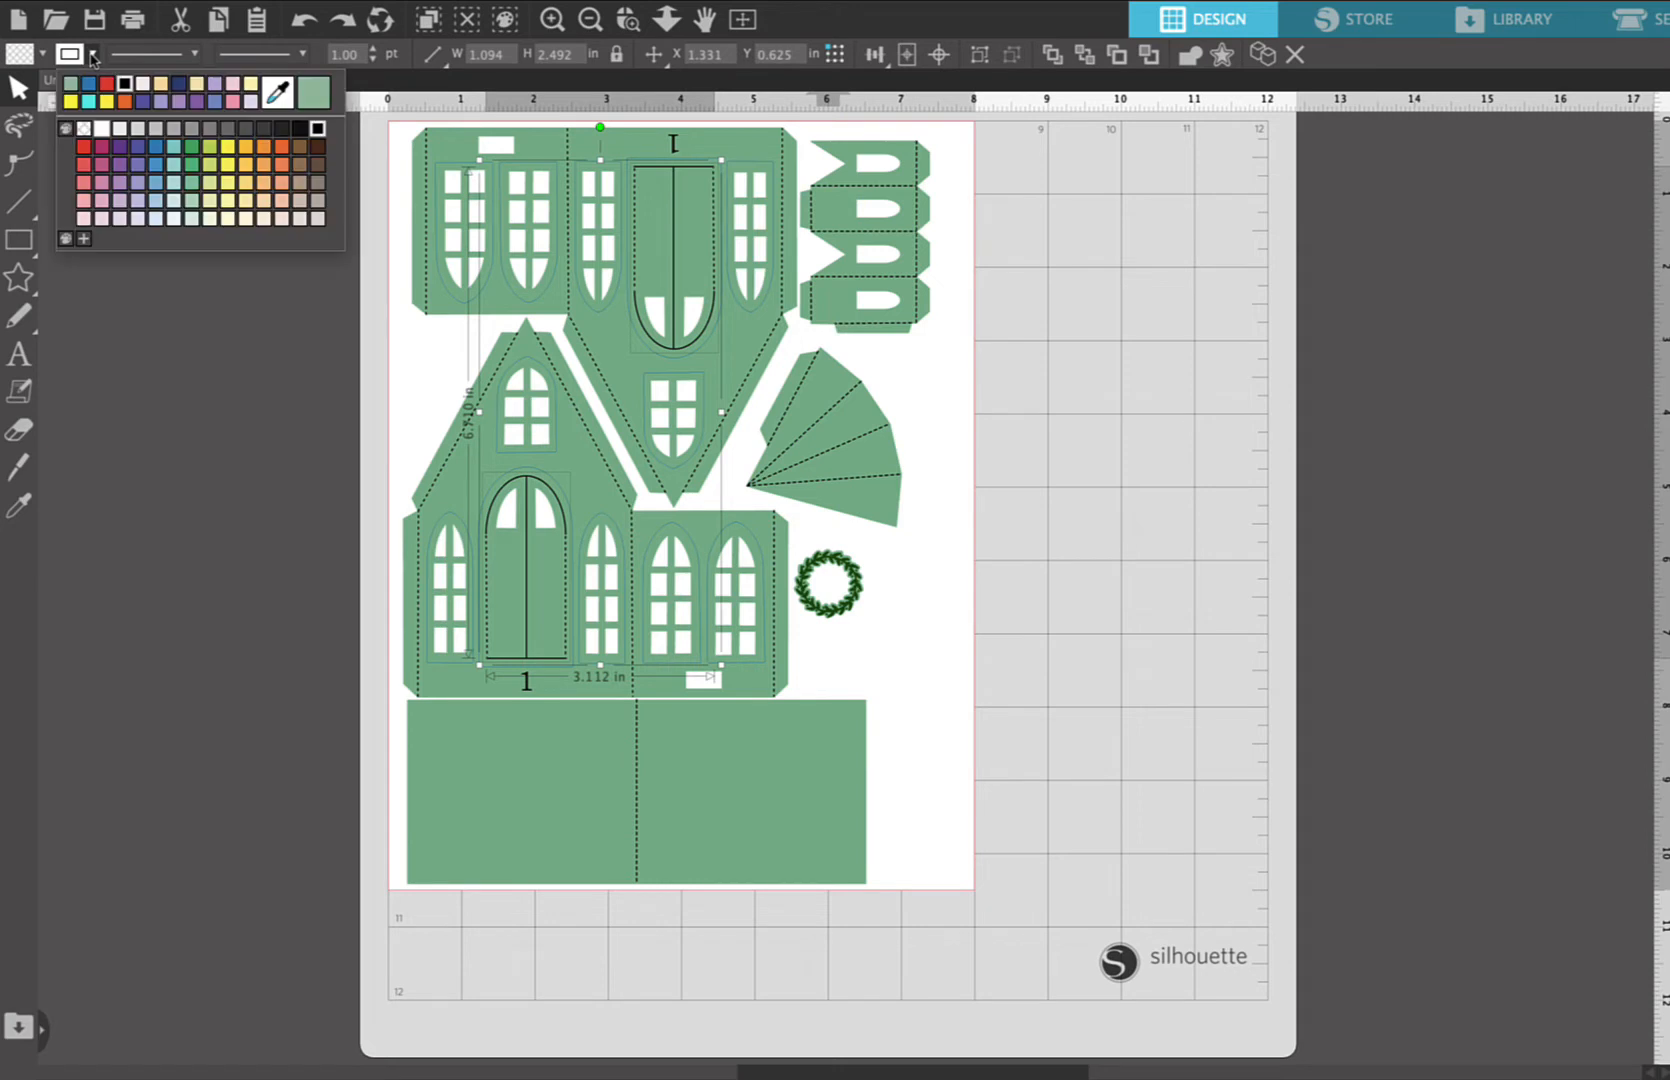
click(92, 54)
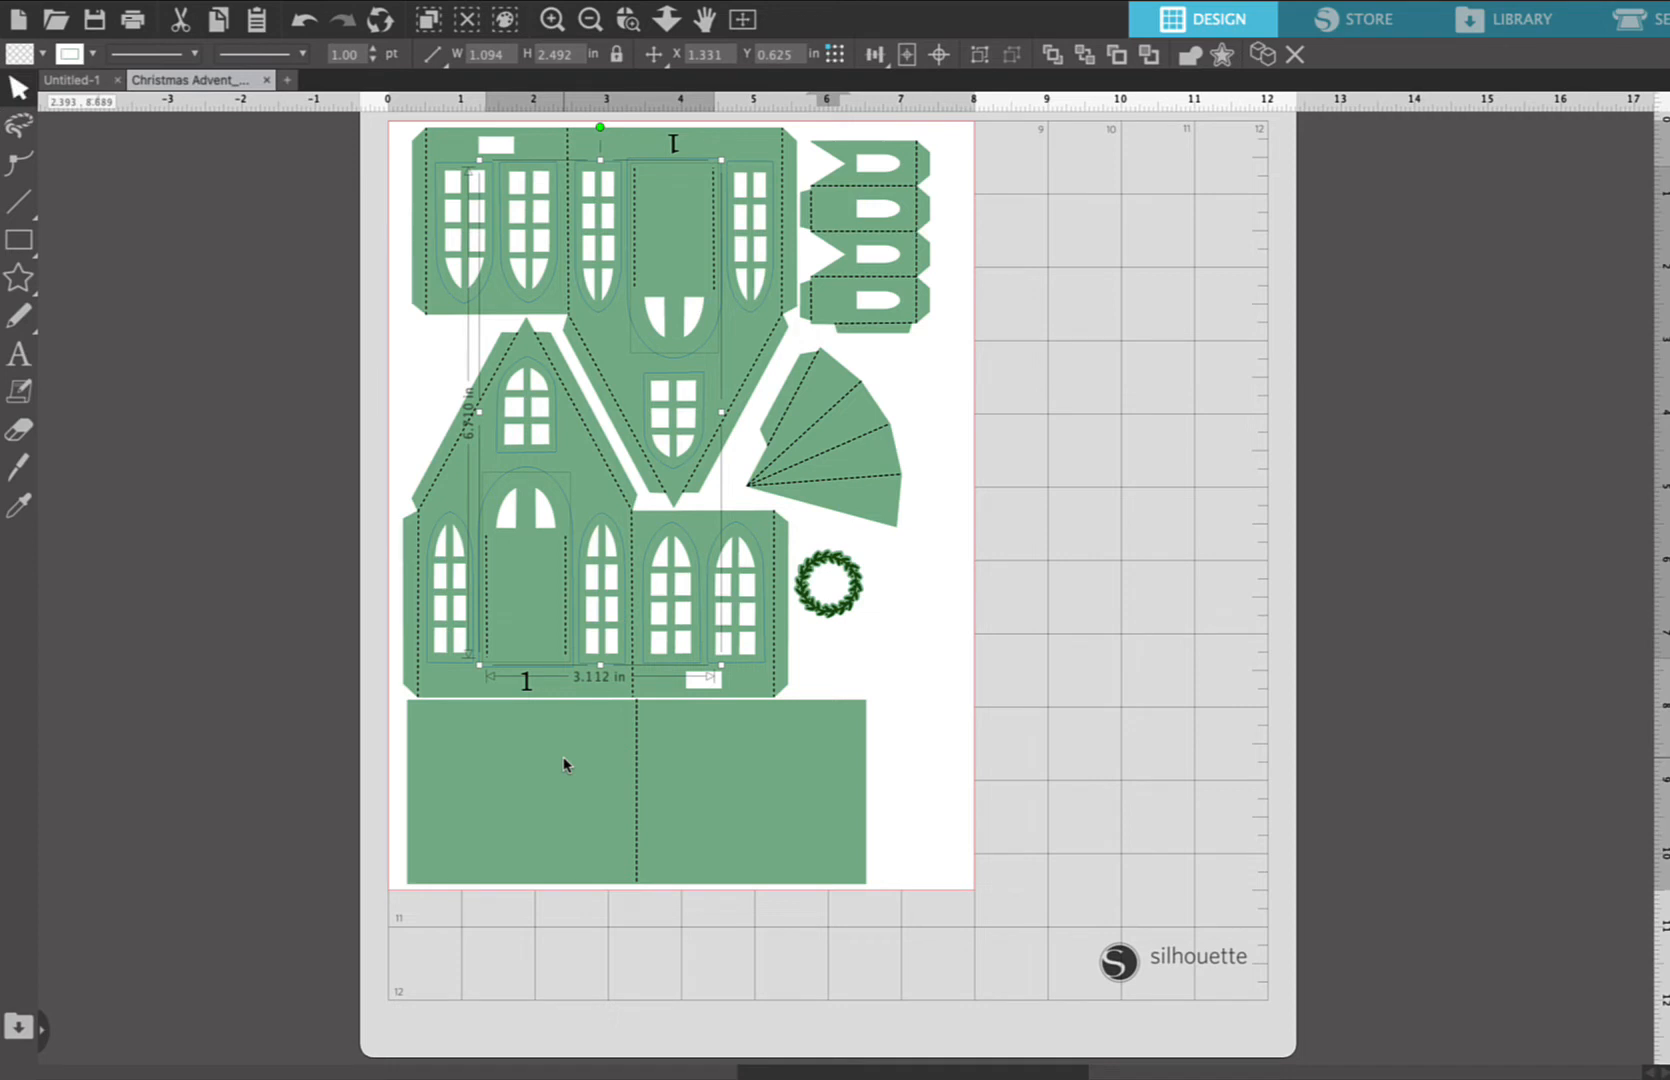
mouse_move(566, 766)
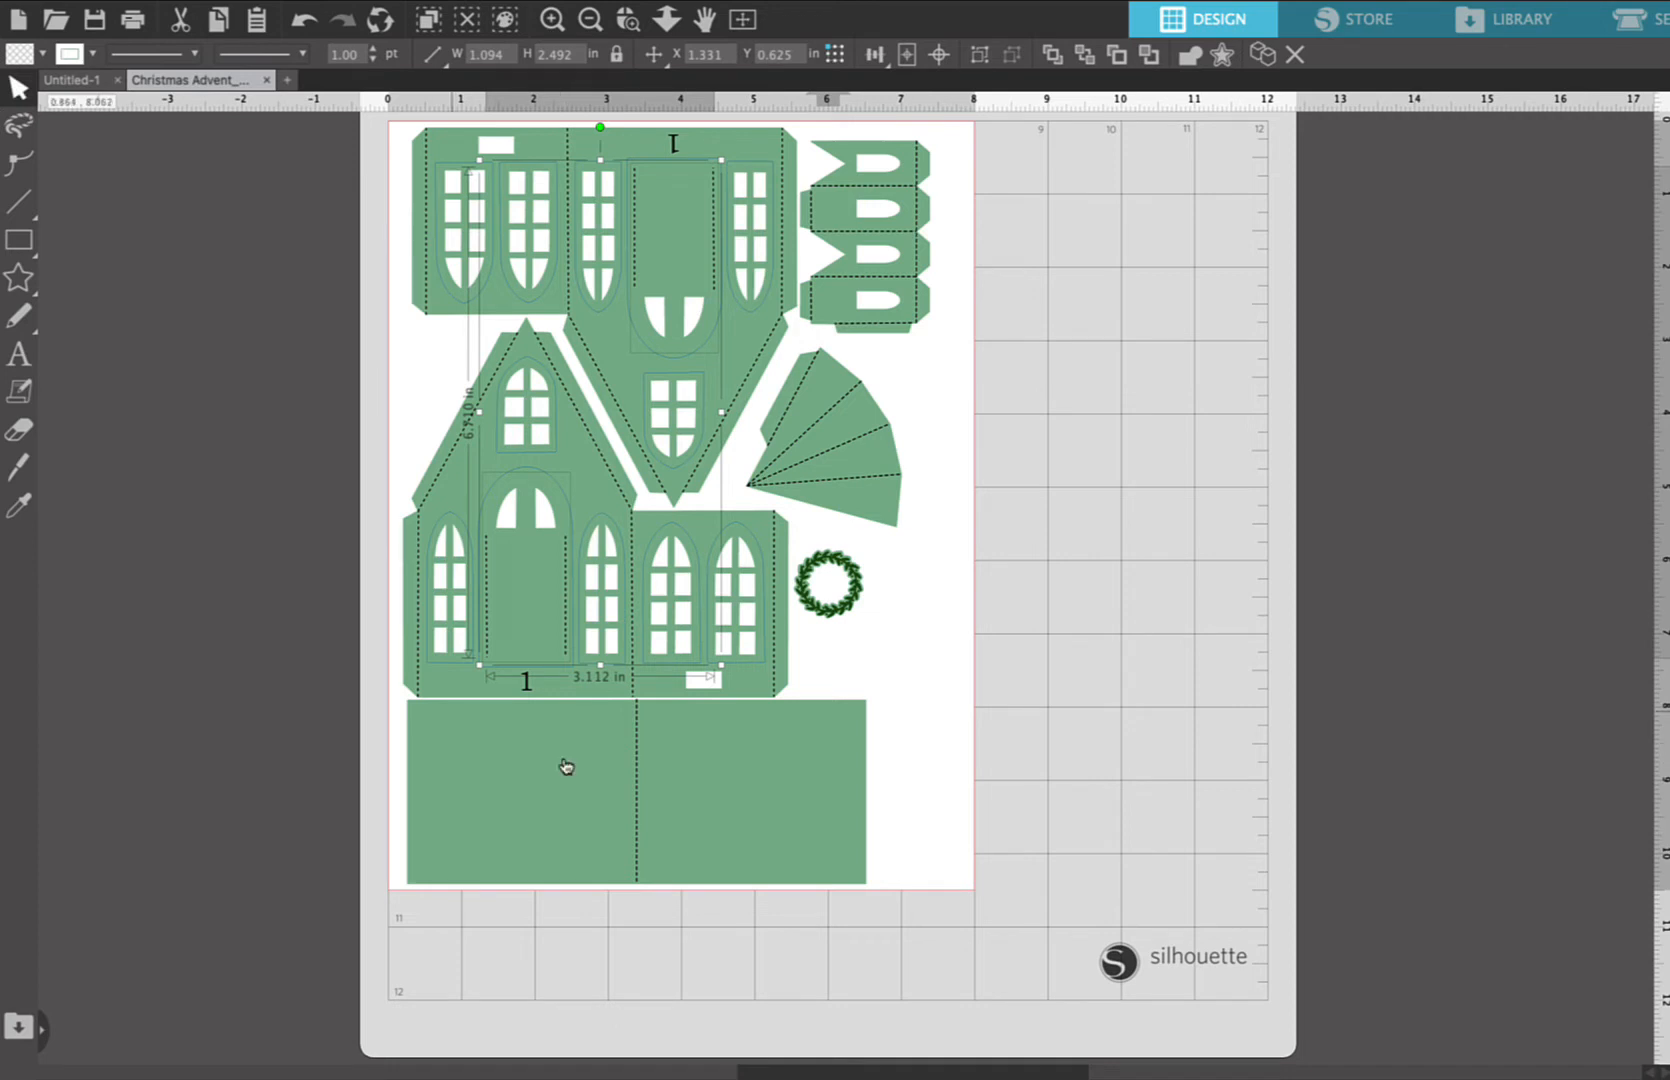
mouse_move(16, 86)
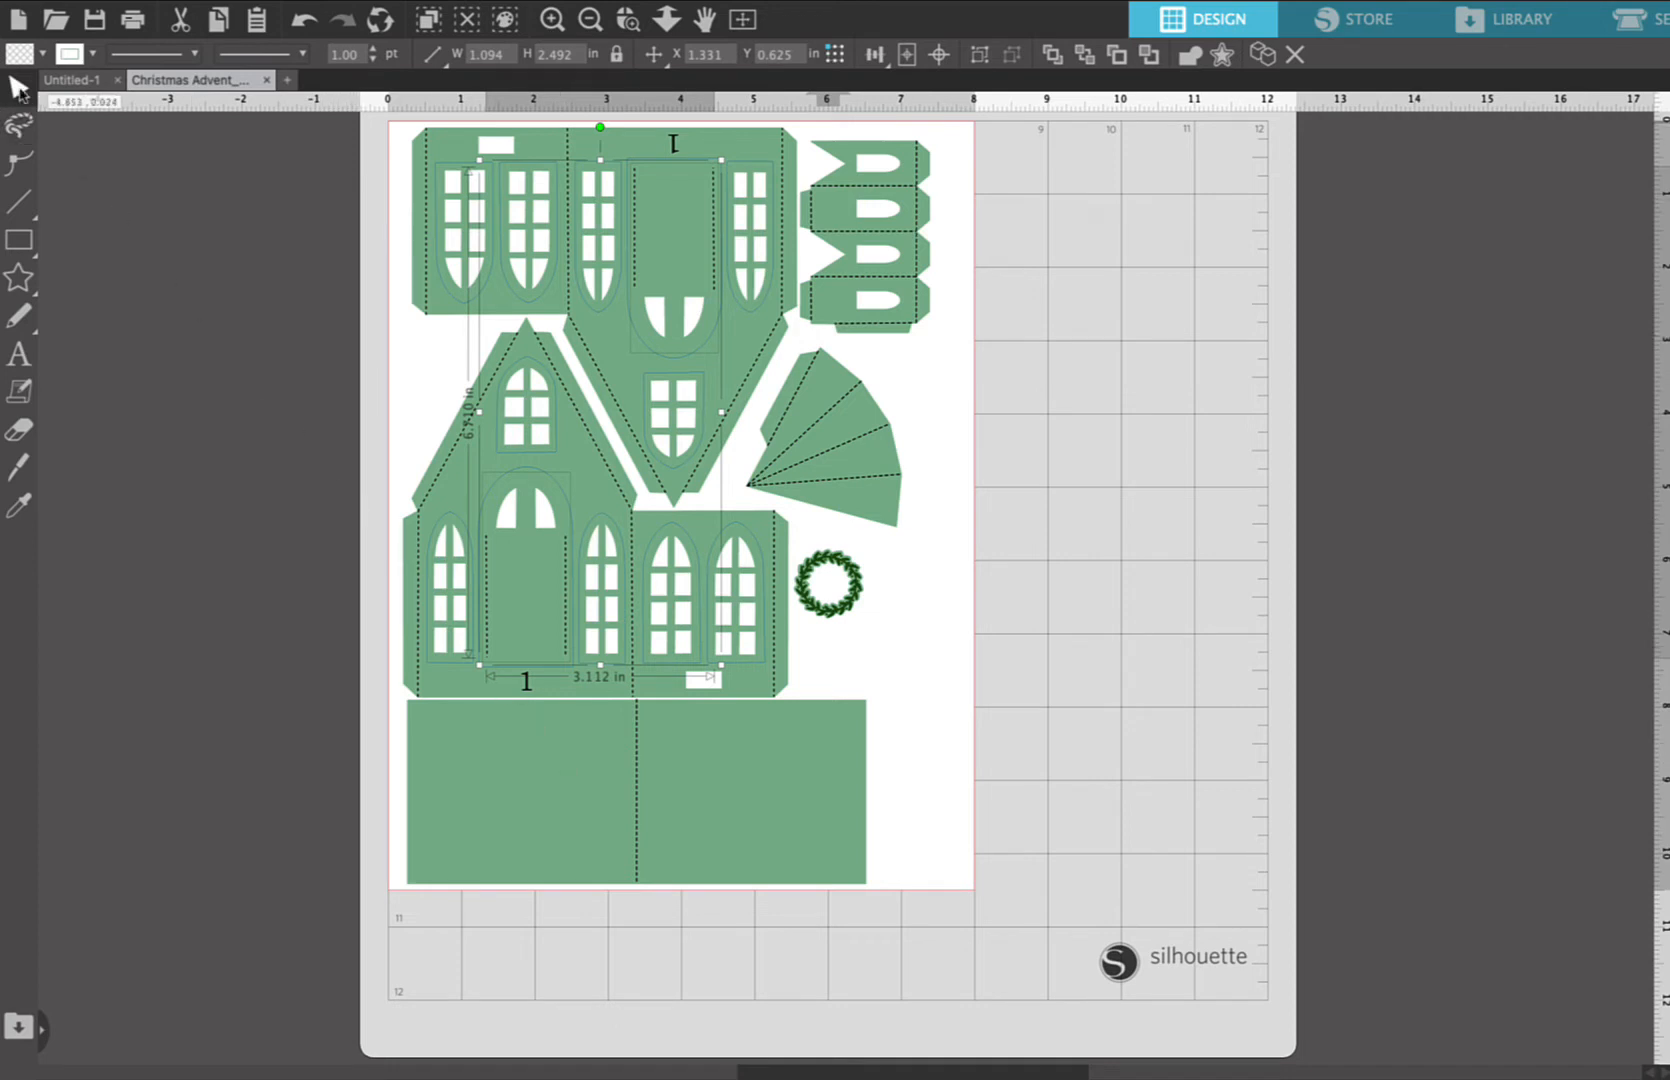
mouse_move(394, 334)
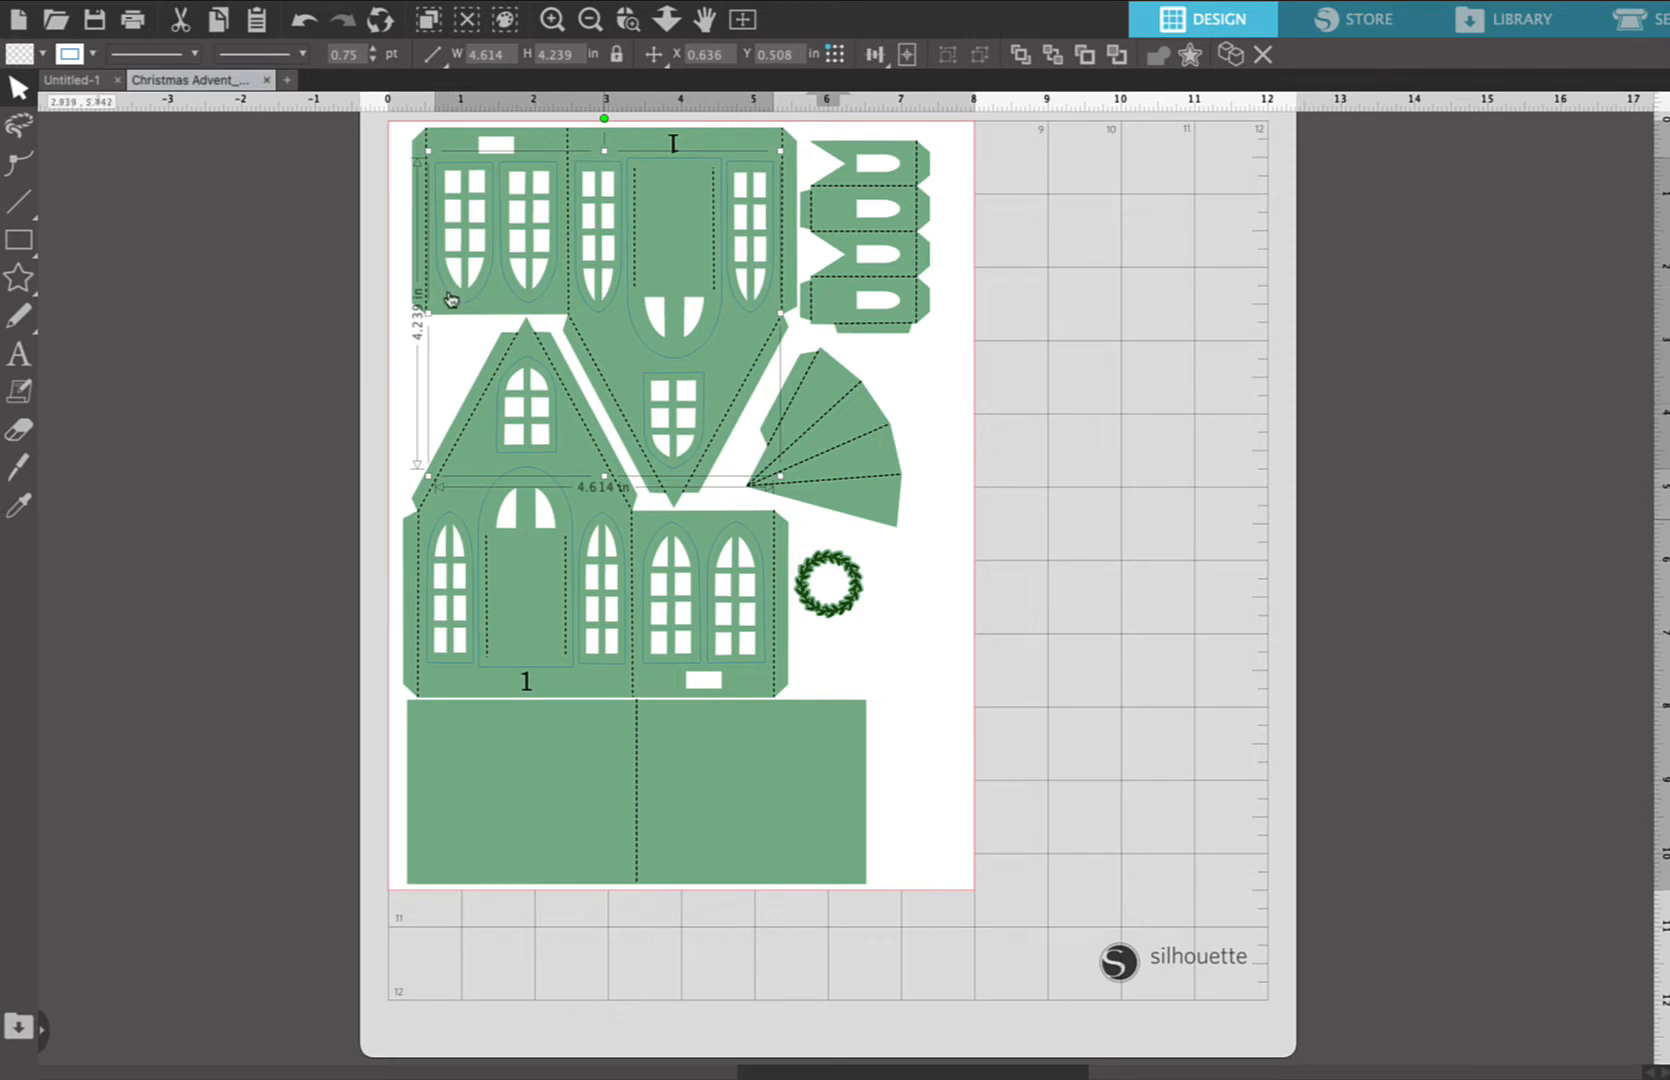
click(636, 786)
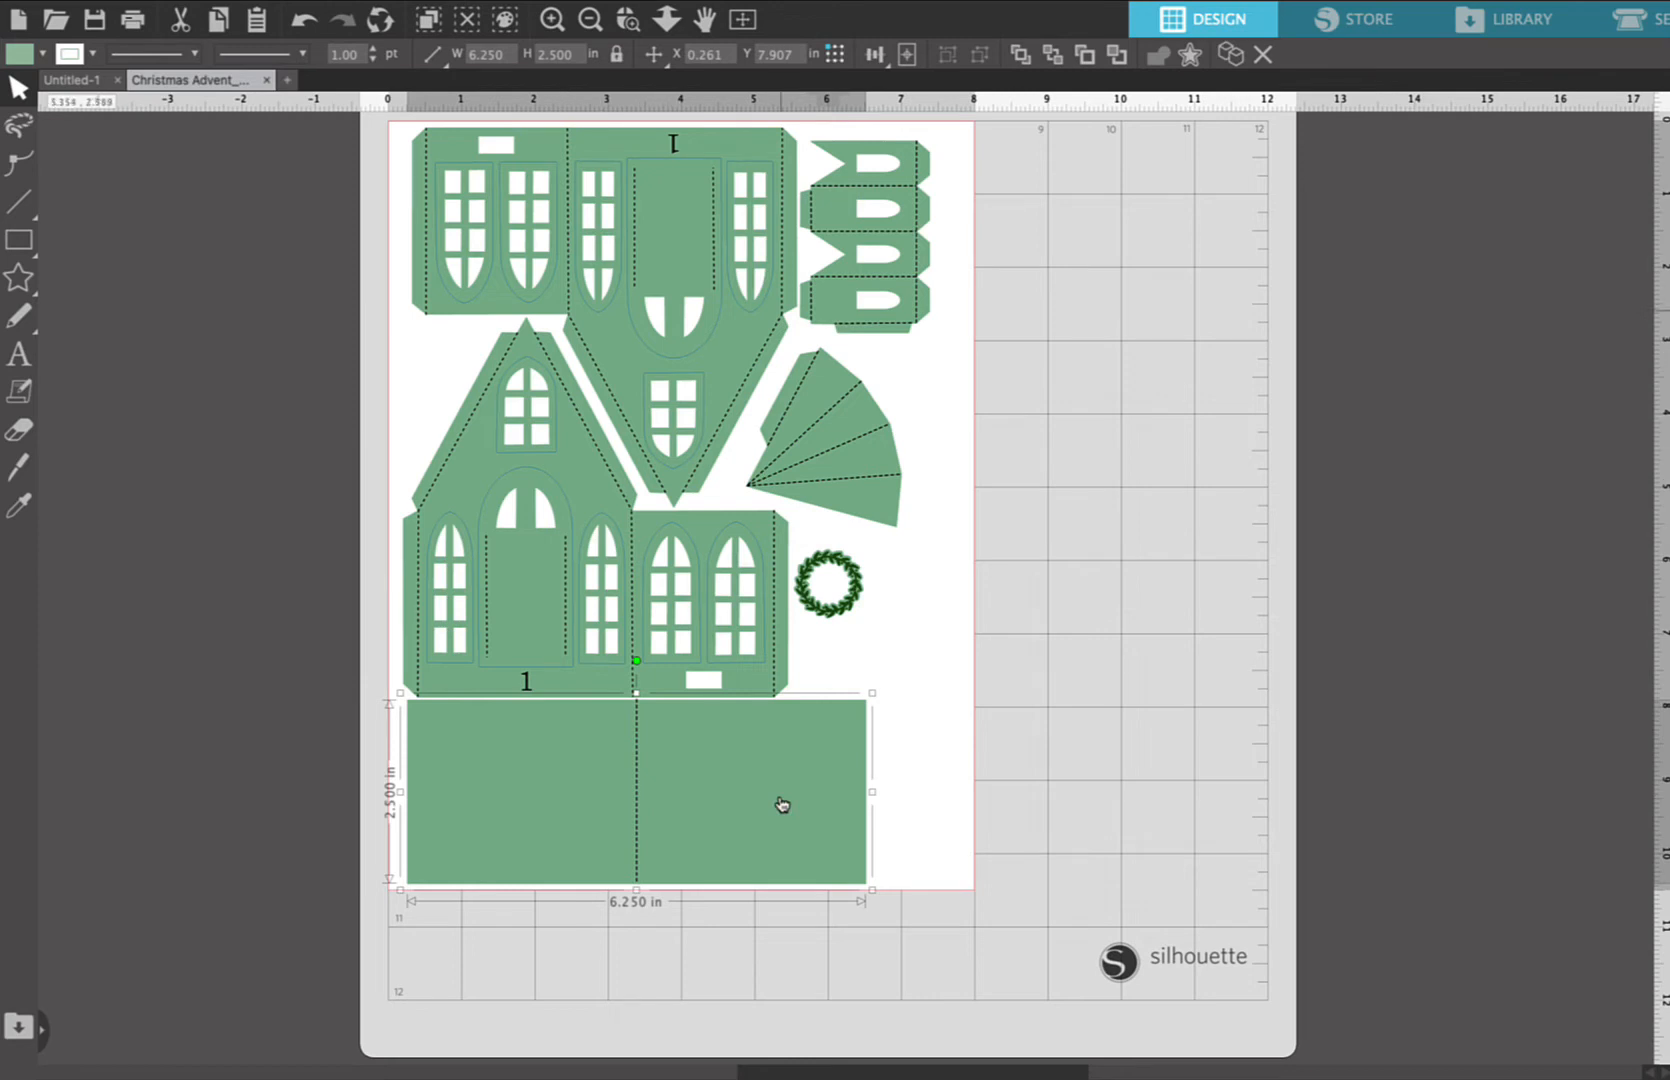
mouse_move(394, 320)
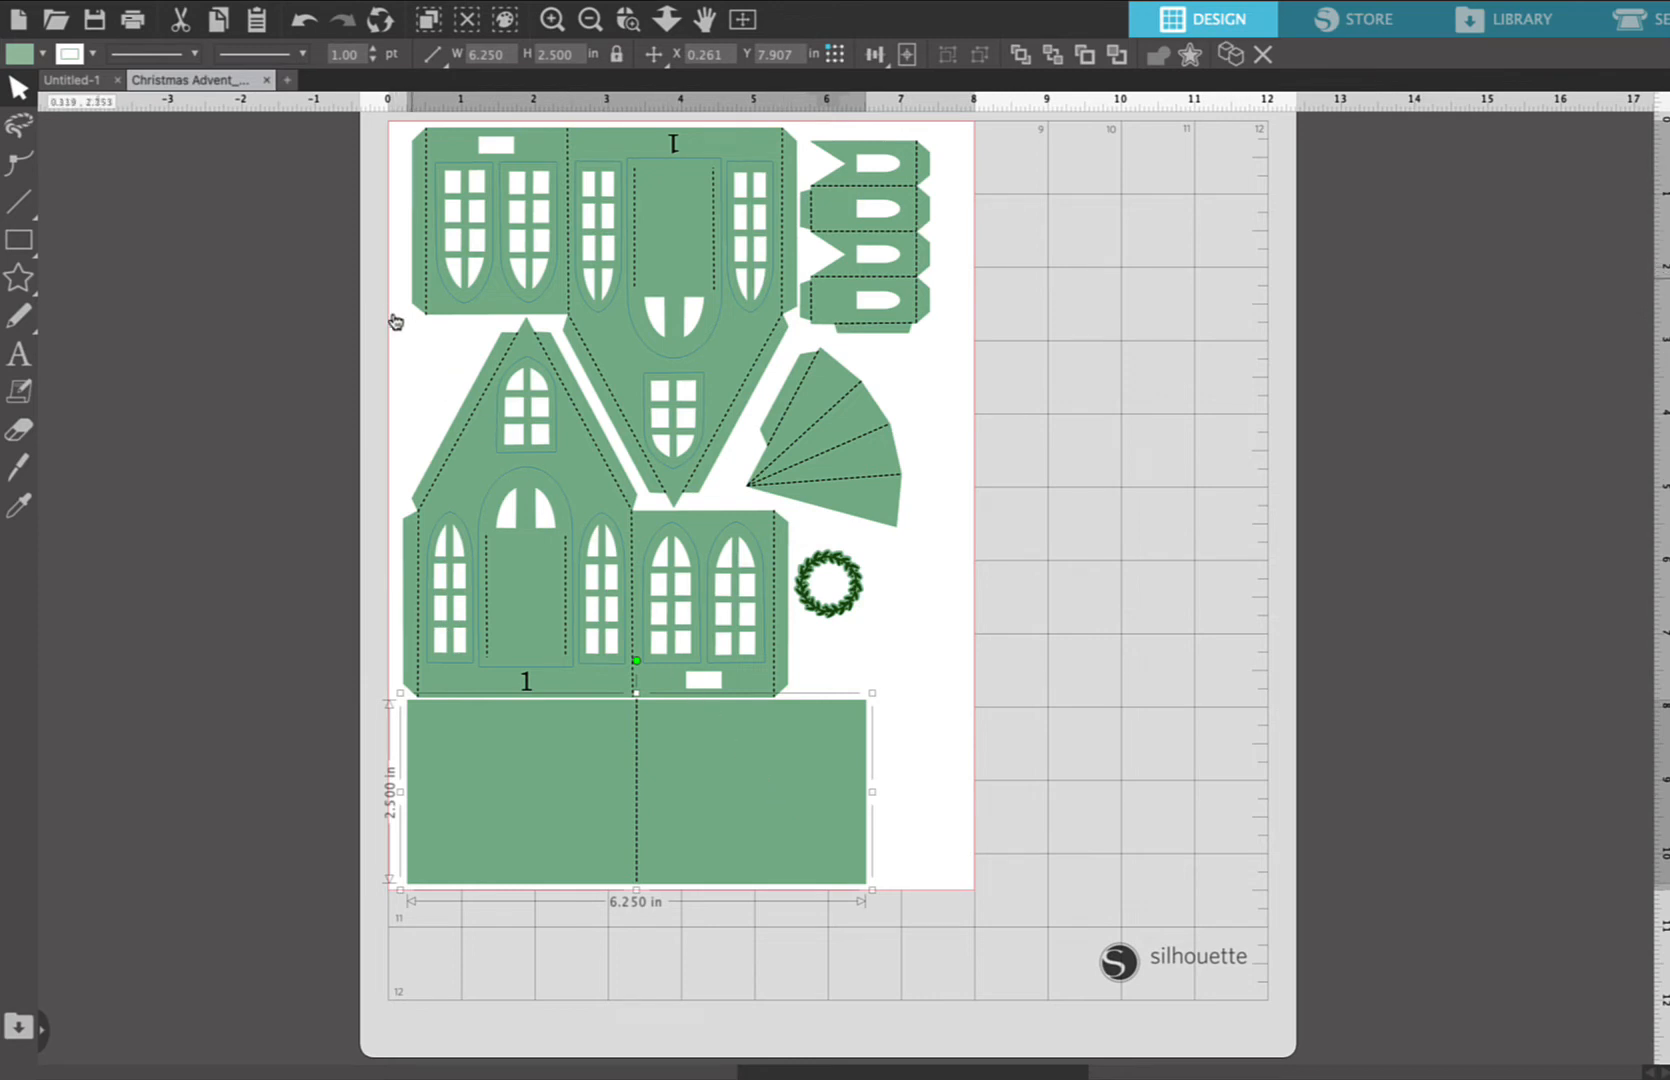
mouse_move(390, 316)
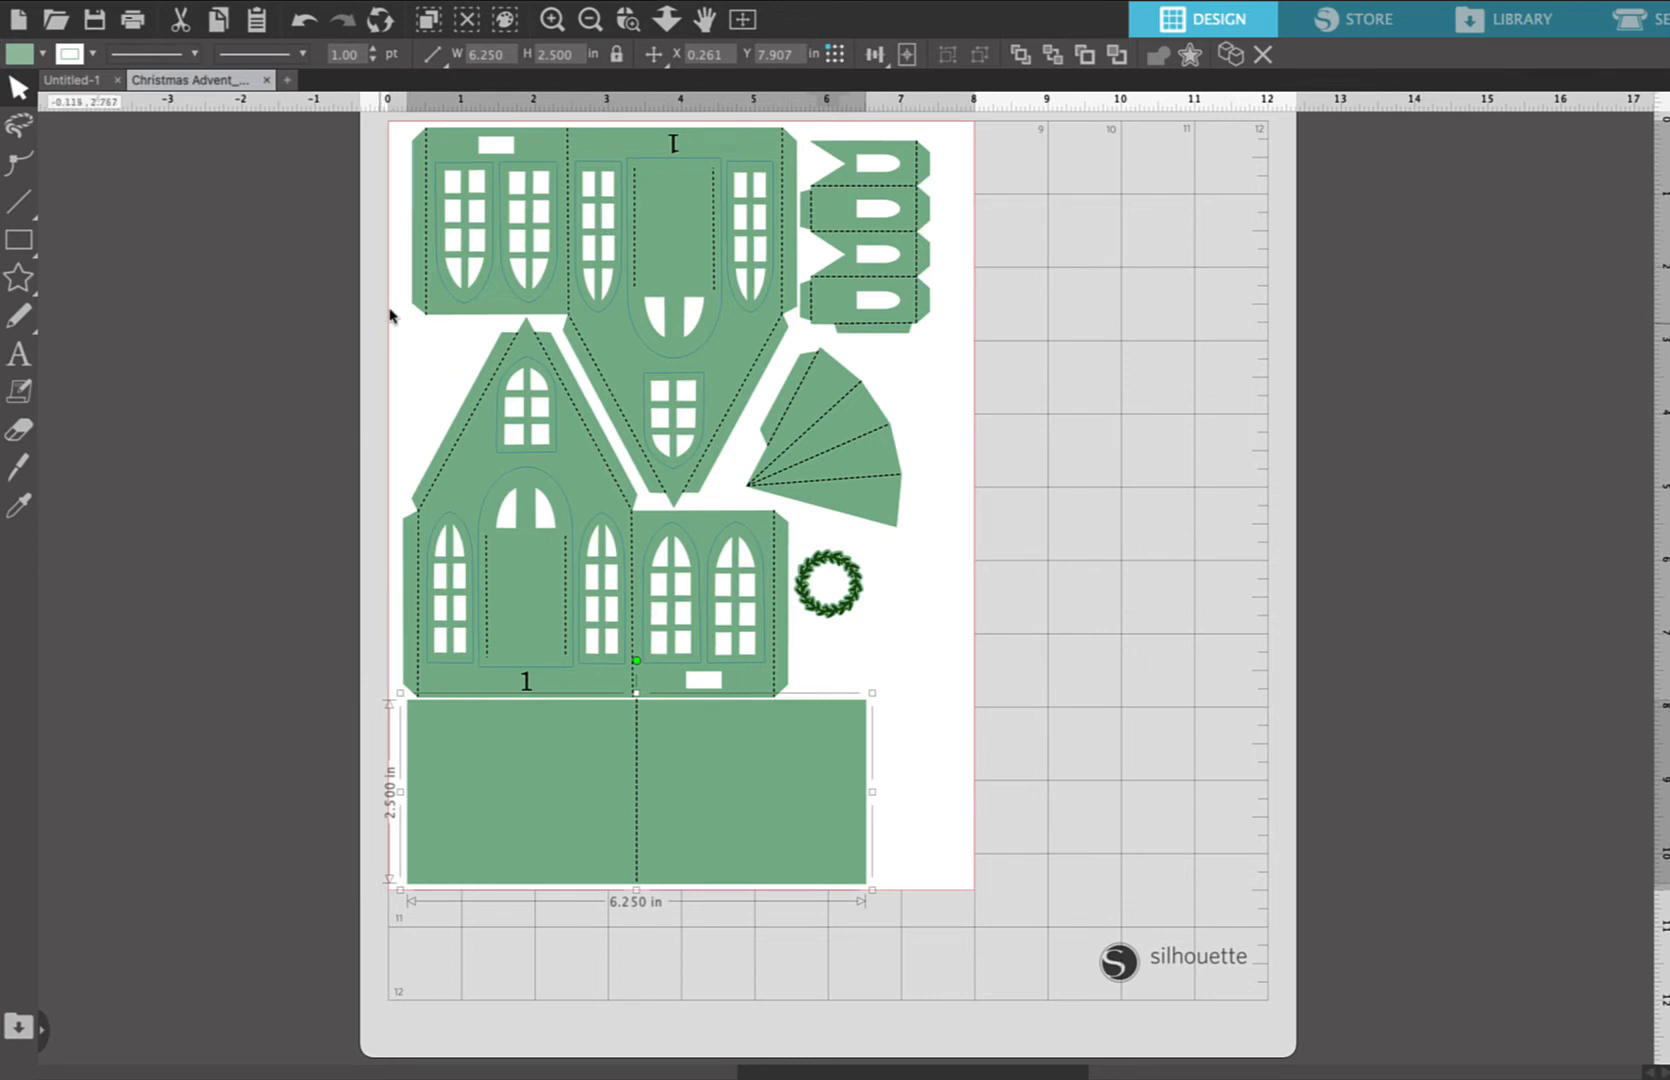
mouse_move(772, 584)
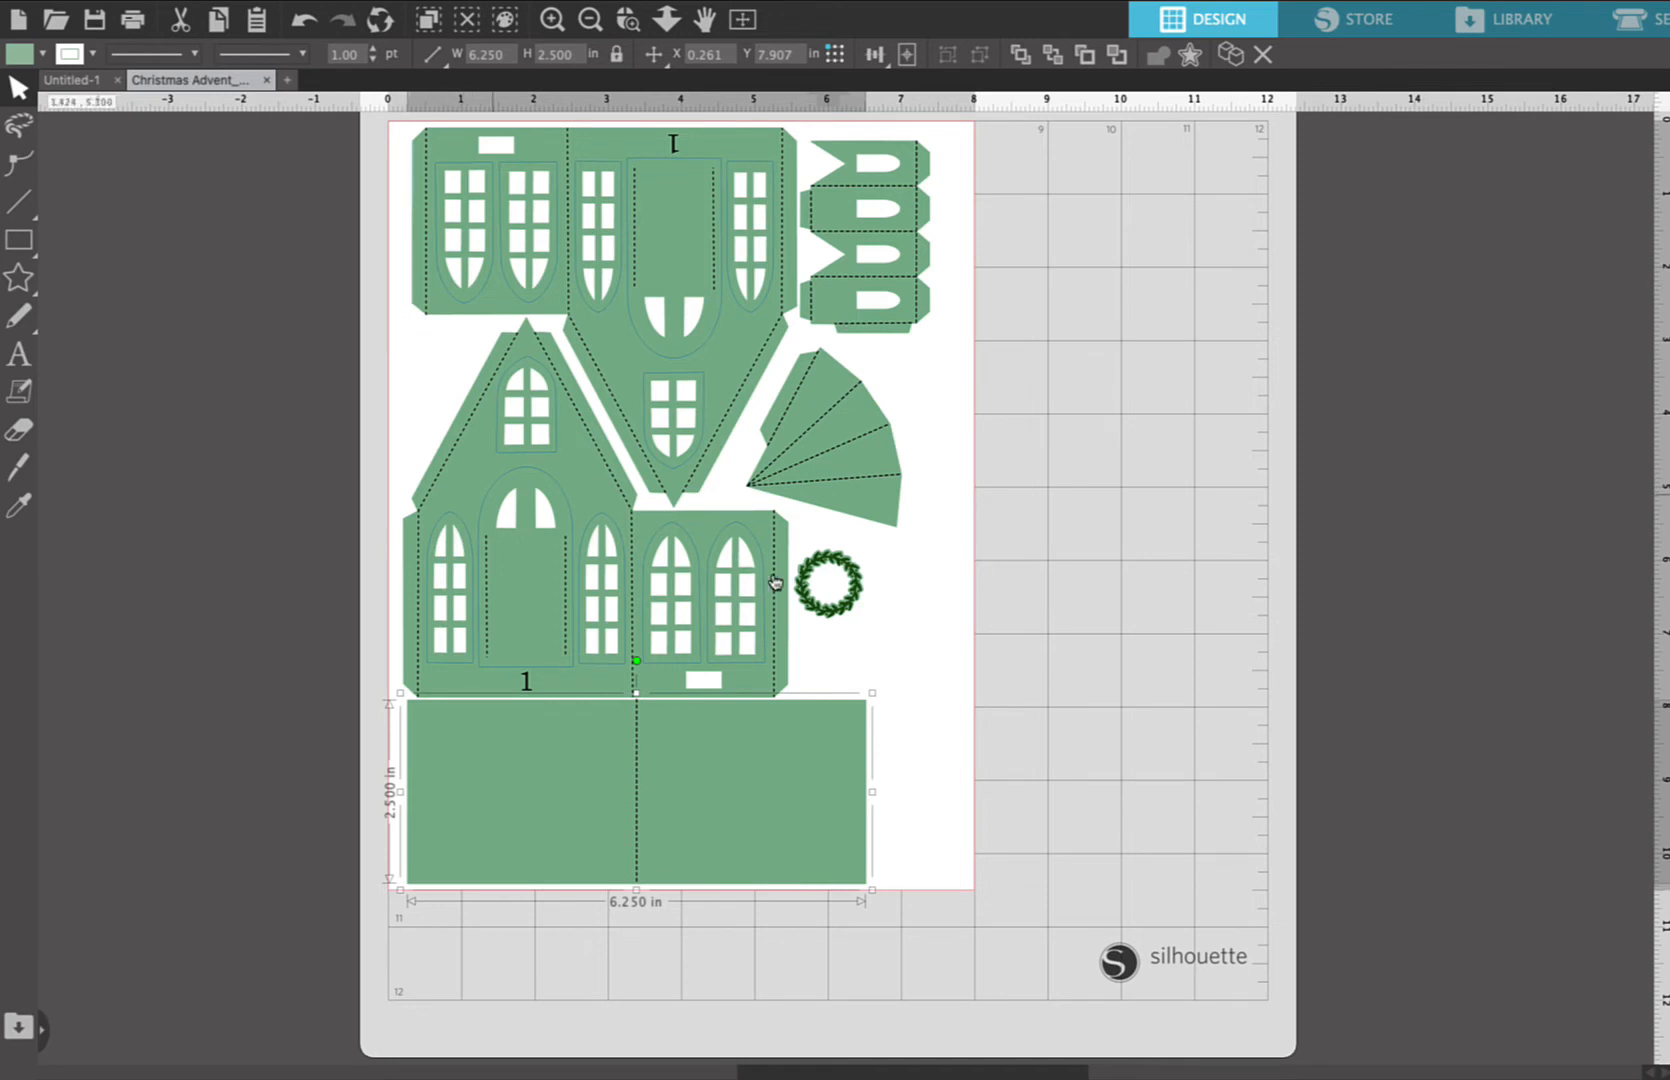
mouse_move(820, 616)
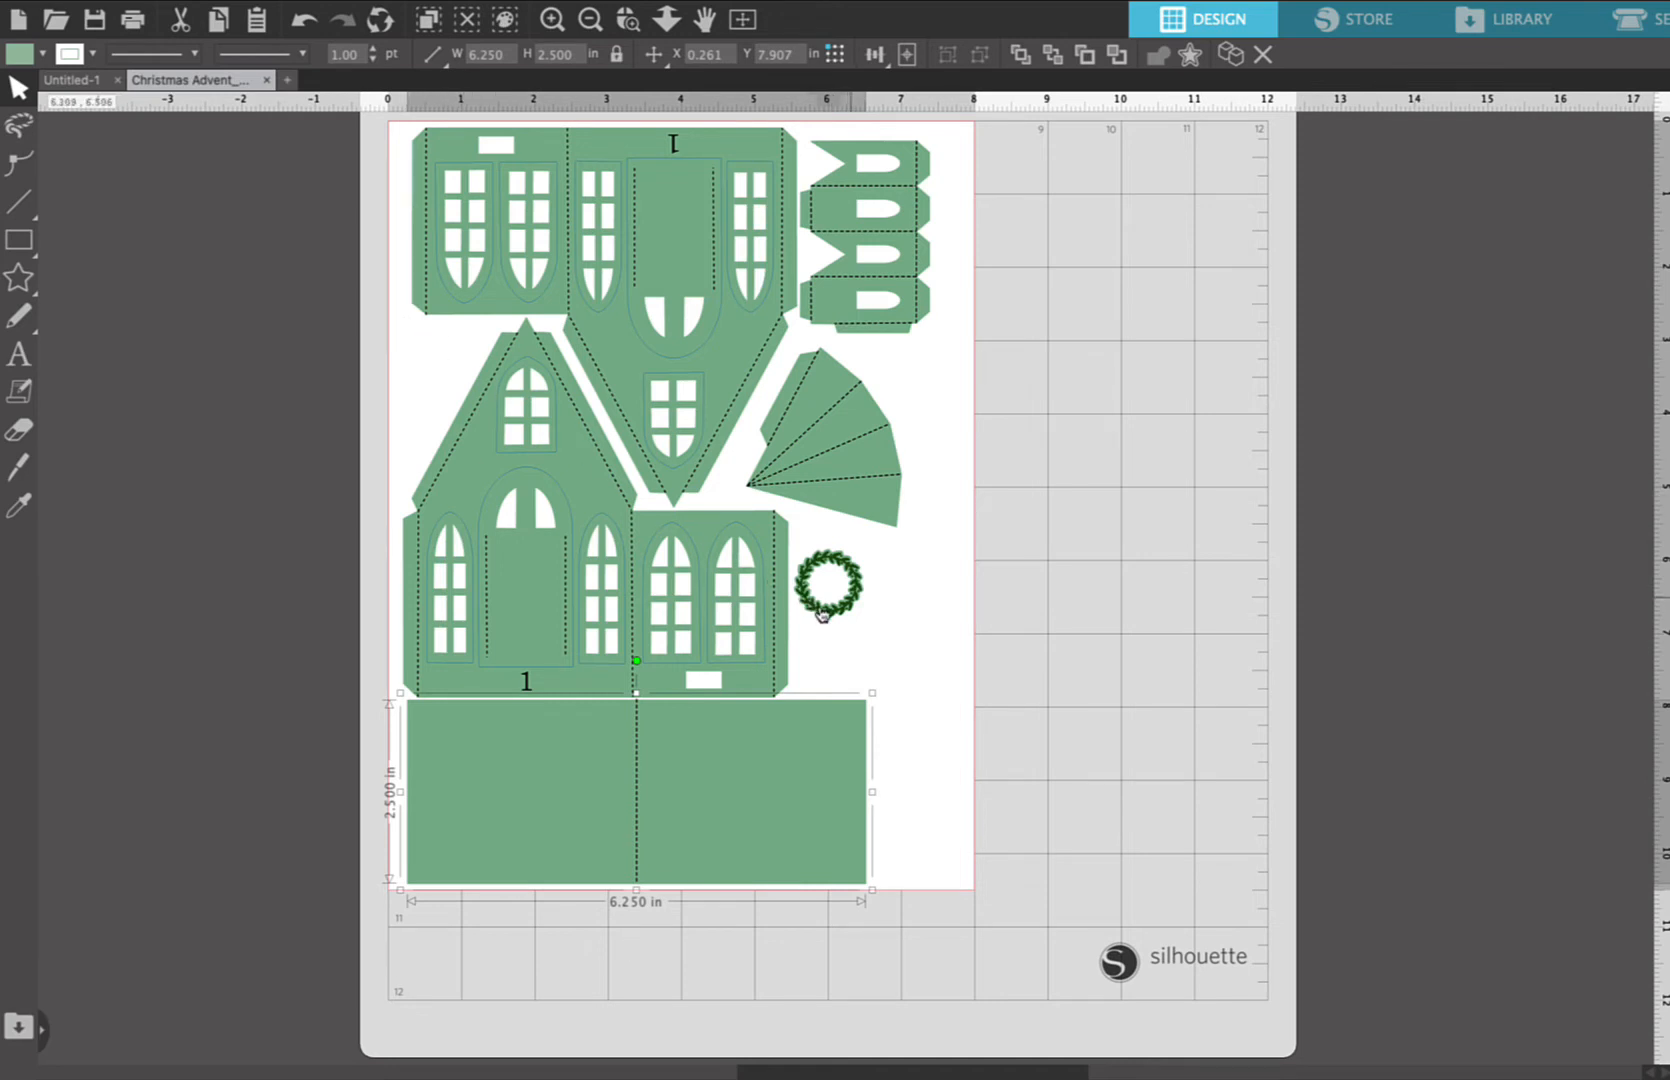
click(830, 584)
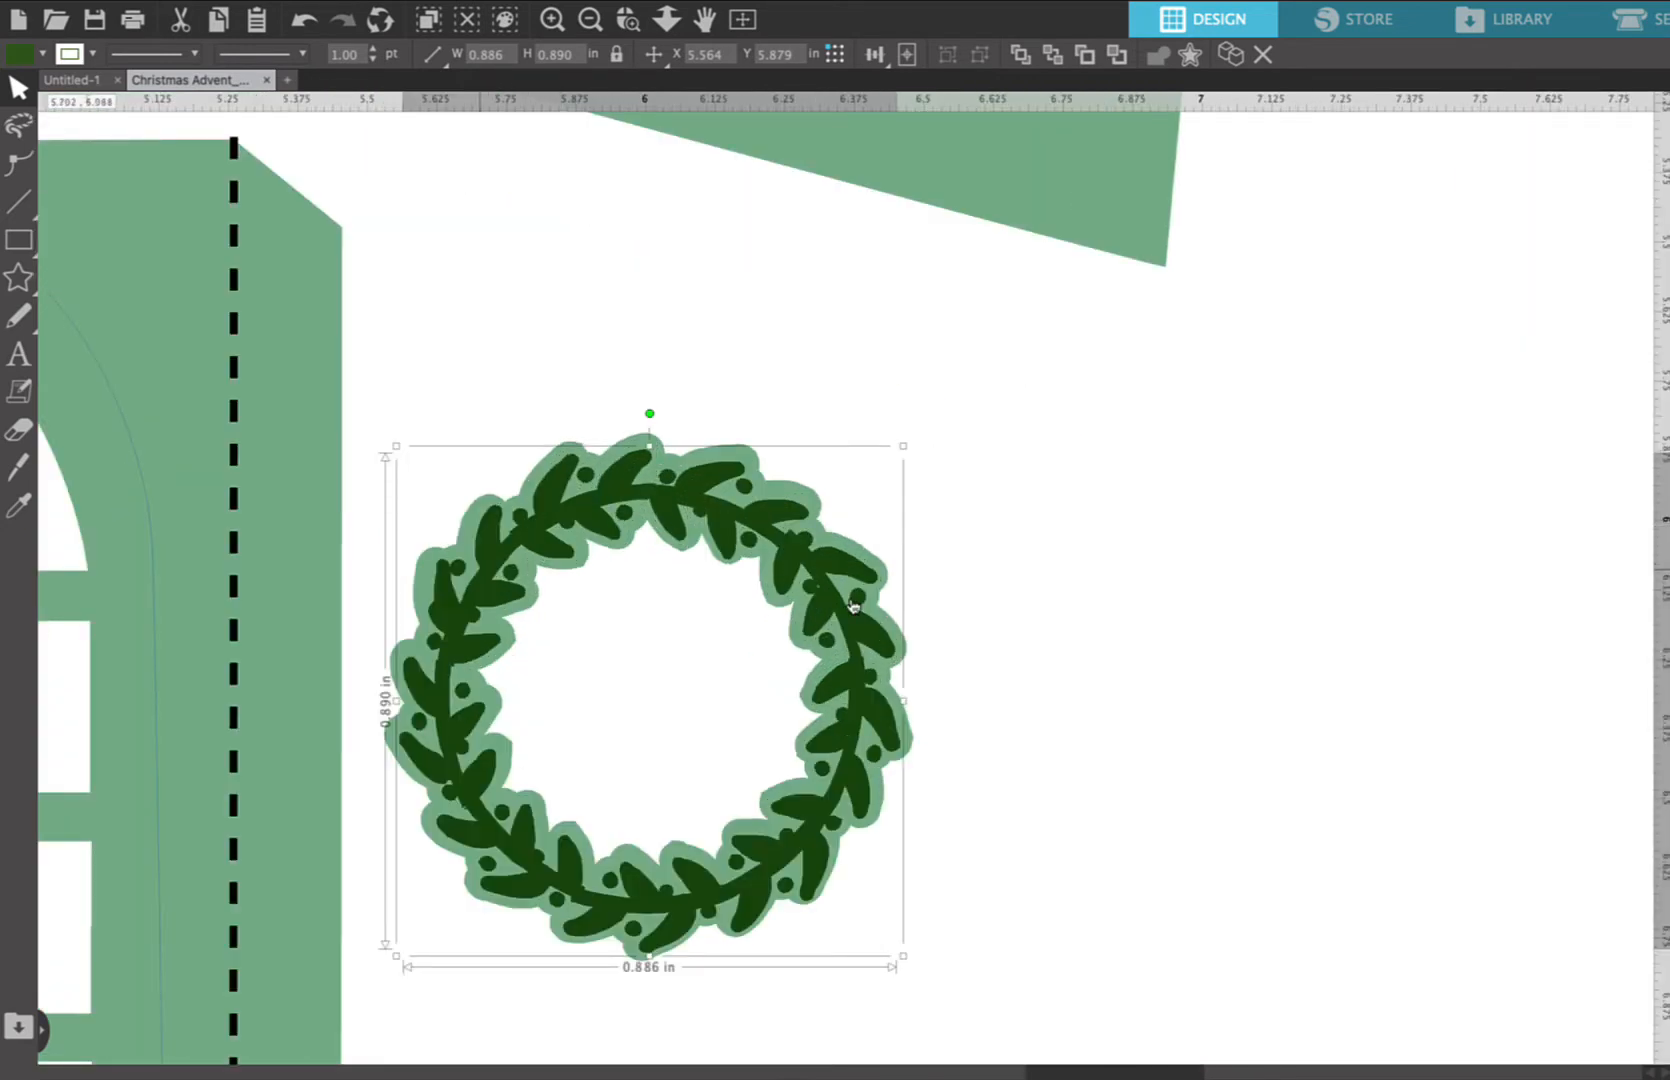
mouse_move(692, 368)
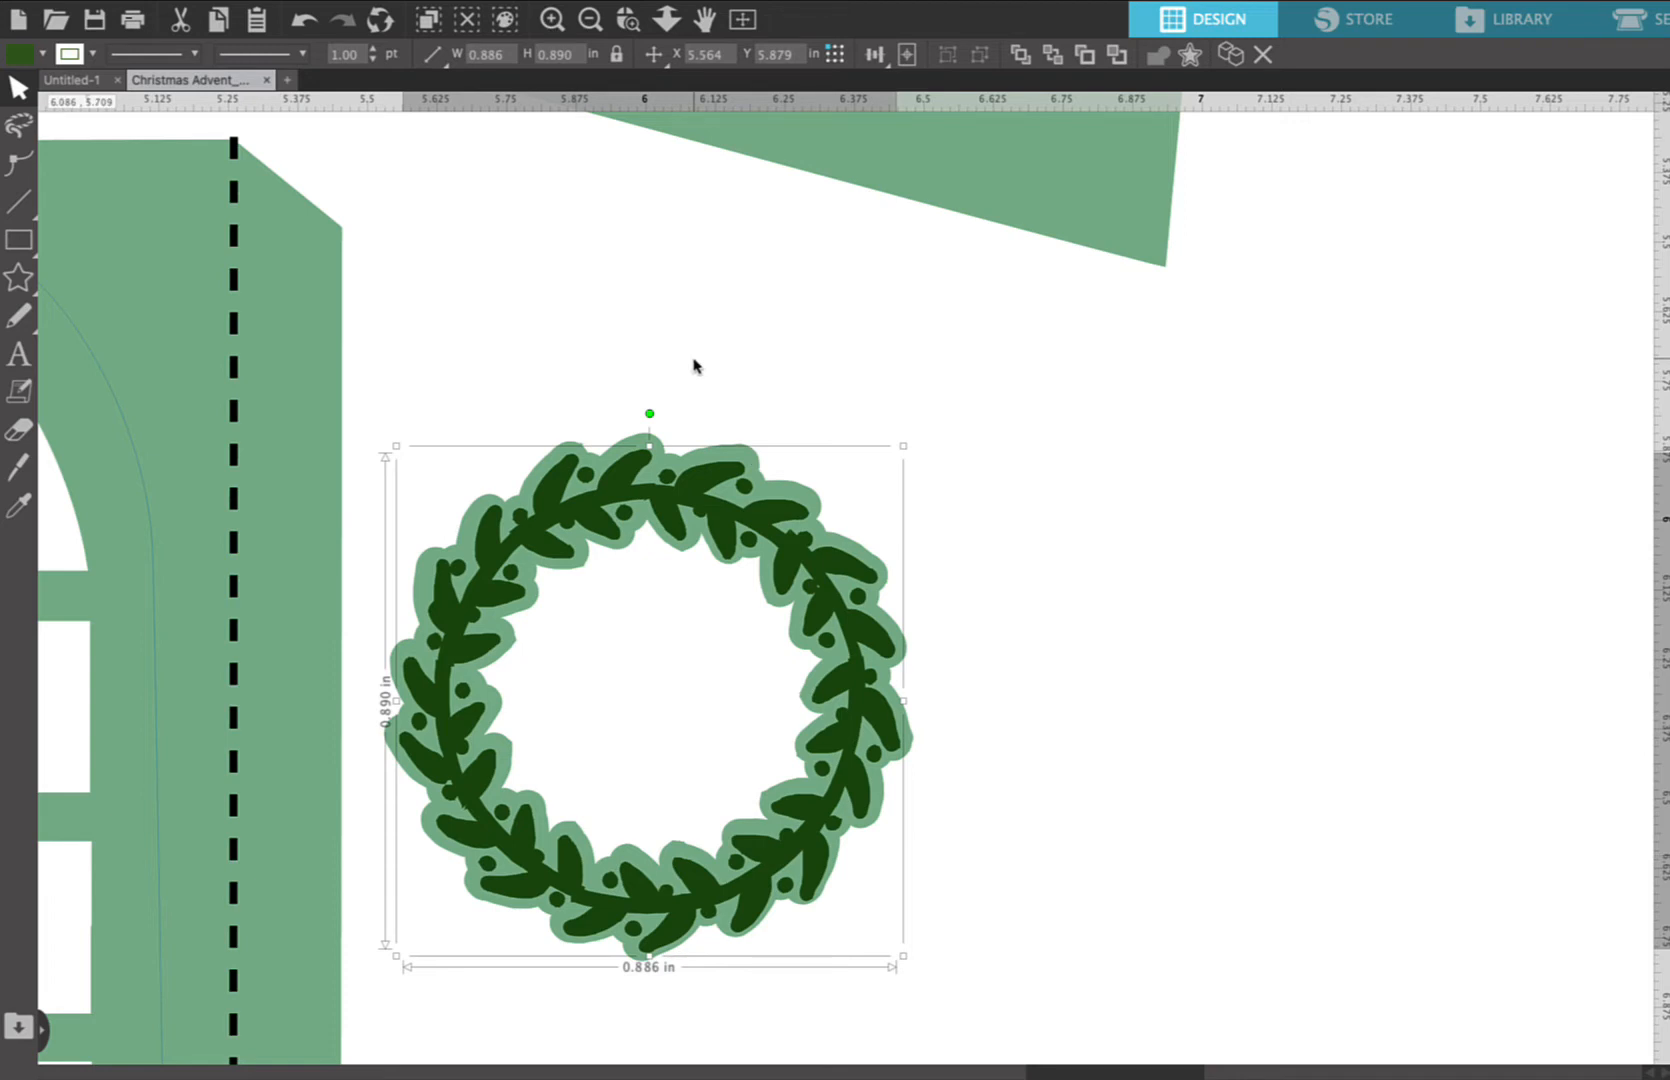
scroll(down, 3)
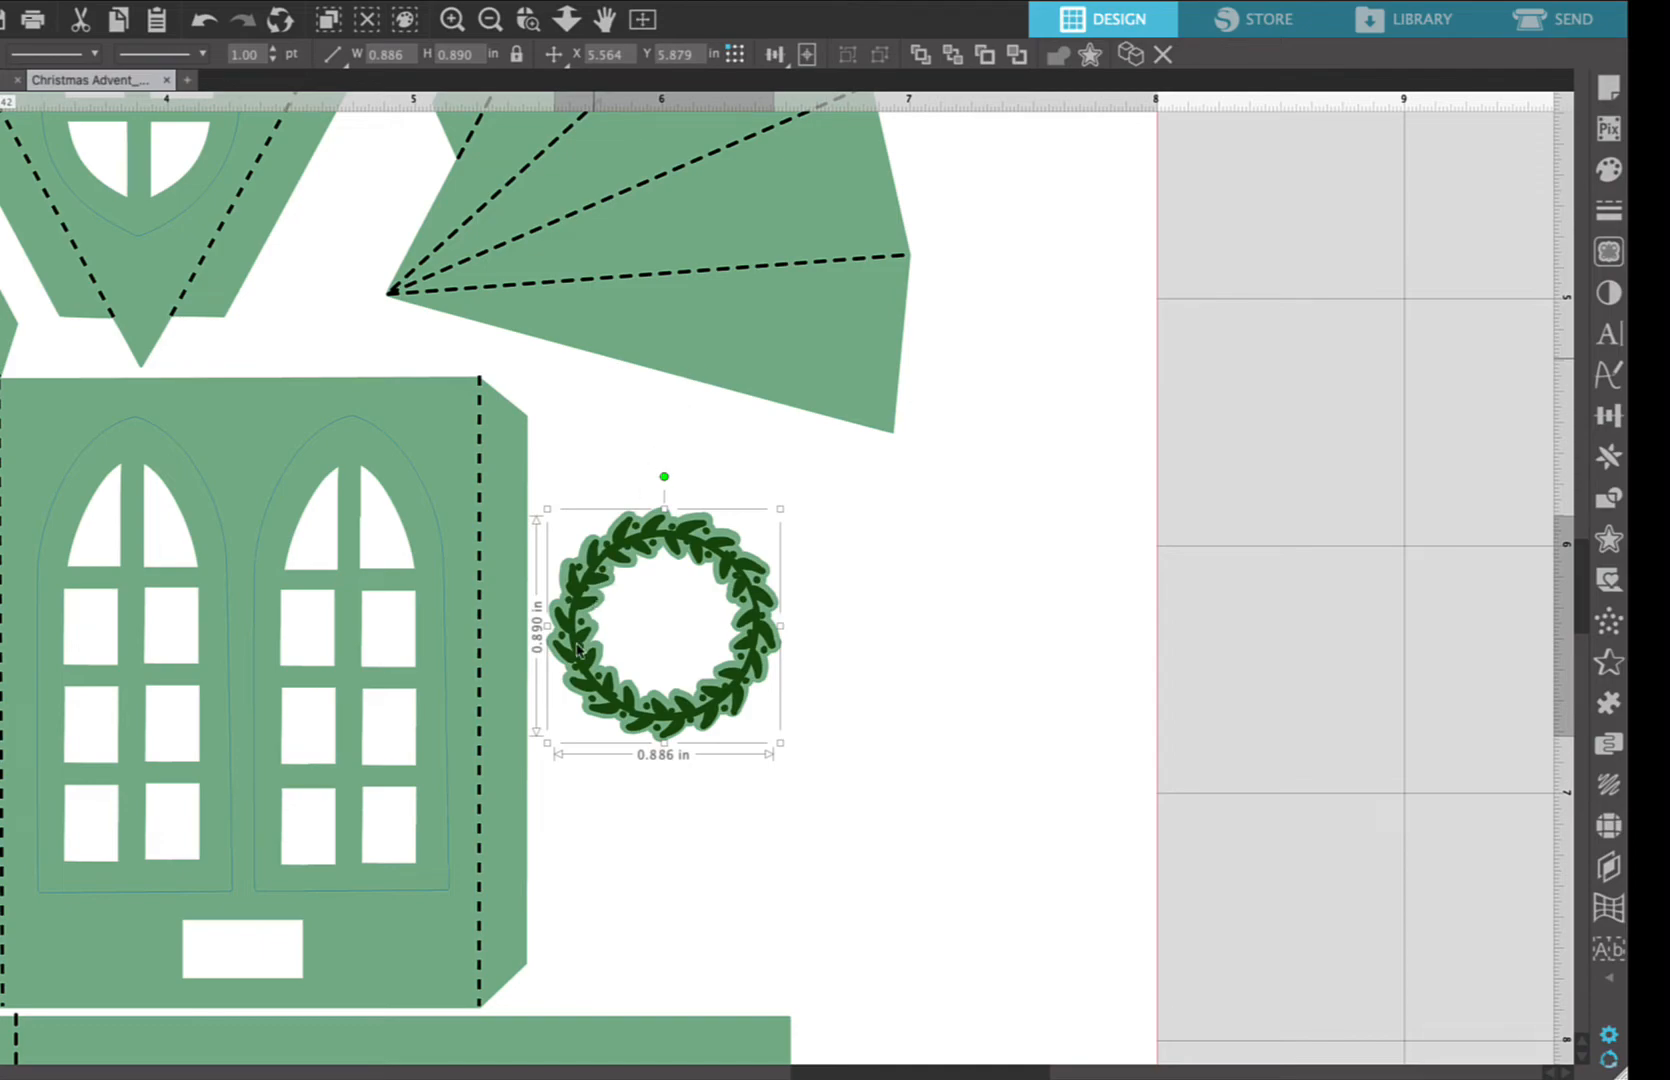
- Show the Send panel in Line mode, listing cut settings for the five line colours
click(1570, 20)
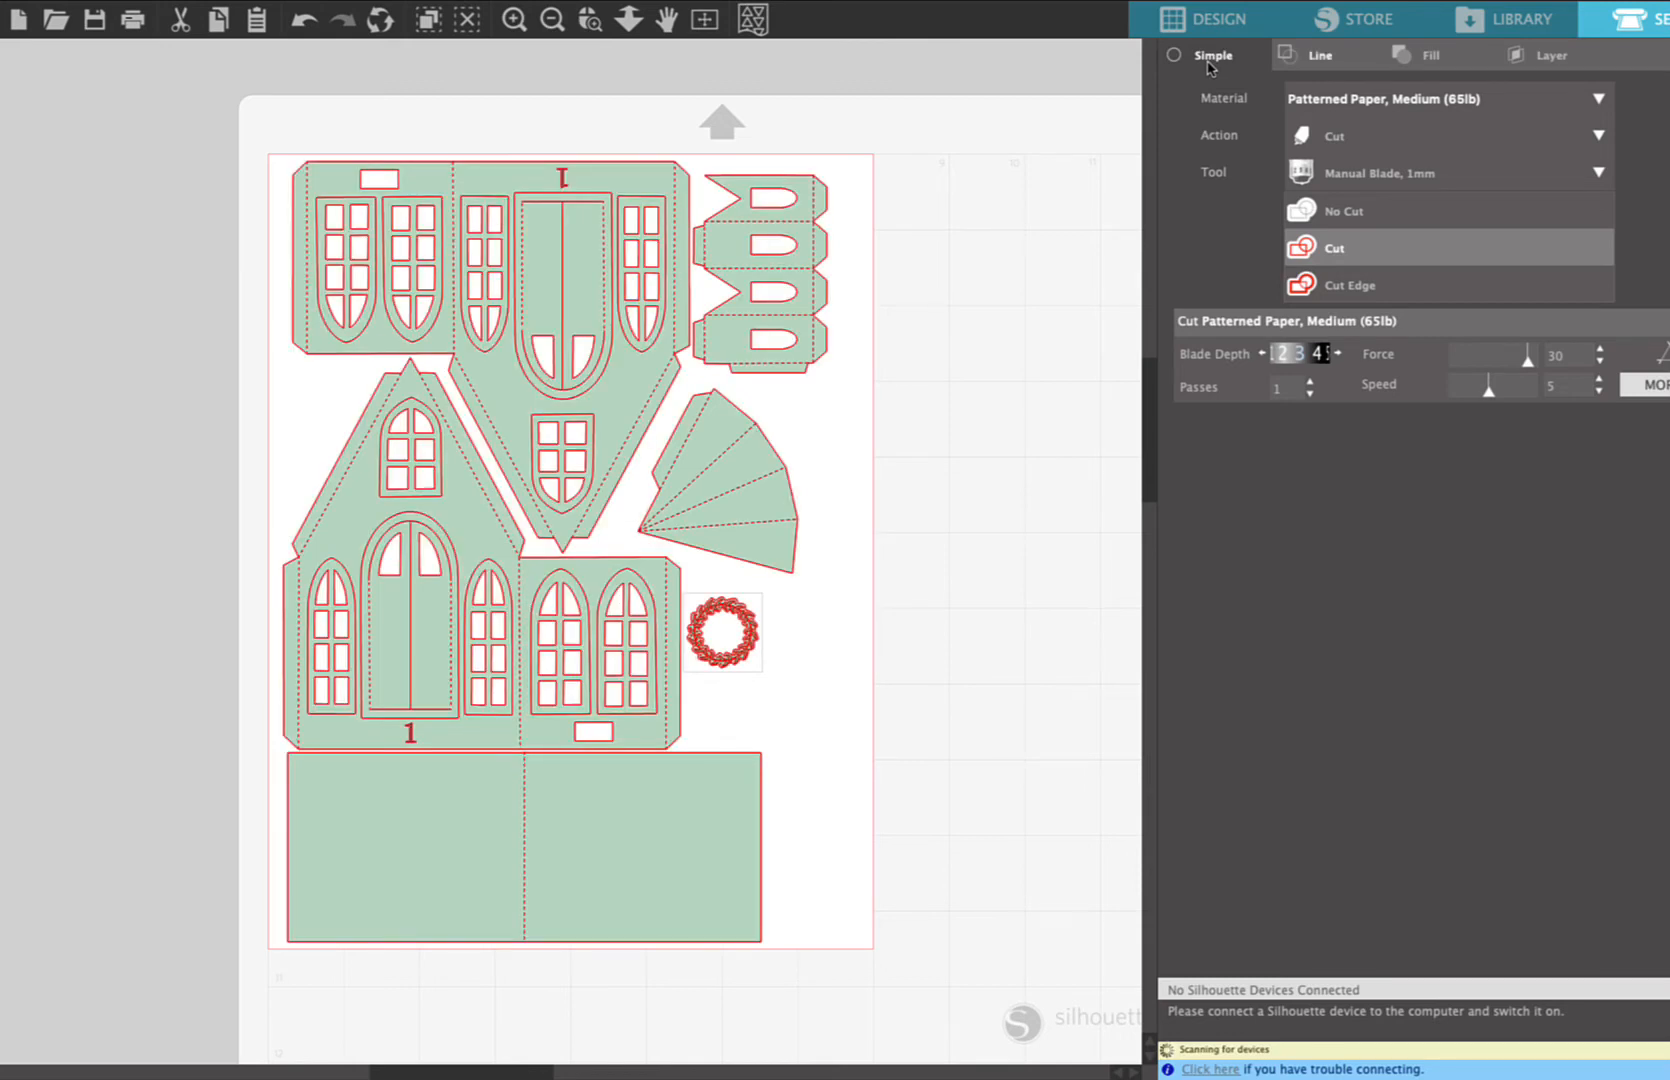
mouse_move(1288, 64)
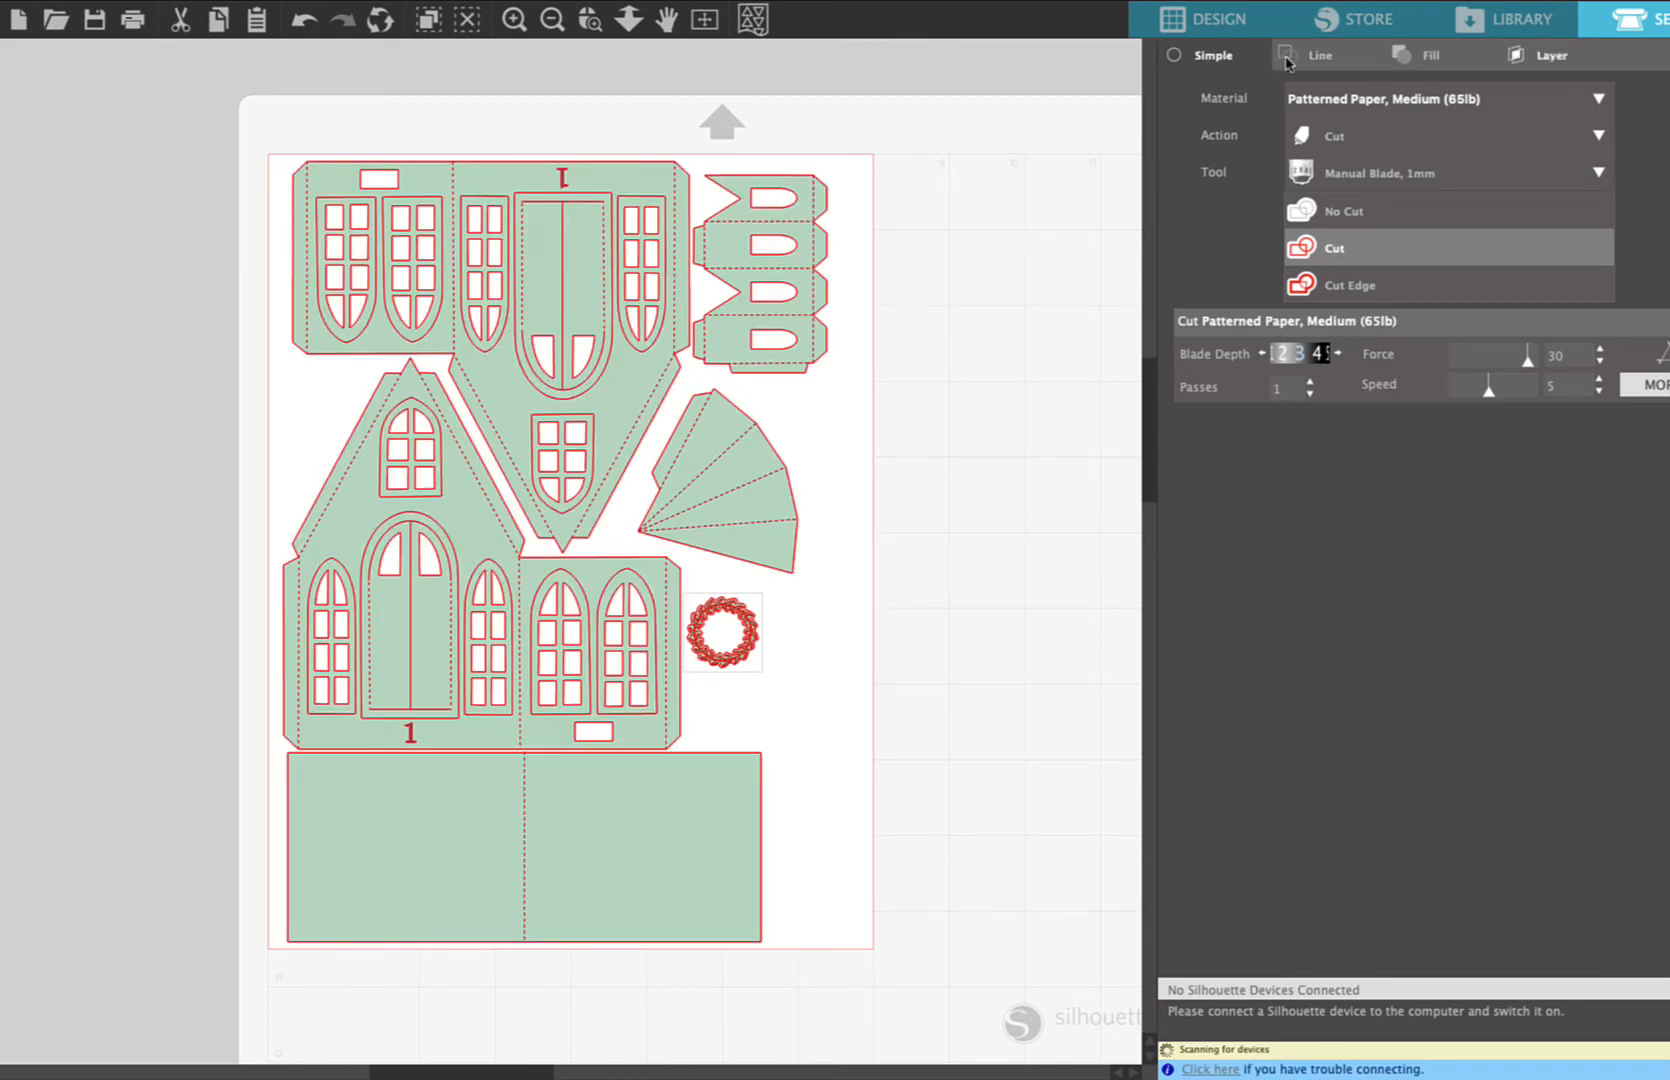
click(1320, 54)
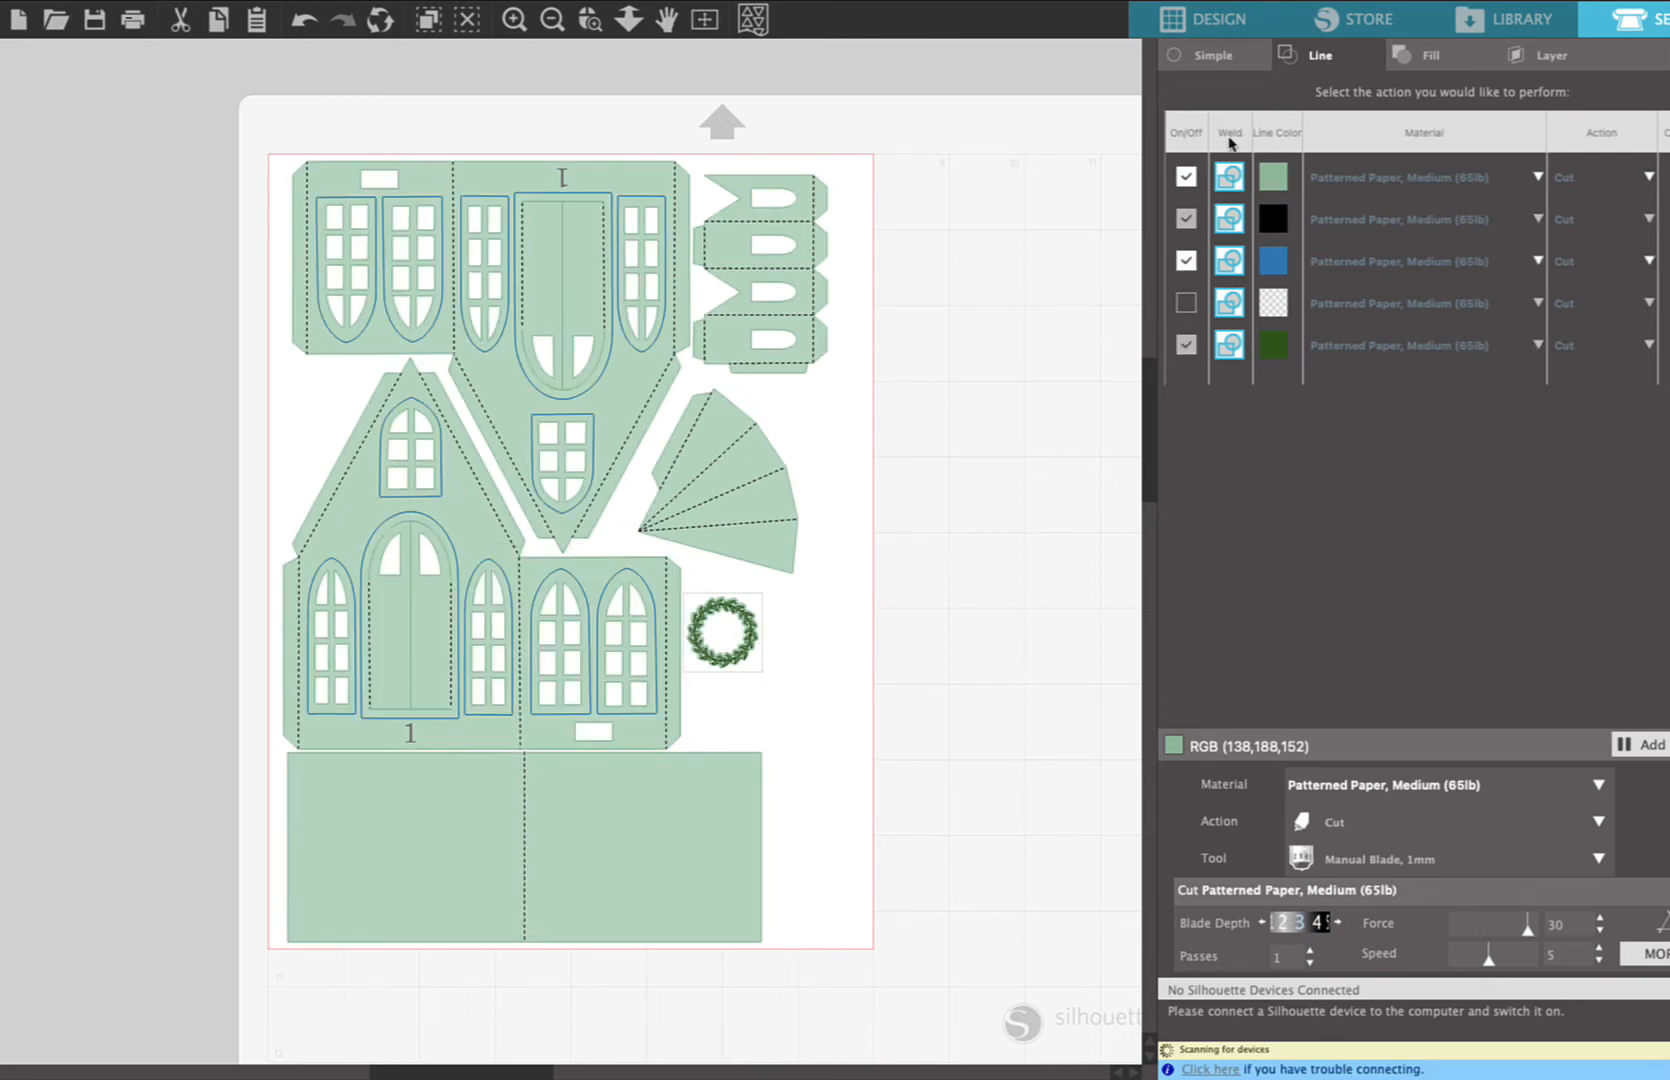
- Disable cutting for all line colours, re-enable only green, and list its material choices
click(1186, 176)
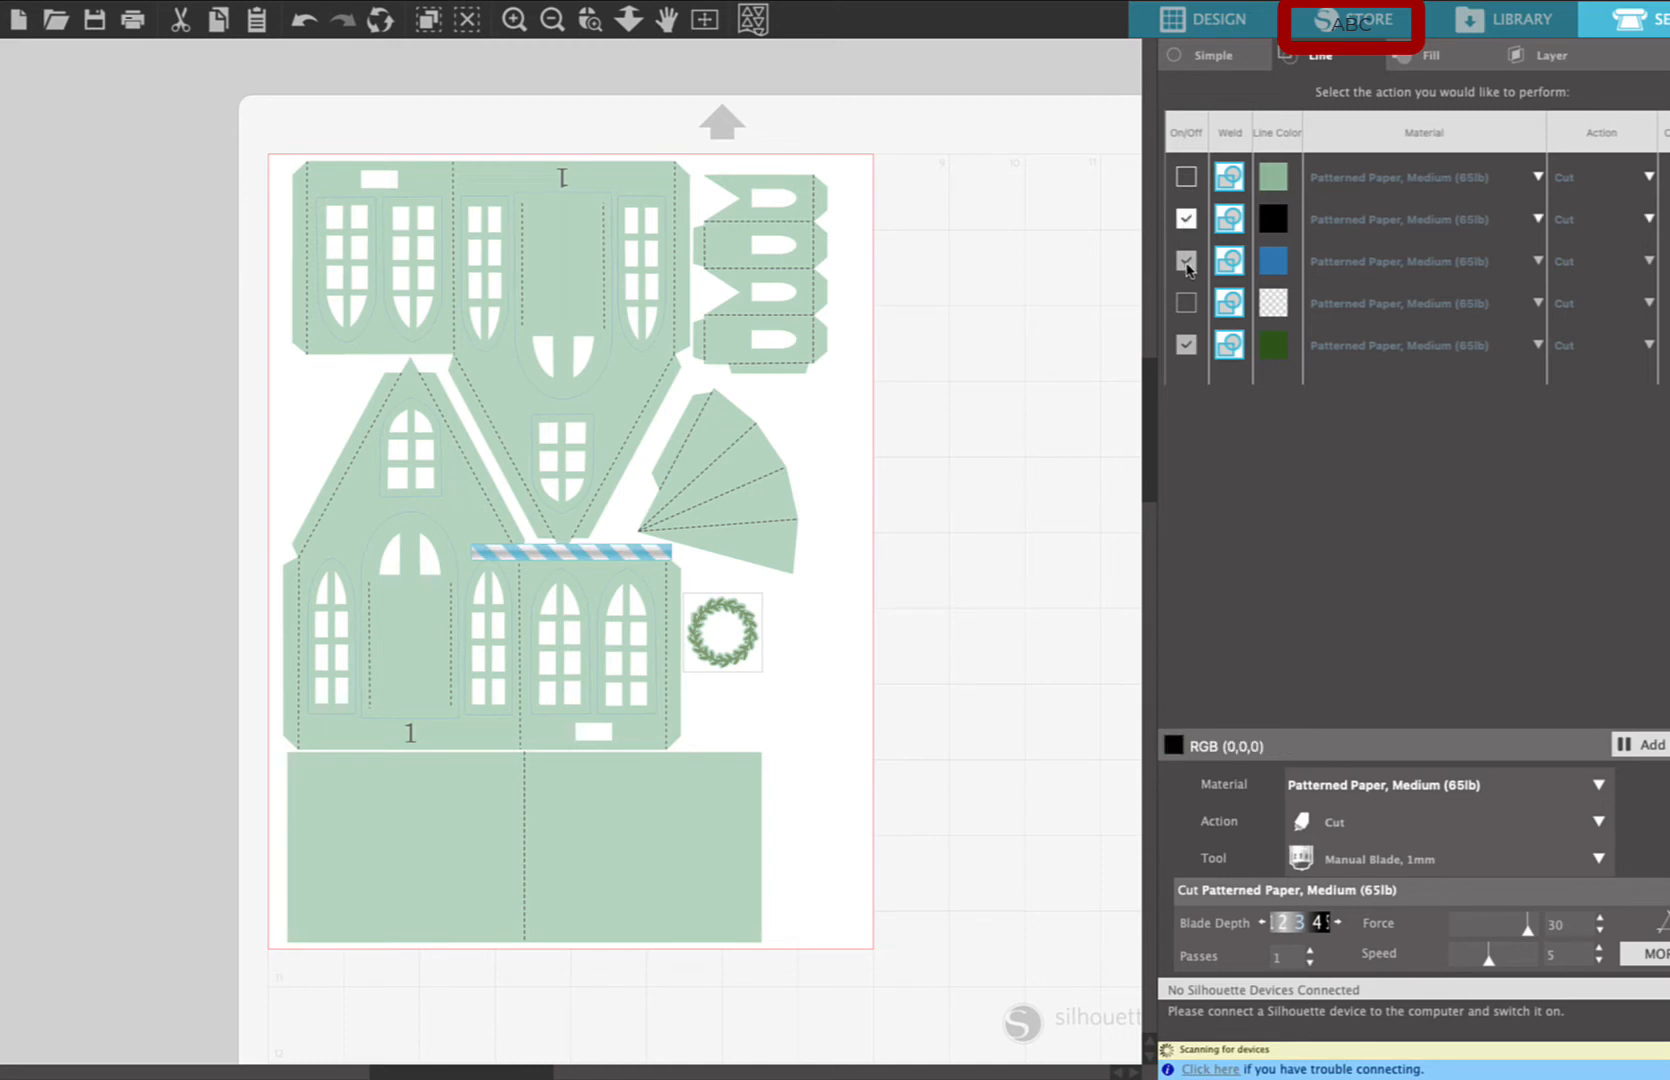
click(1186, 218)
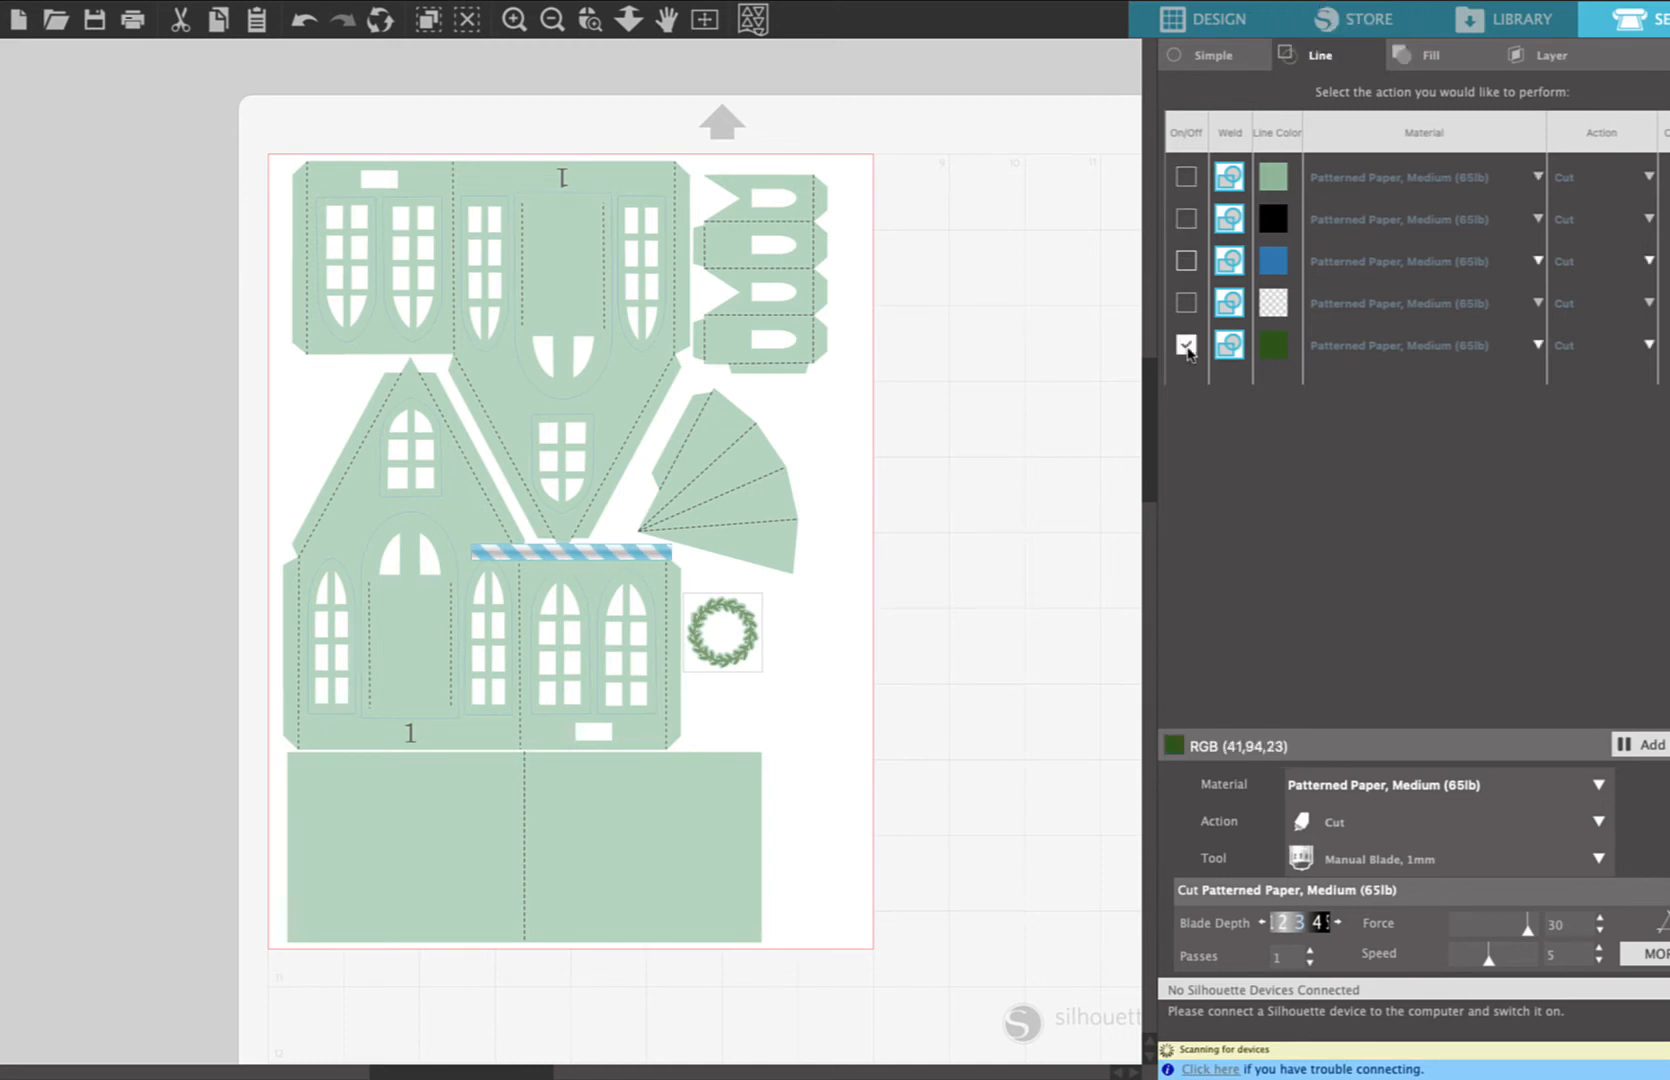
click(1186, 344)
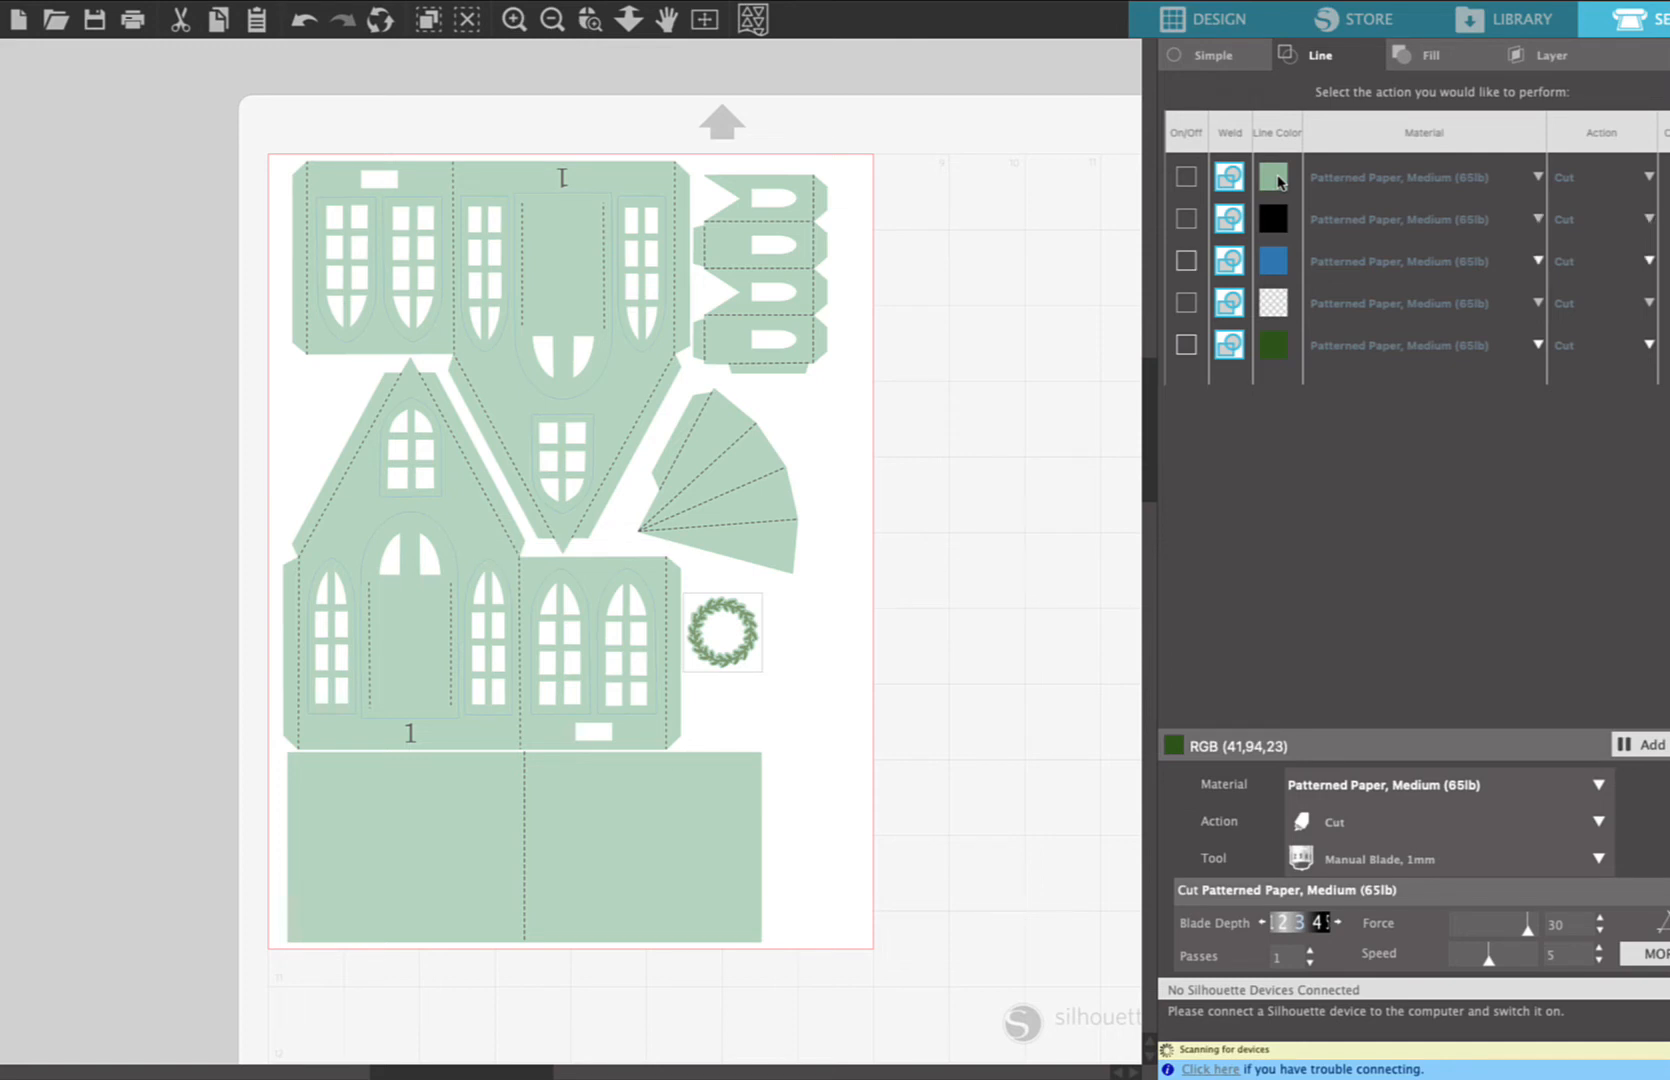
mouse_move(1186, 178)
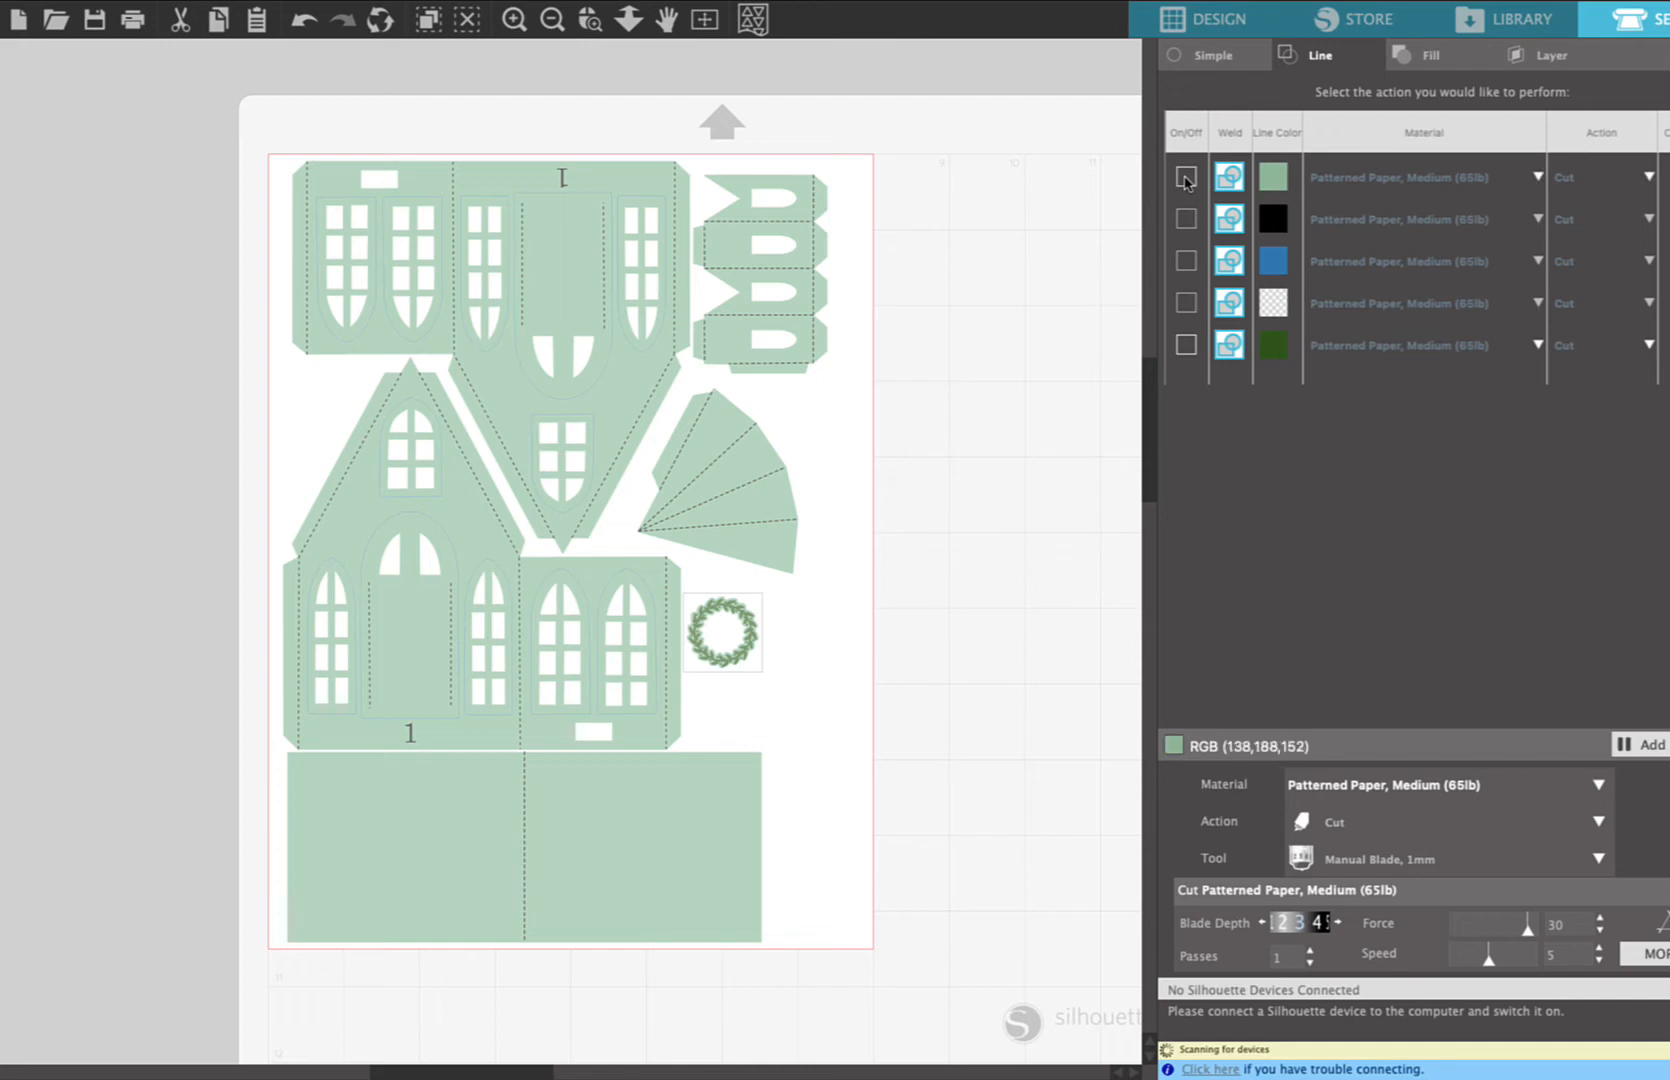
click(1186, 176)
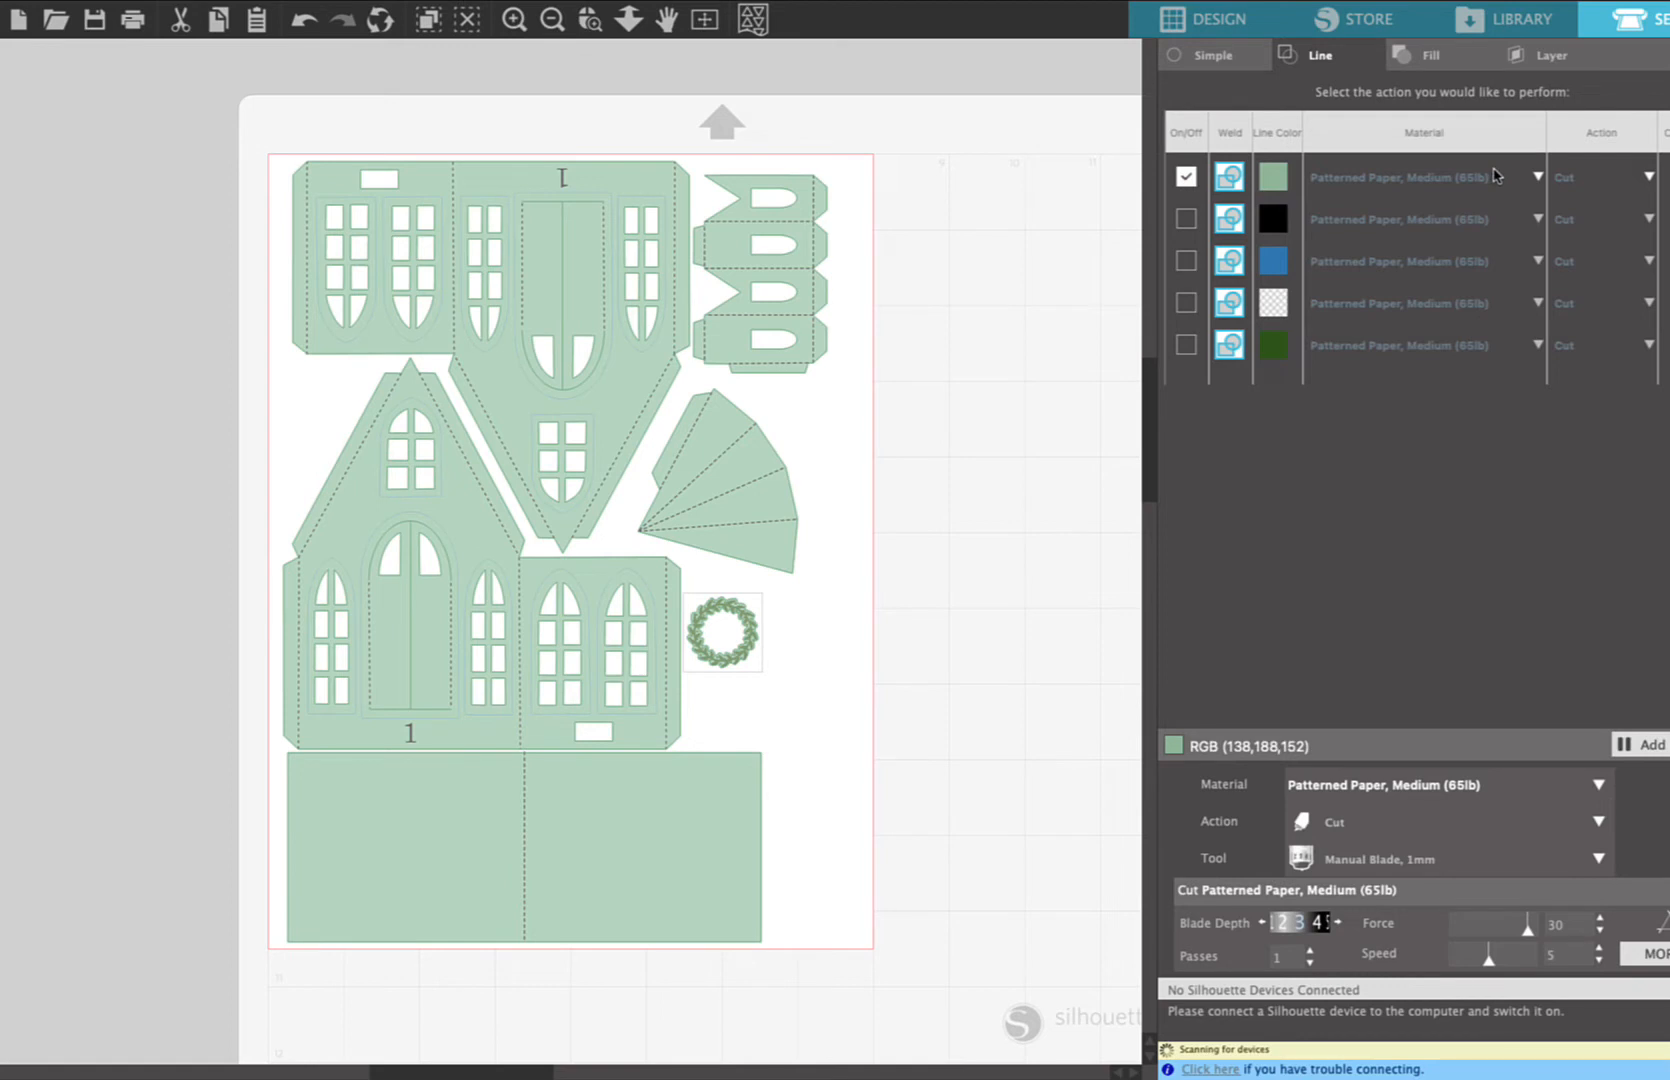
click(1536, 176)
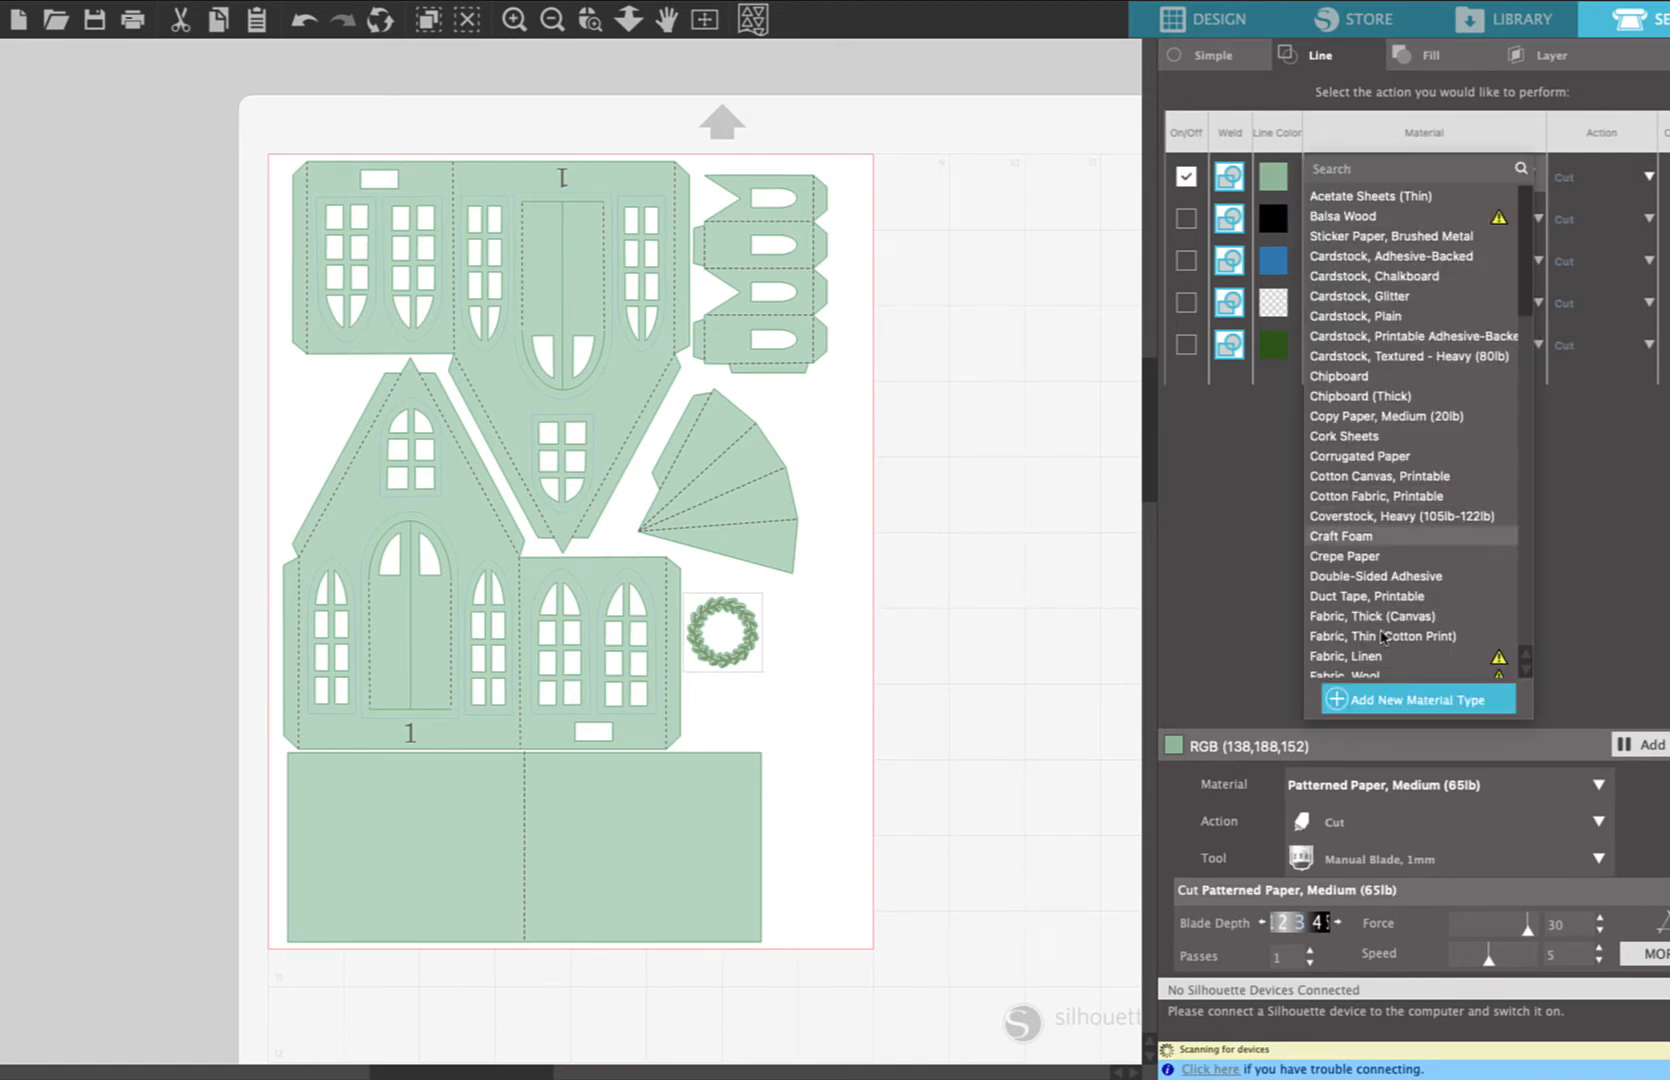
- Assign '65 lb Card-stock Cut Setting' to the green cut lines
scroll(down, 3)
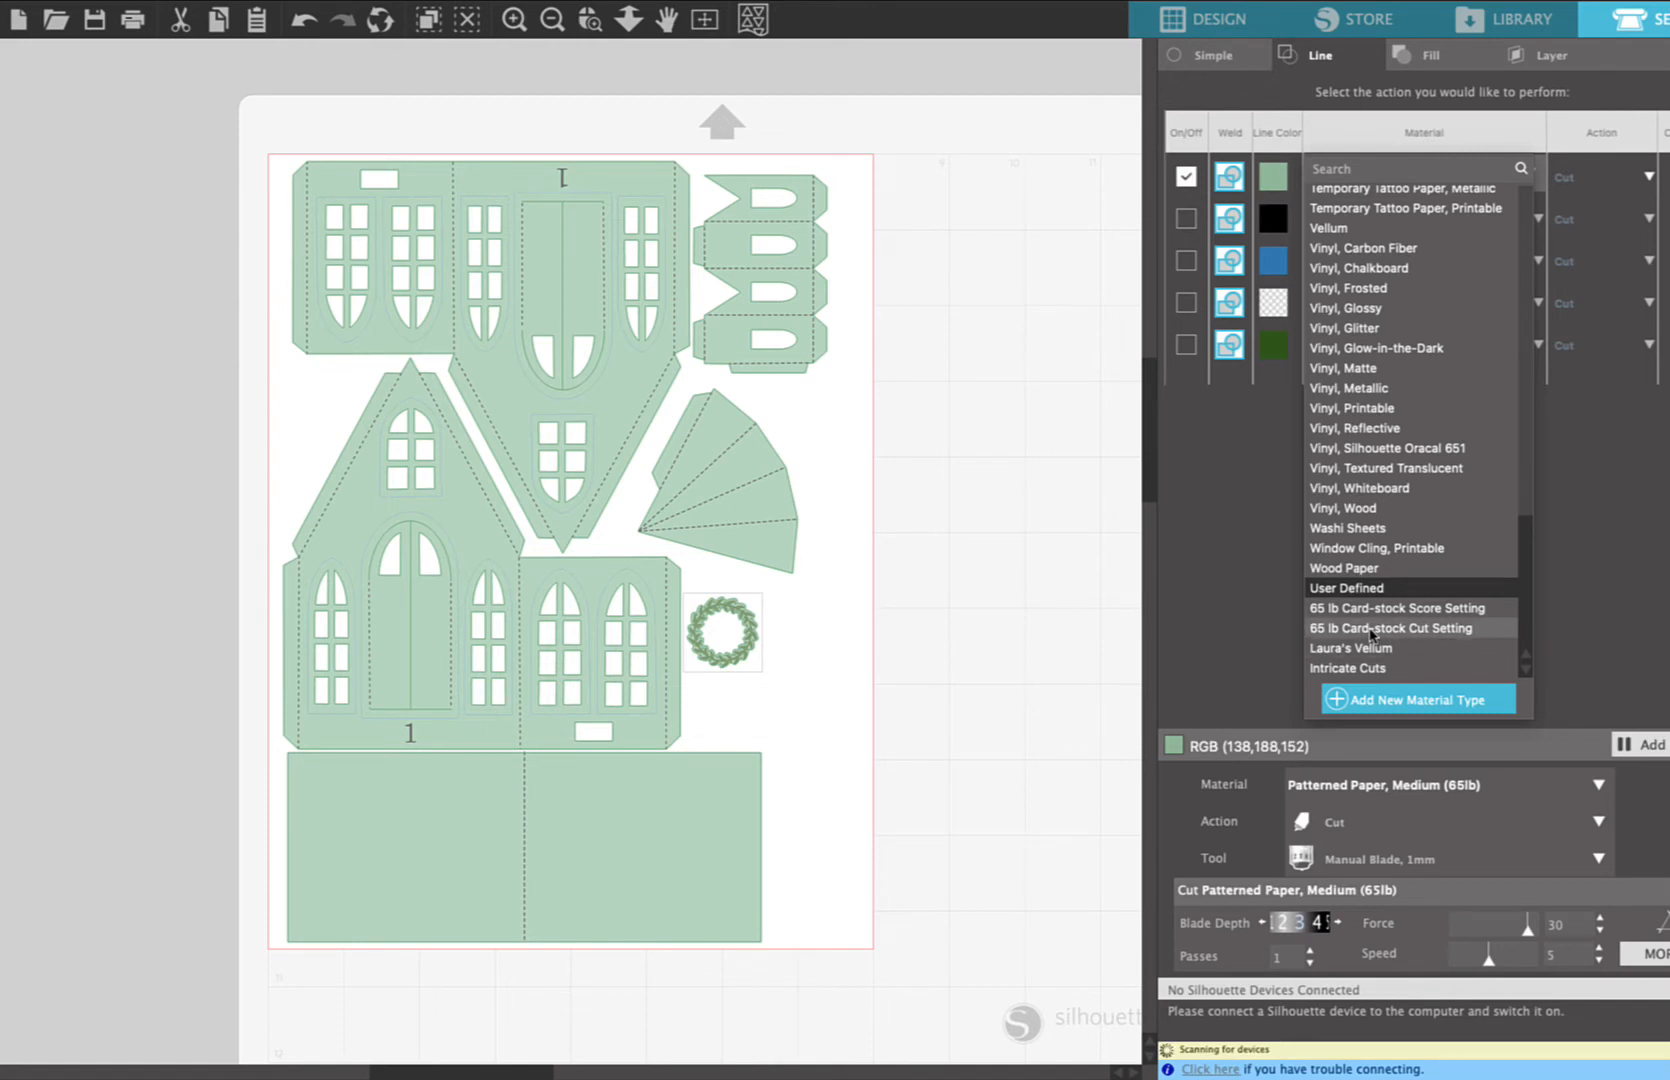
click(1390, 628)
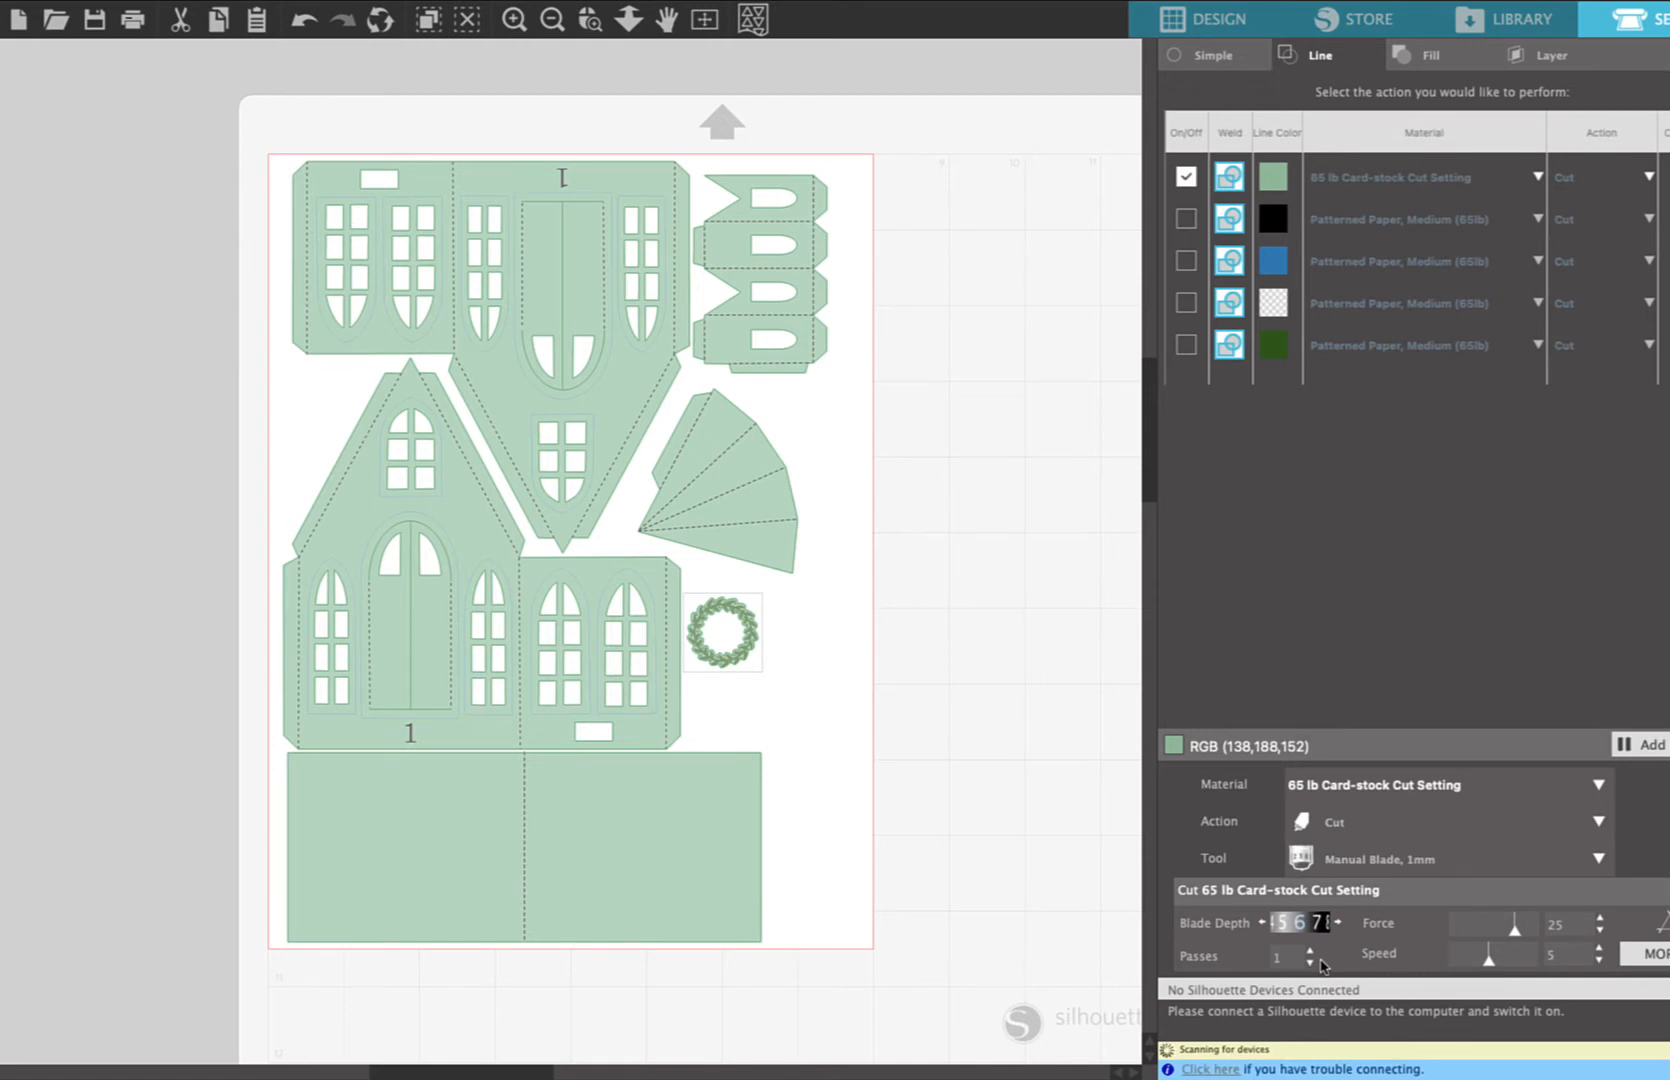
mouse_move(1348, 900)
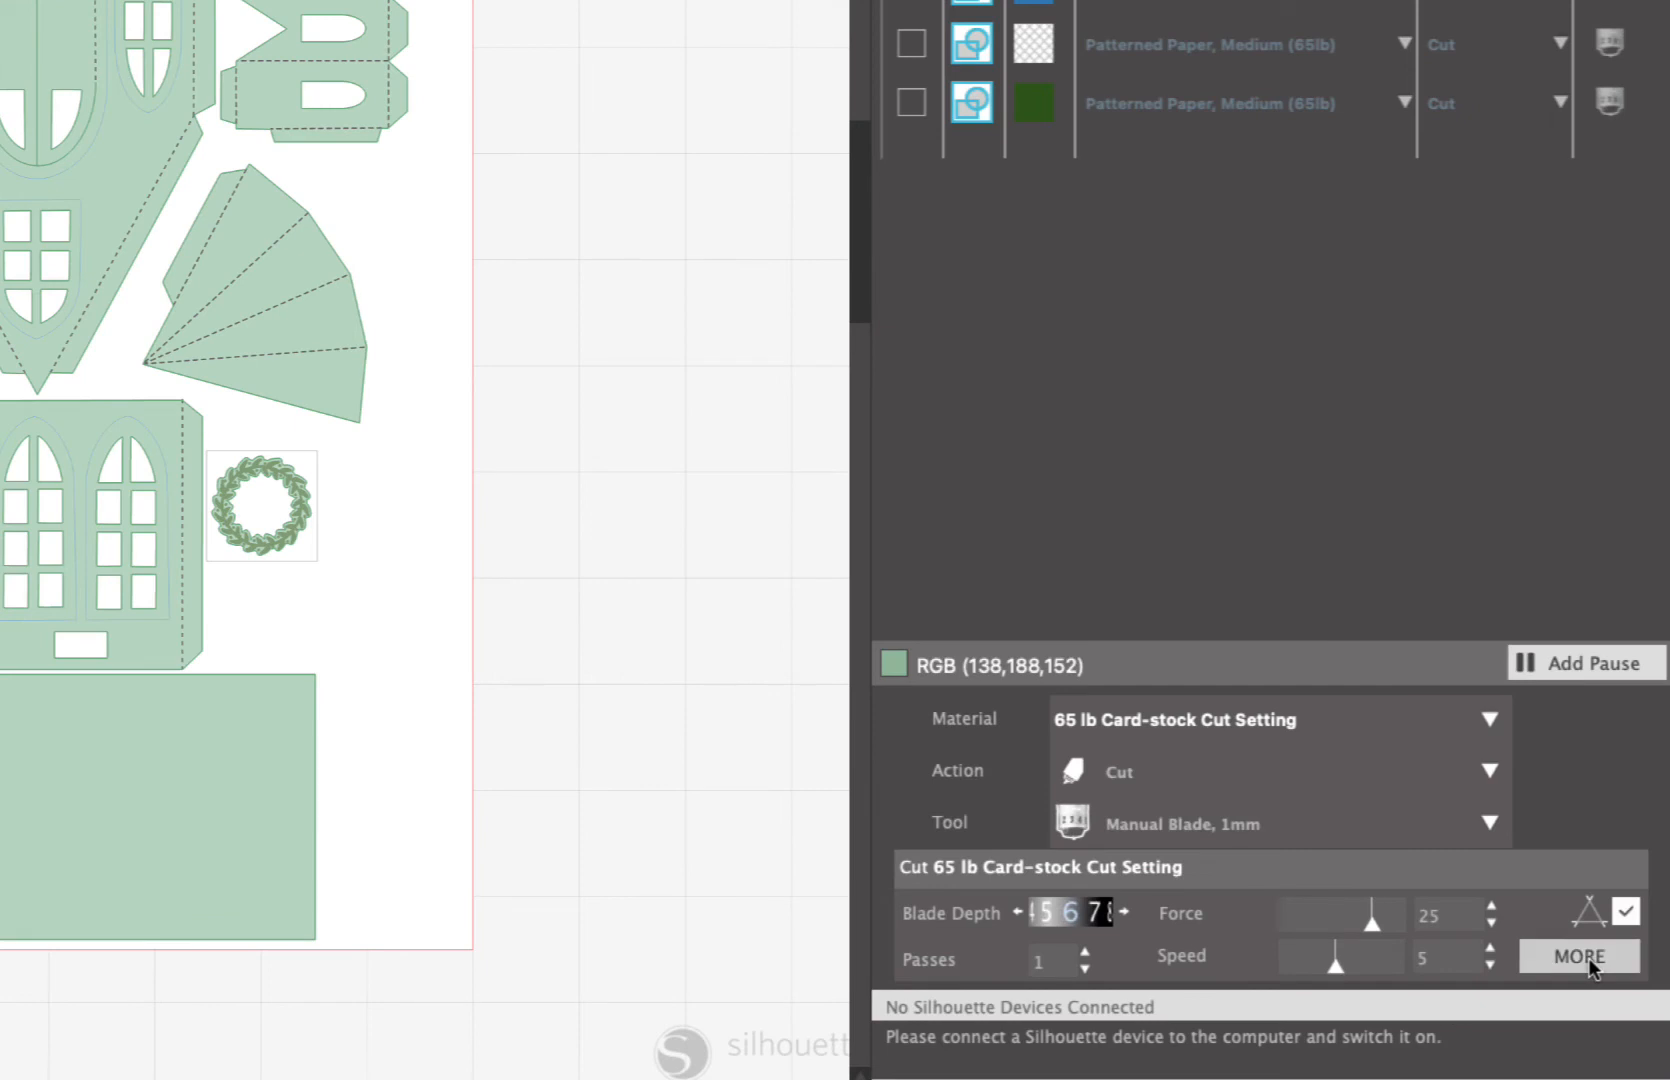
click(1580, 956)
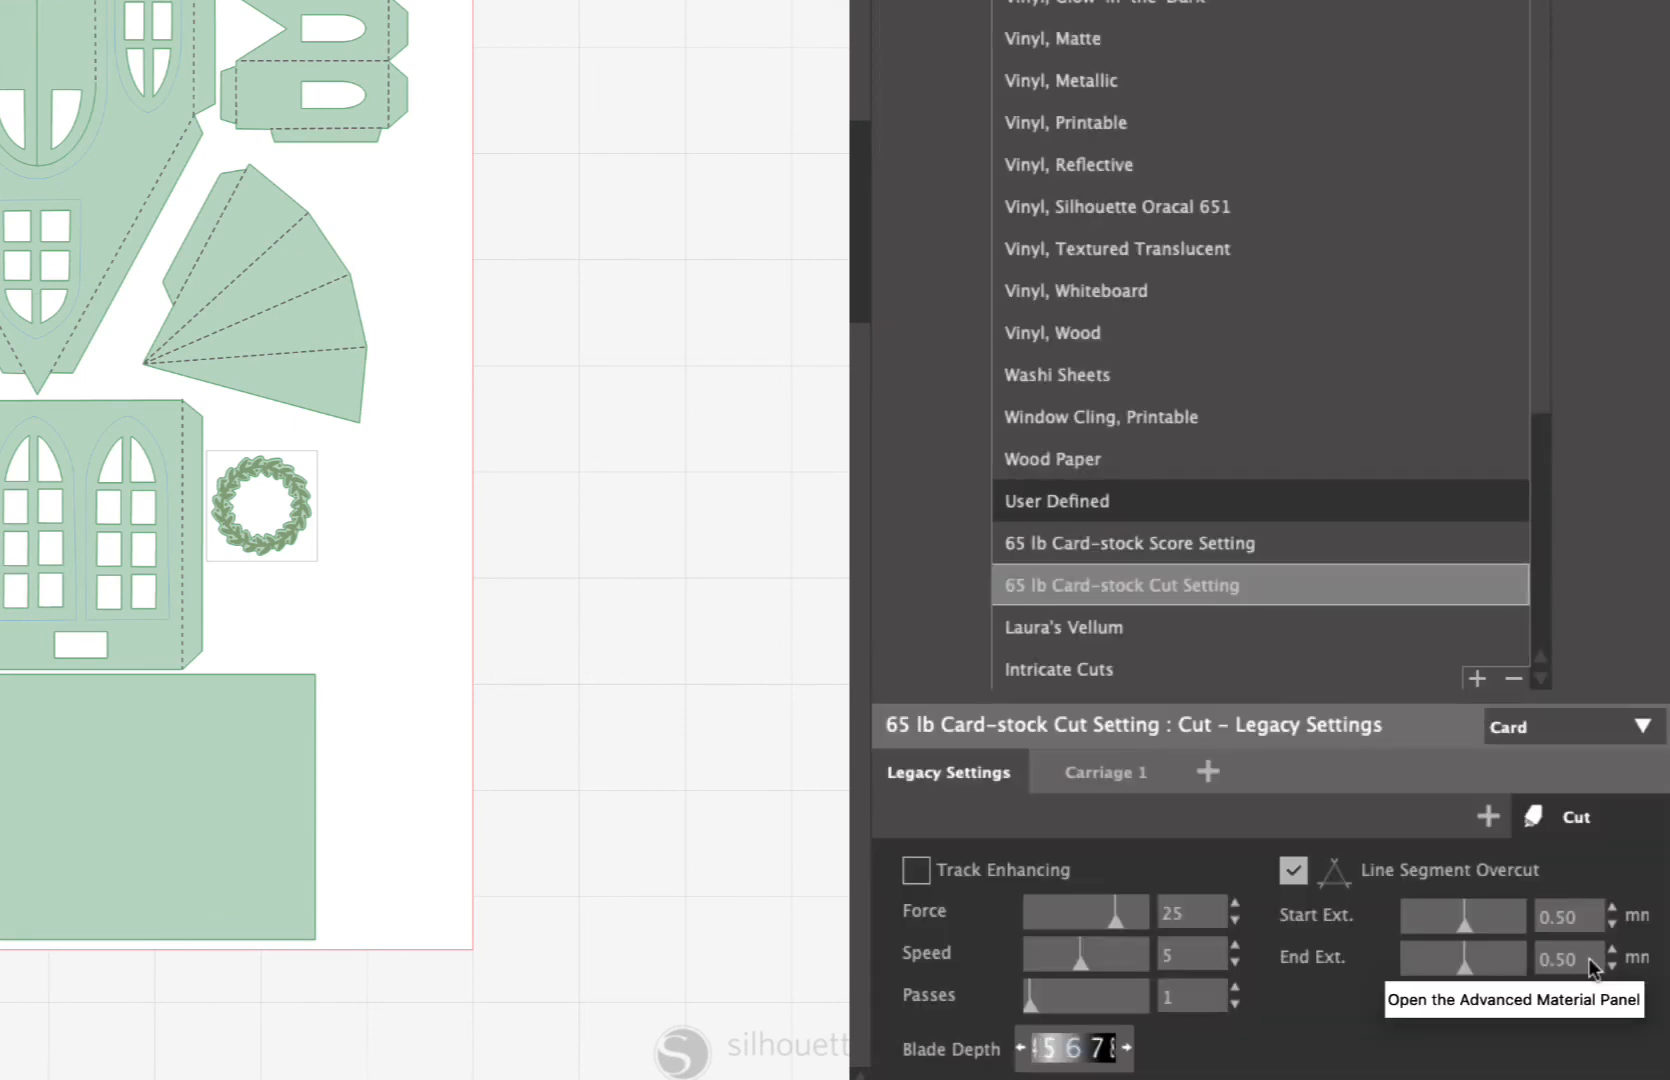
mouse_move(1594, 958)
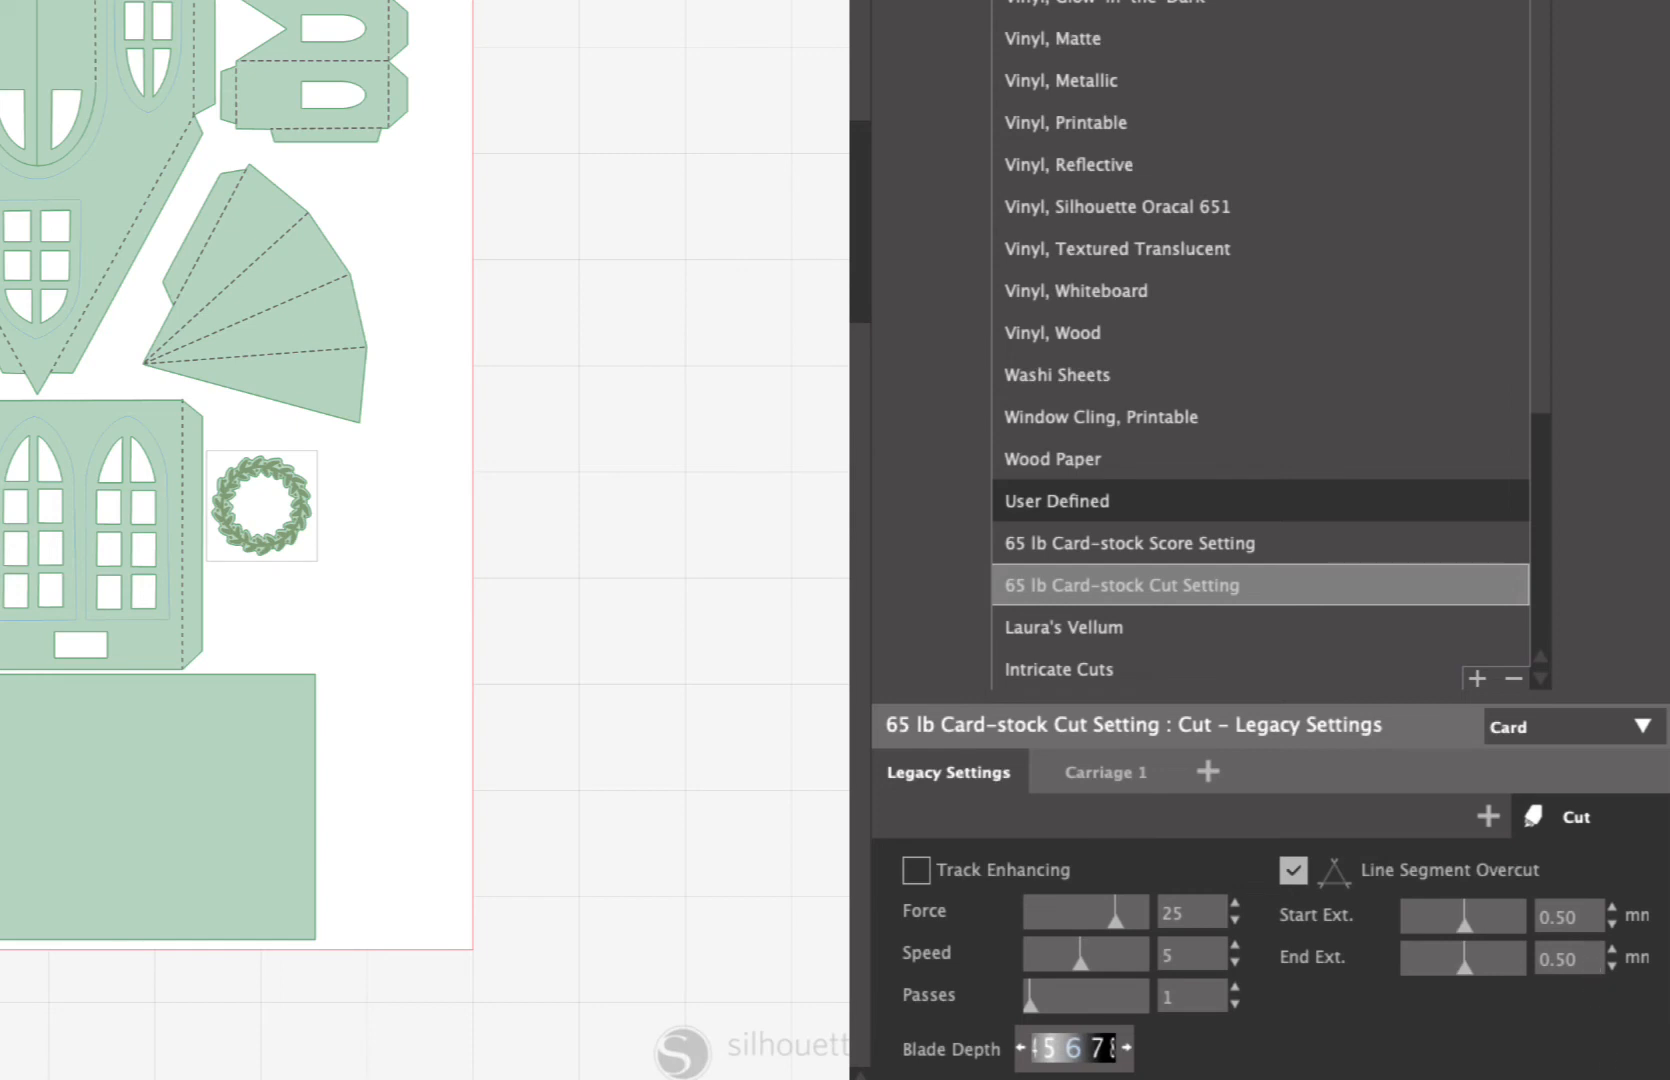
mouse_move(1570, 1018)
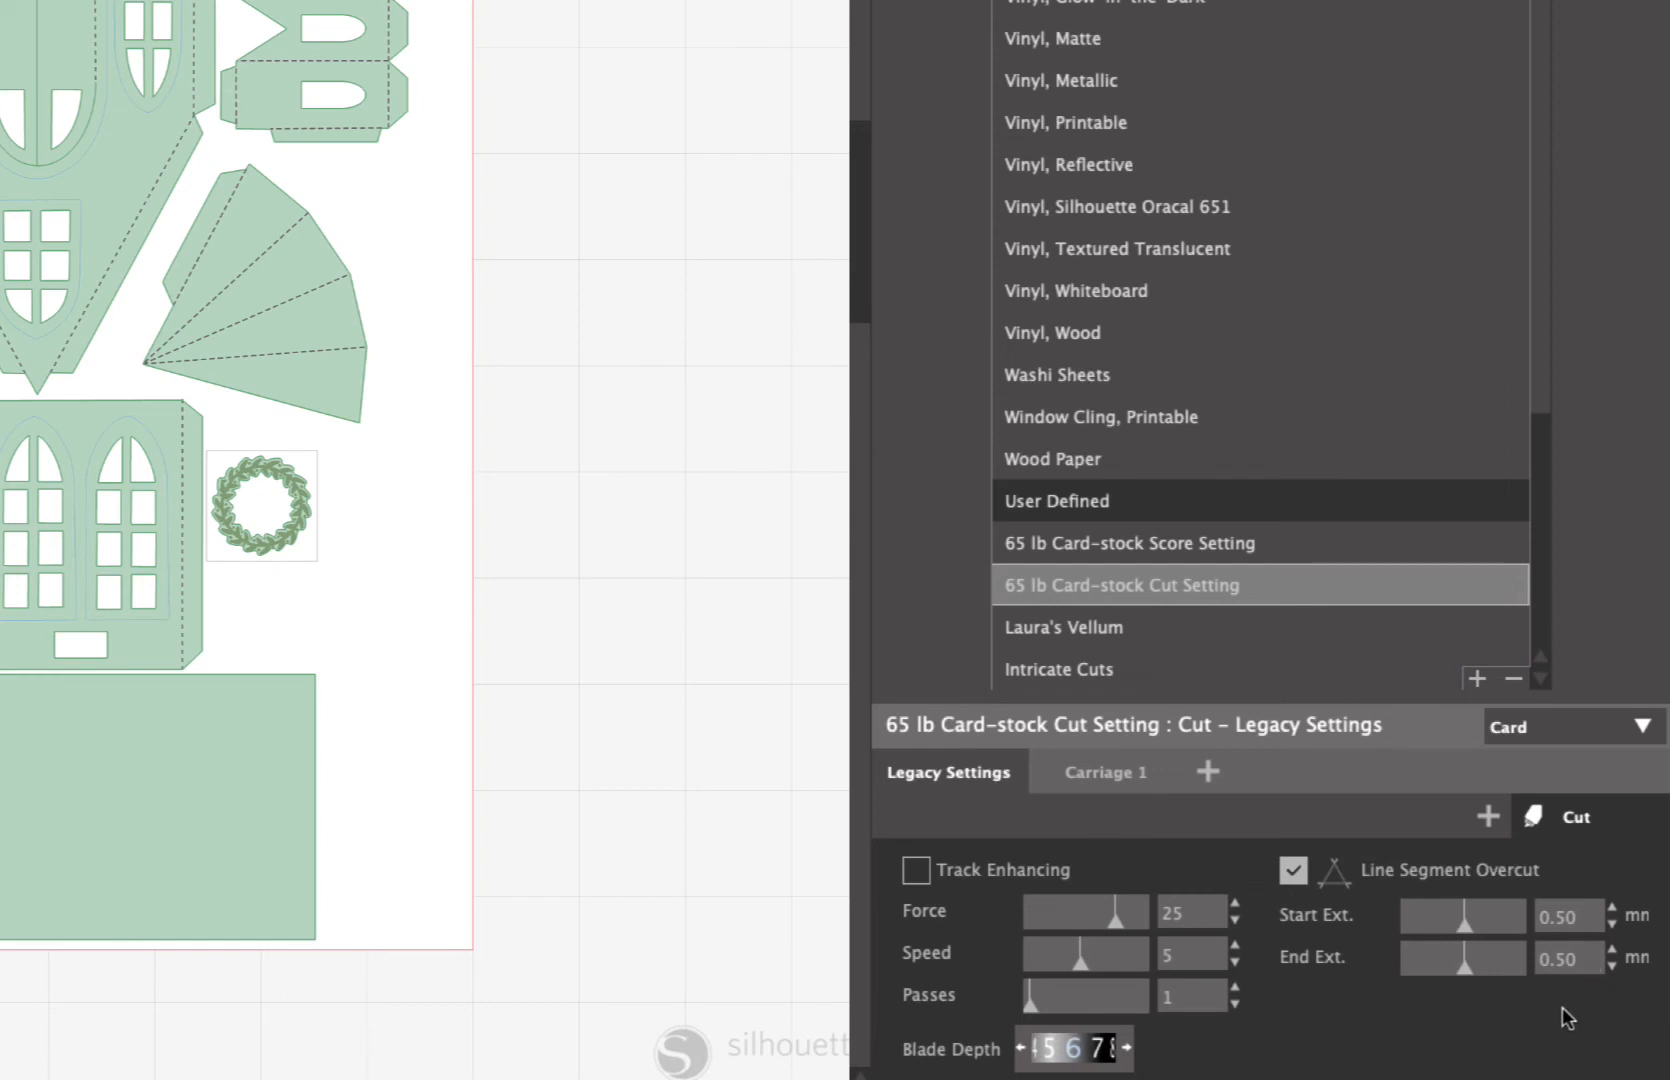
mouse_move(1598, 530)
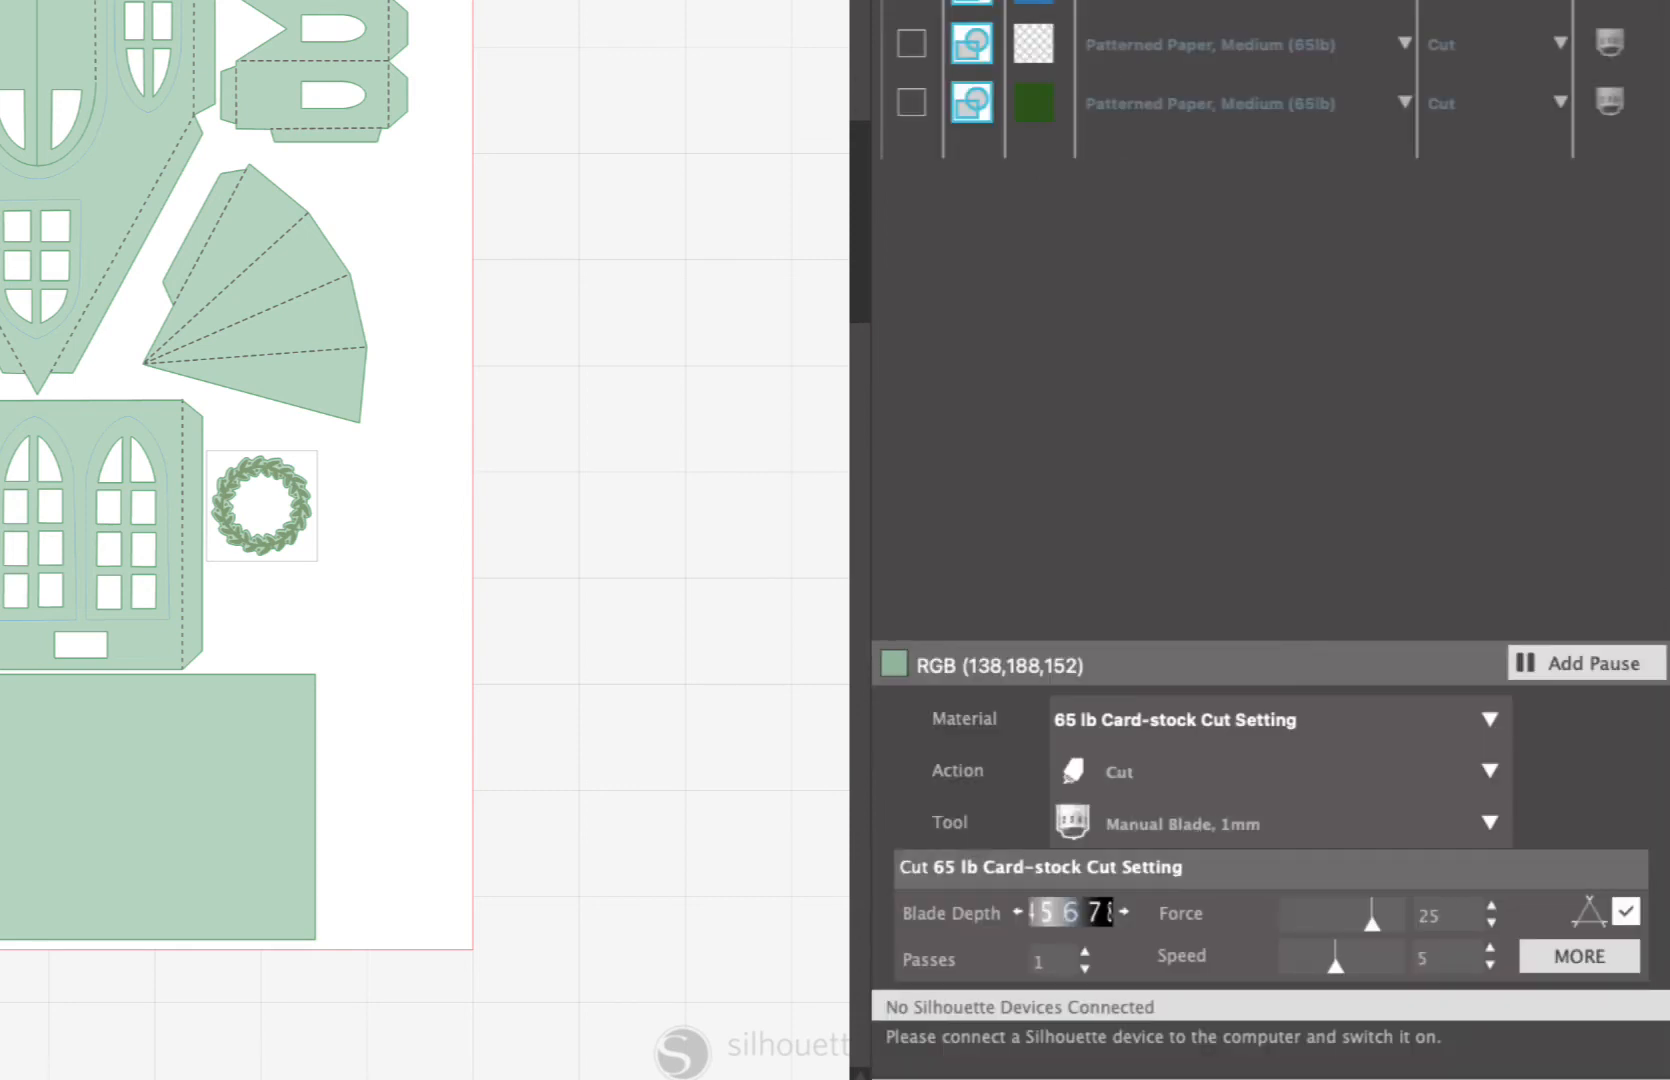
mouse_move(1356, 256)
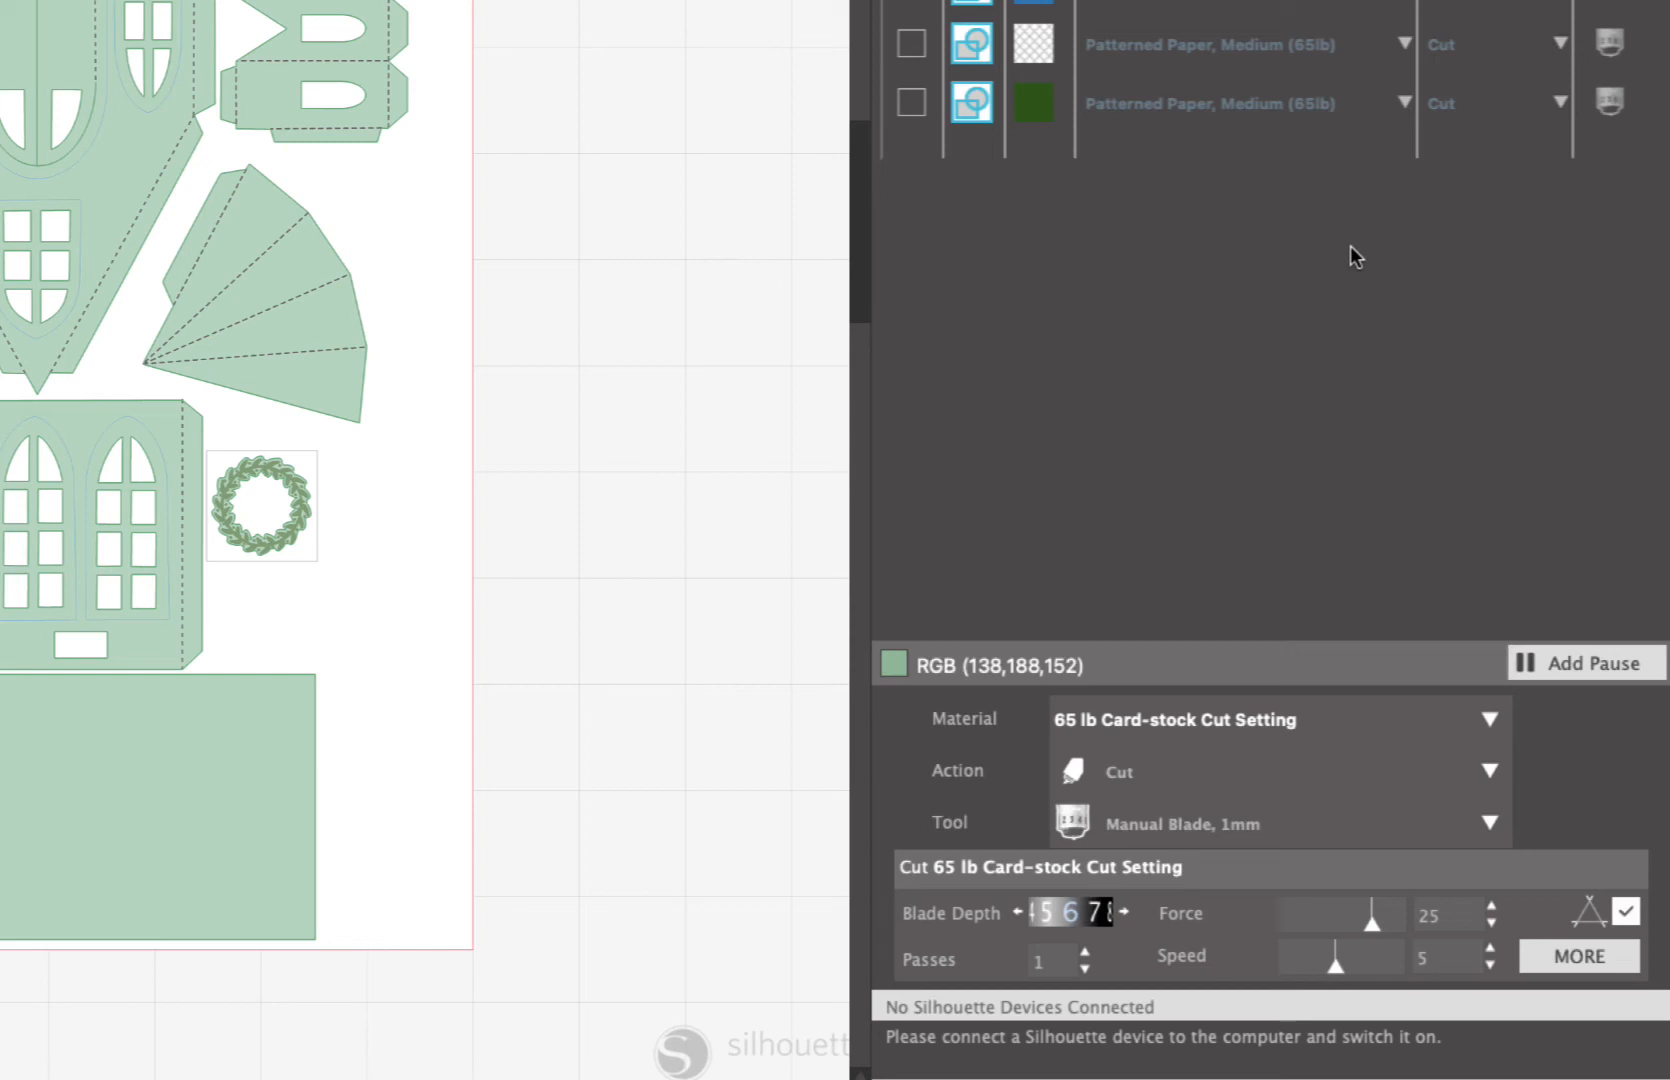
mouse_move(1044, 646)
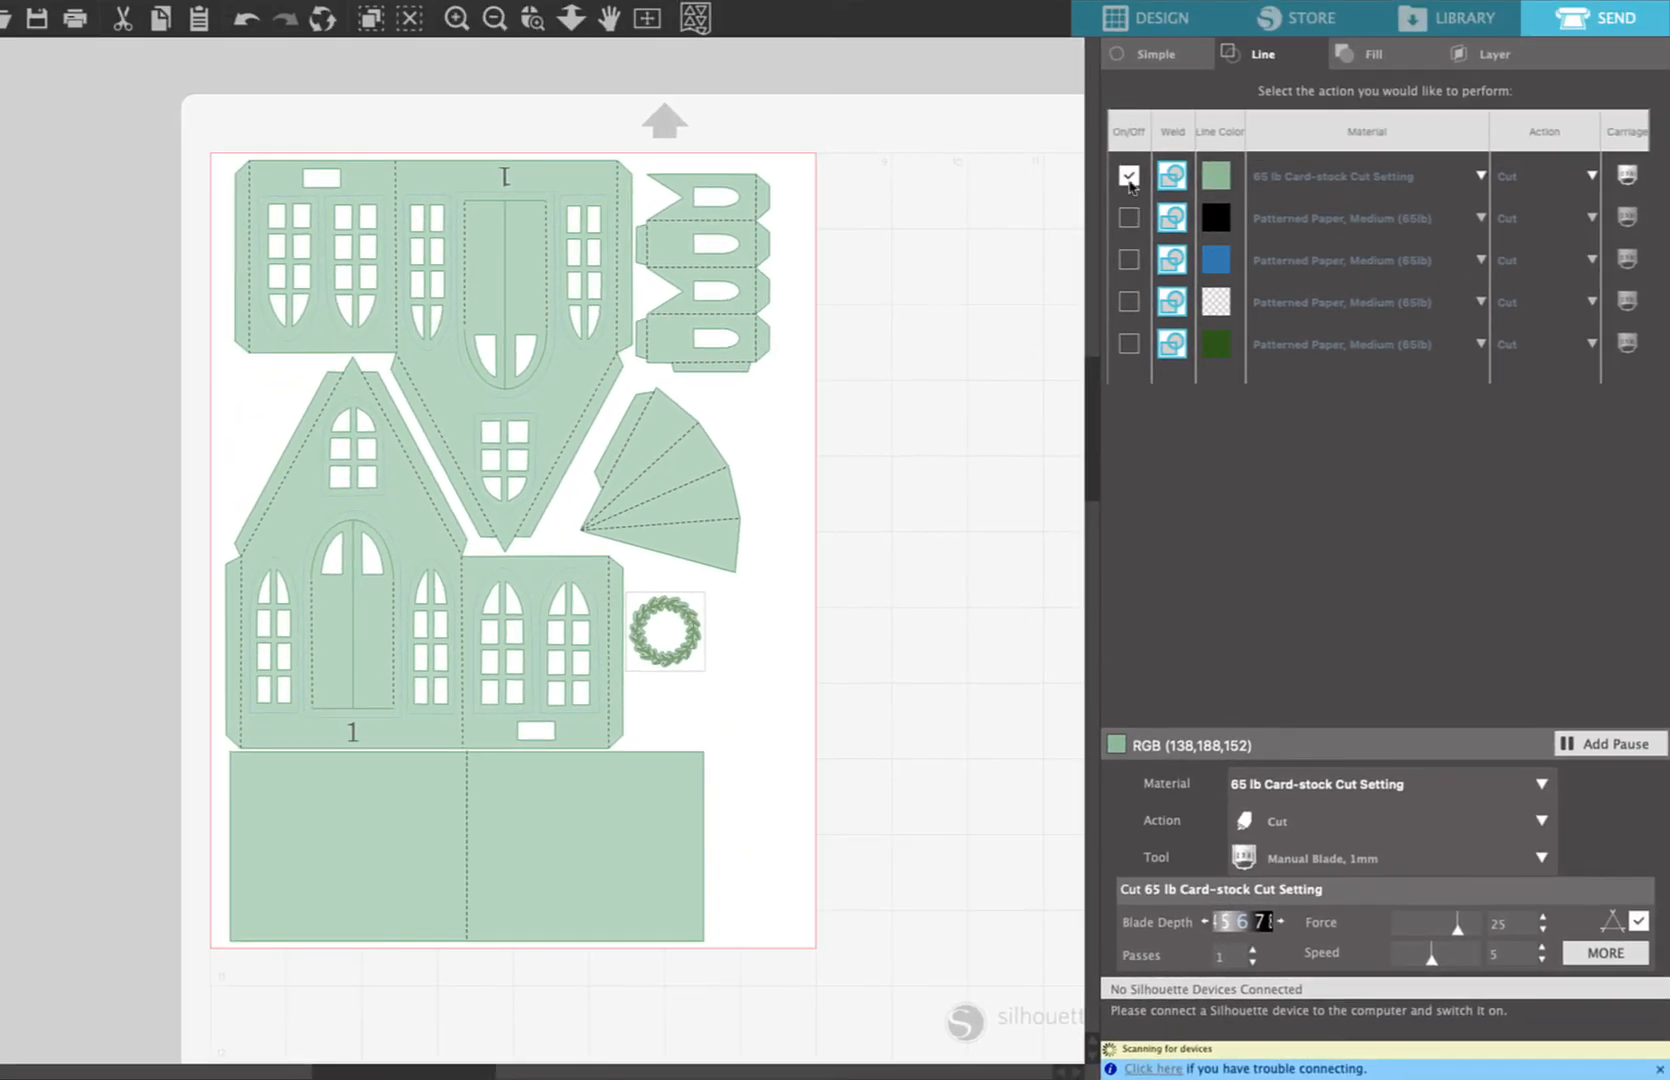
- Select the black line row and set its material to '65 lb Card-stock Score Setting'
click(1128, 176)
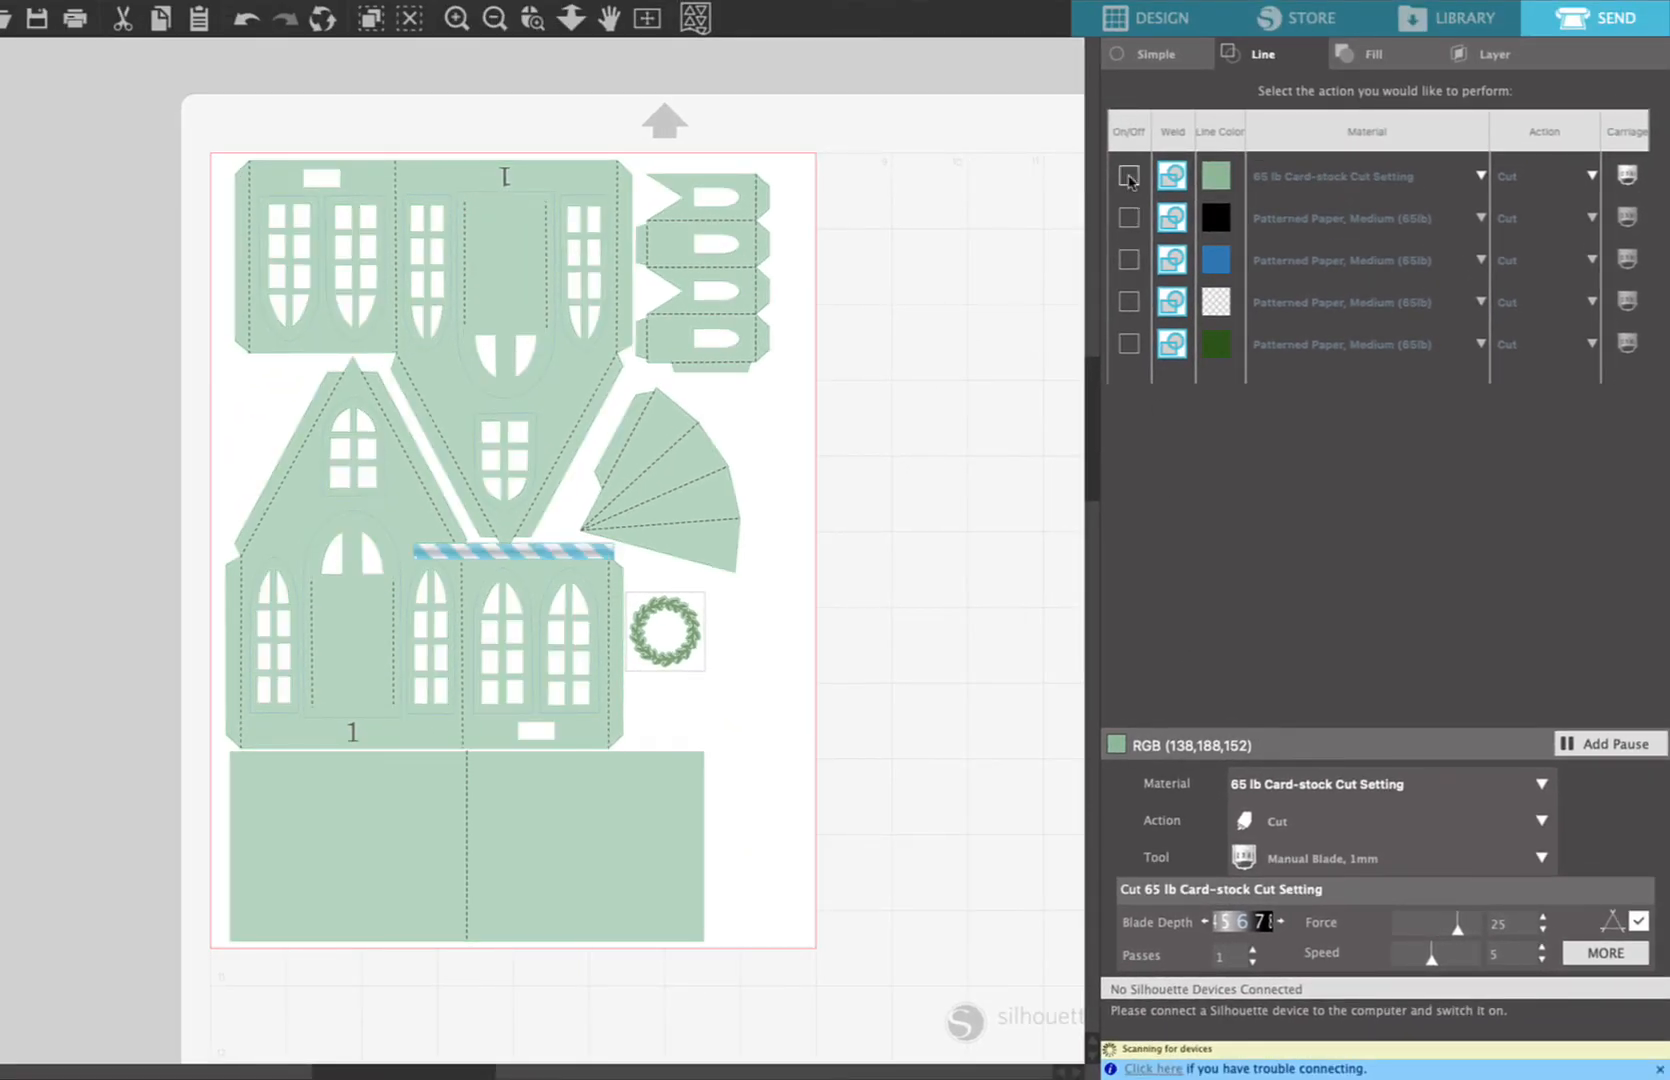
click(1128, 176)
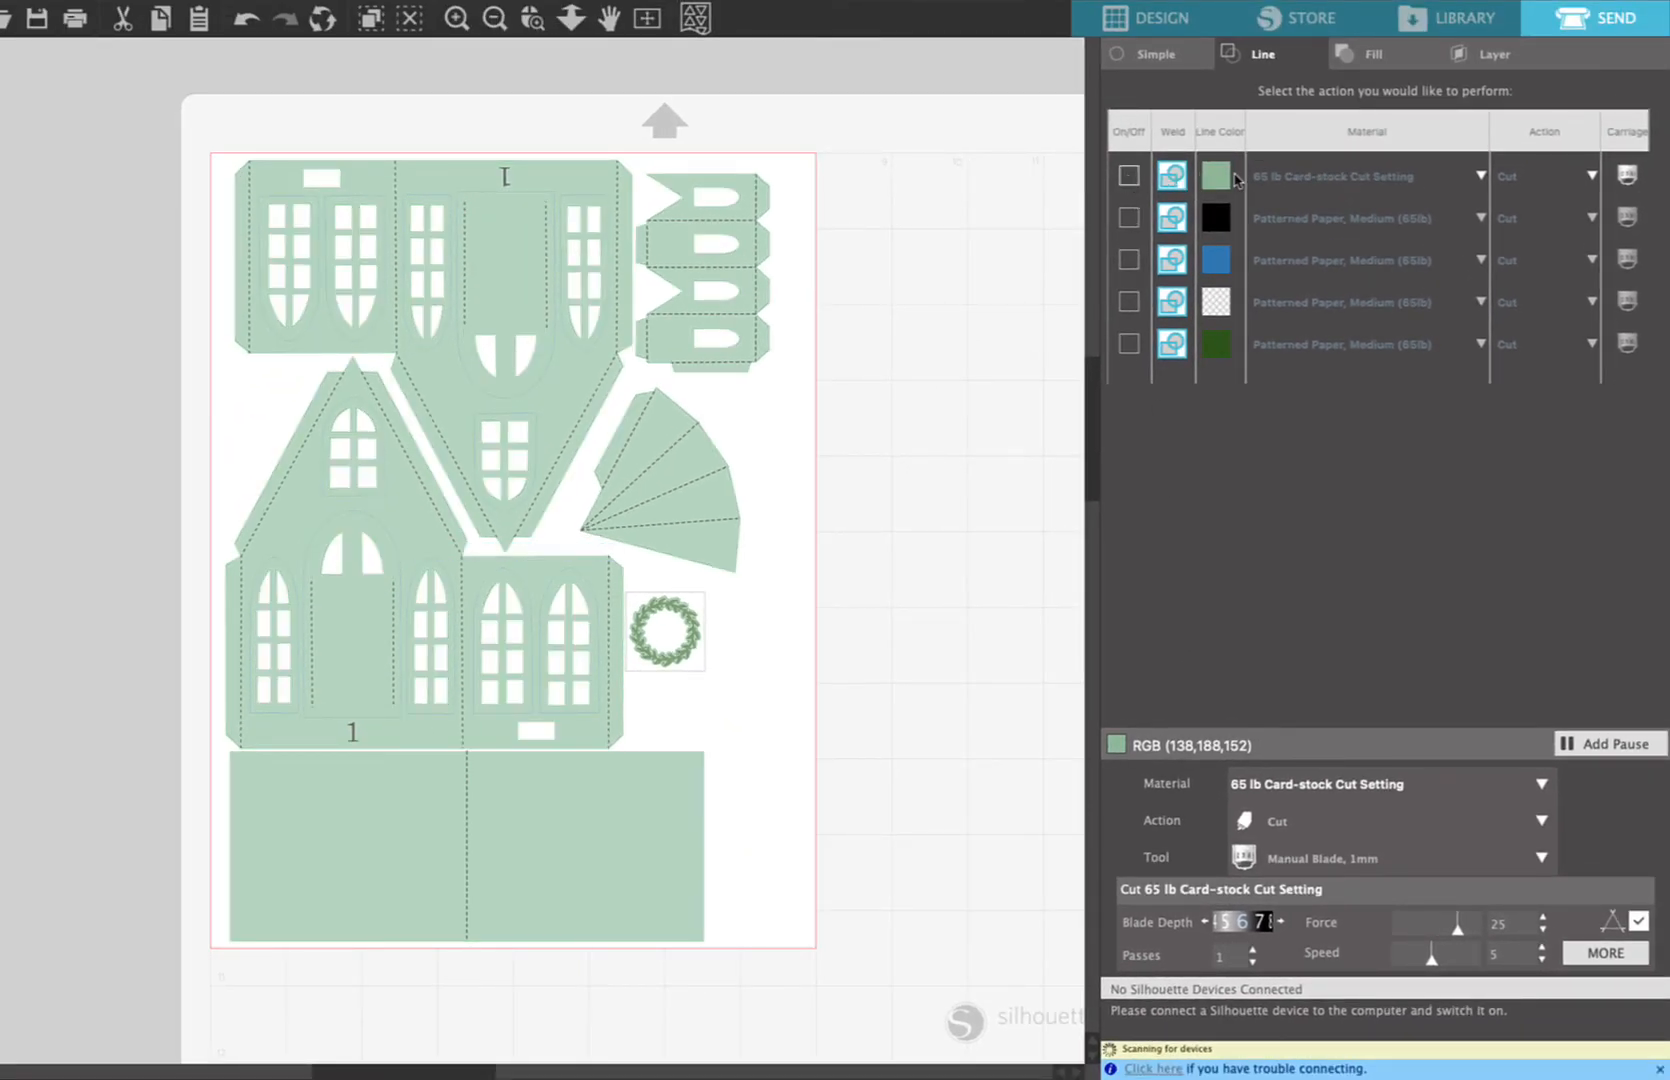
click(1172, 218)
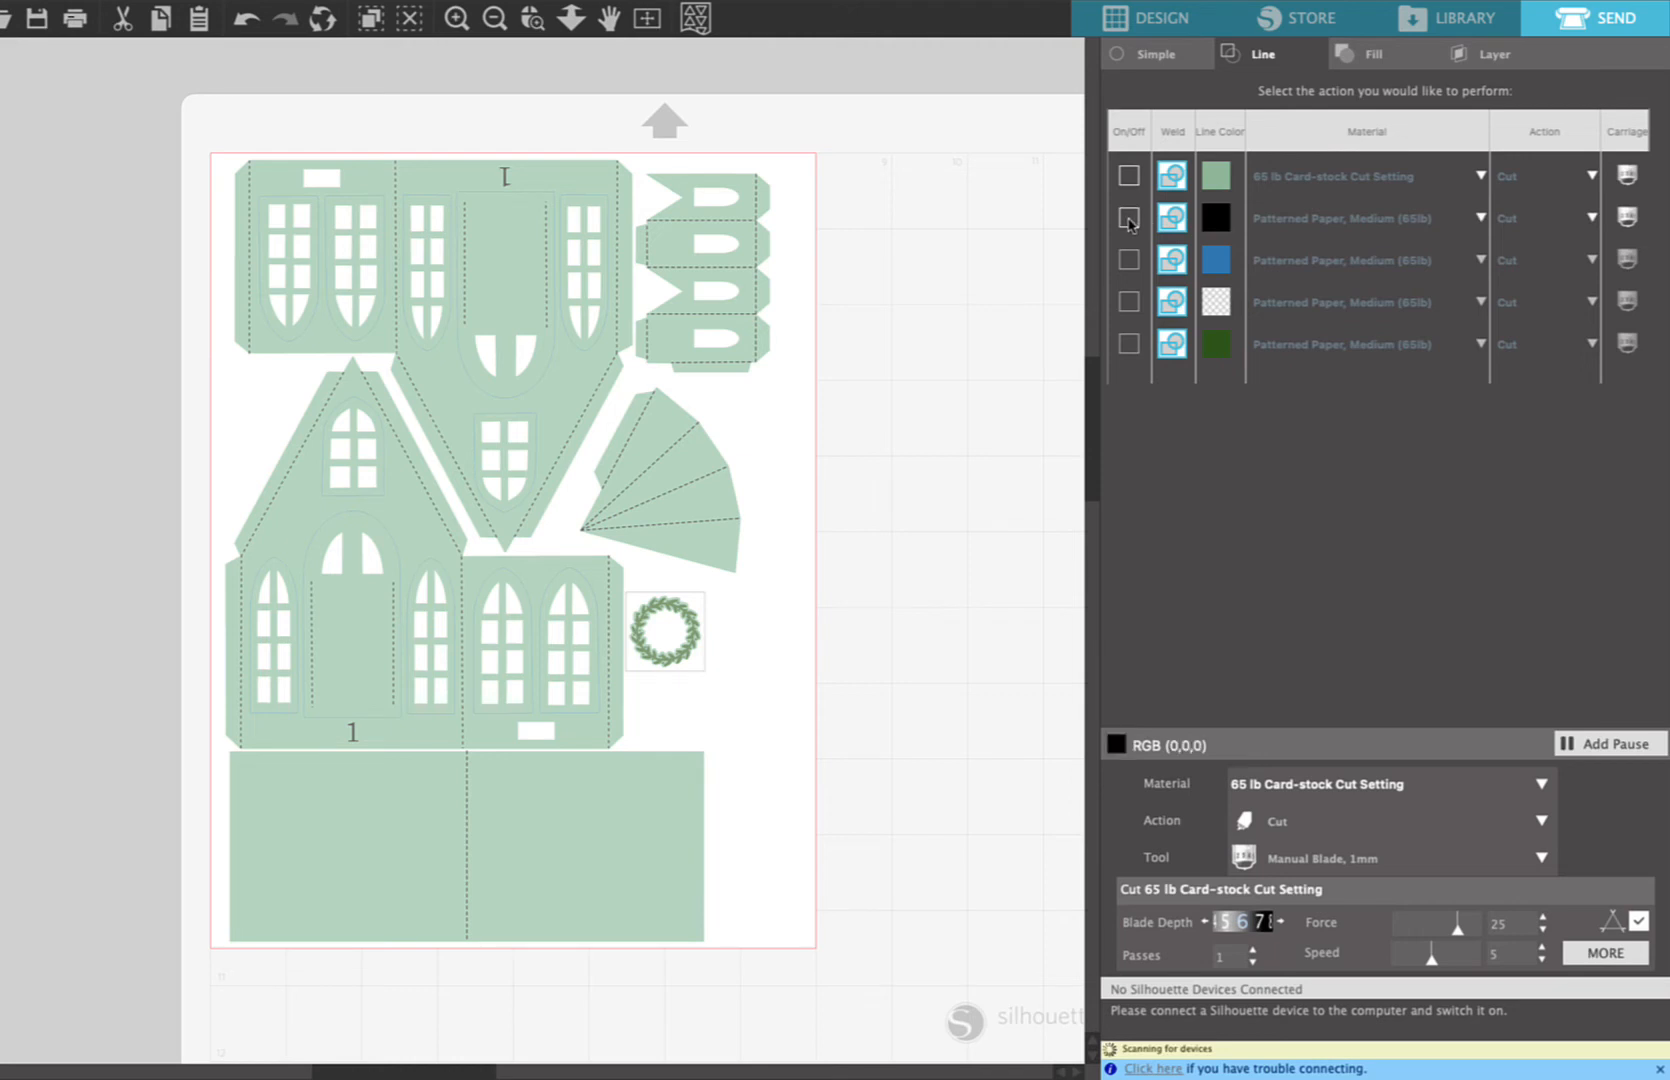
click(1128, 218)
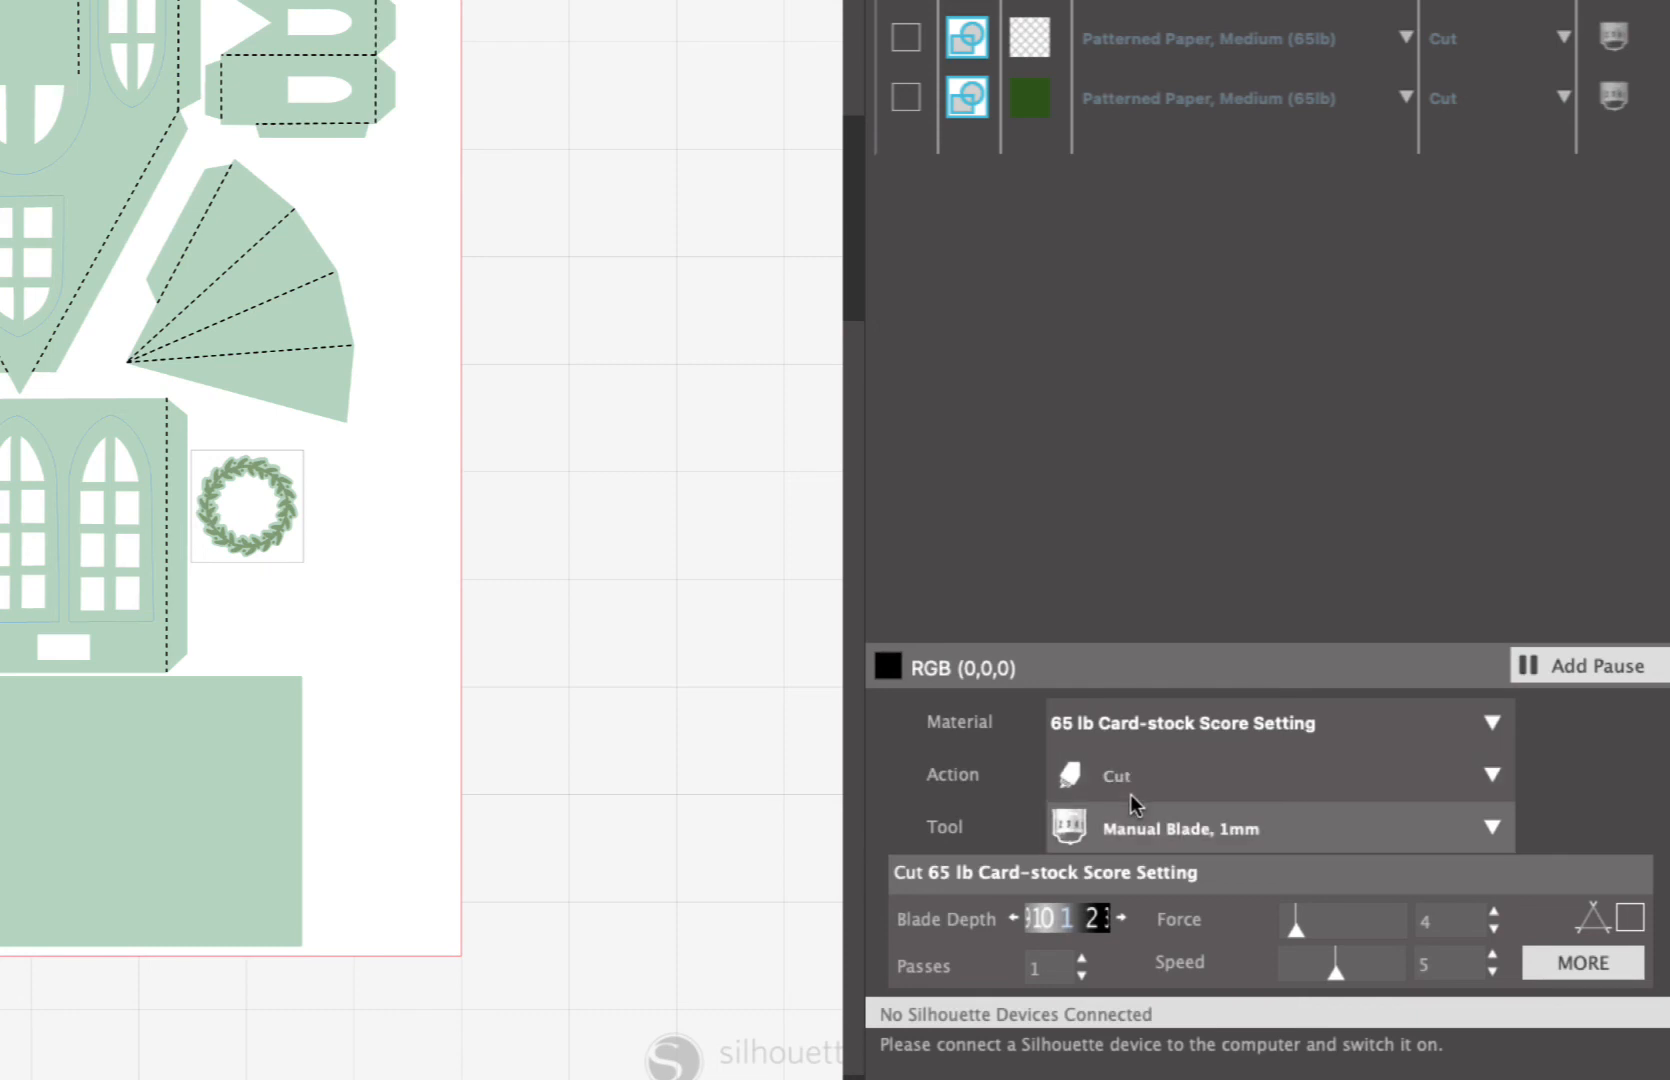
mouse_move(1112, 906)
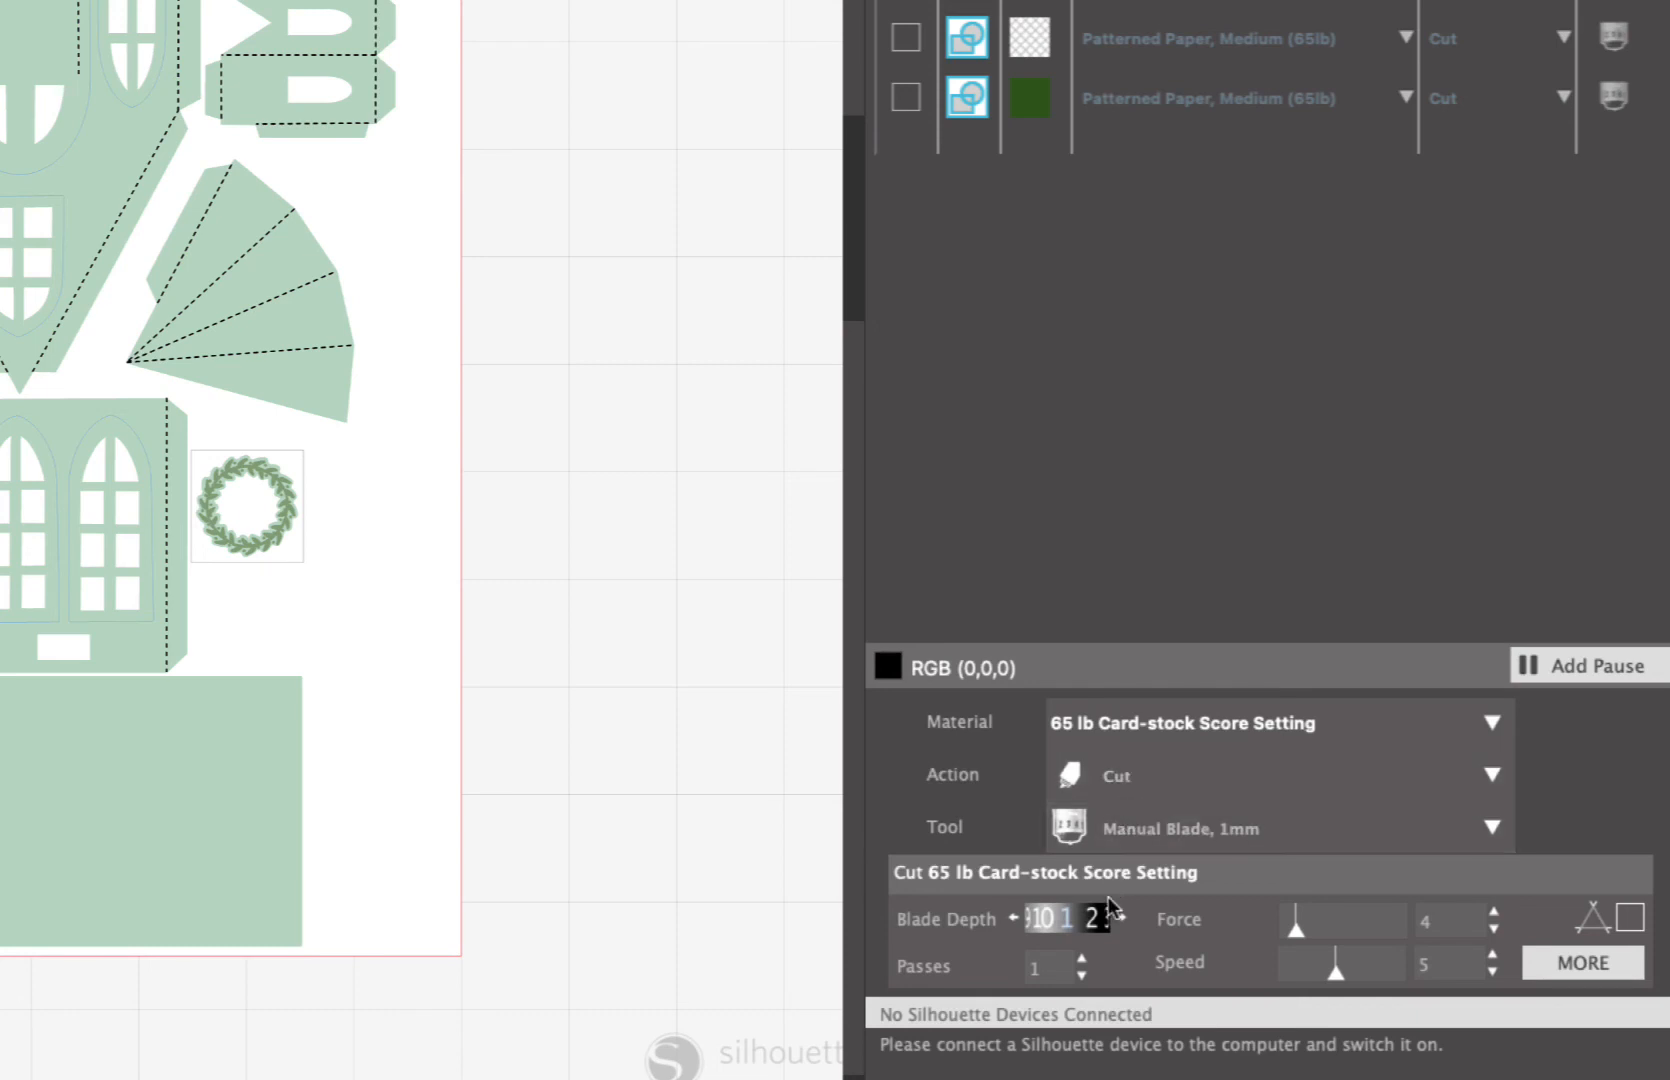
mouse_move(1428, 924)
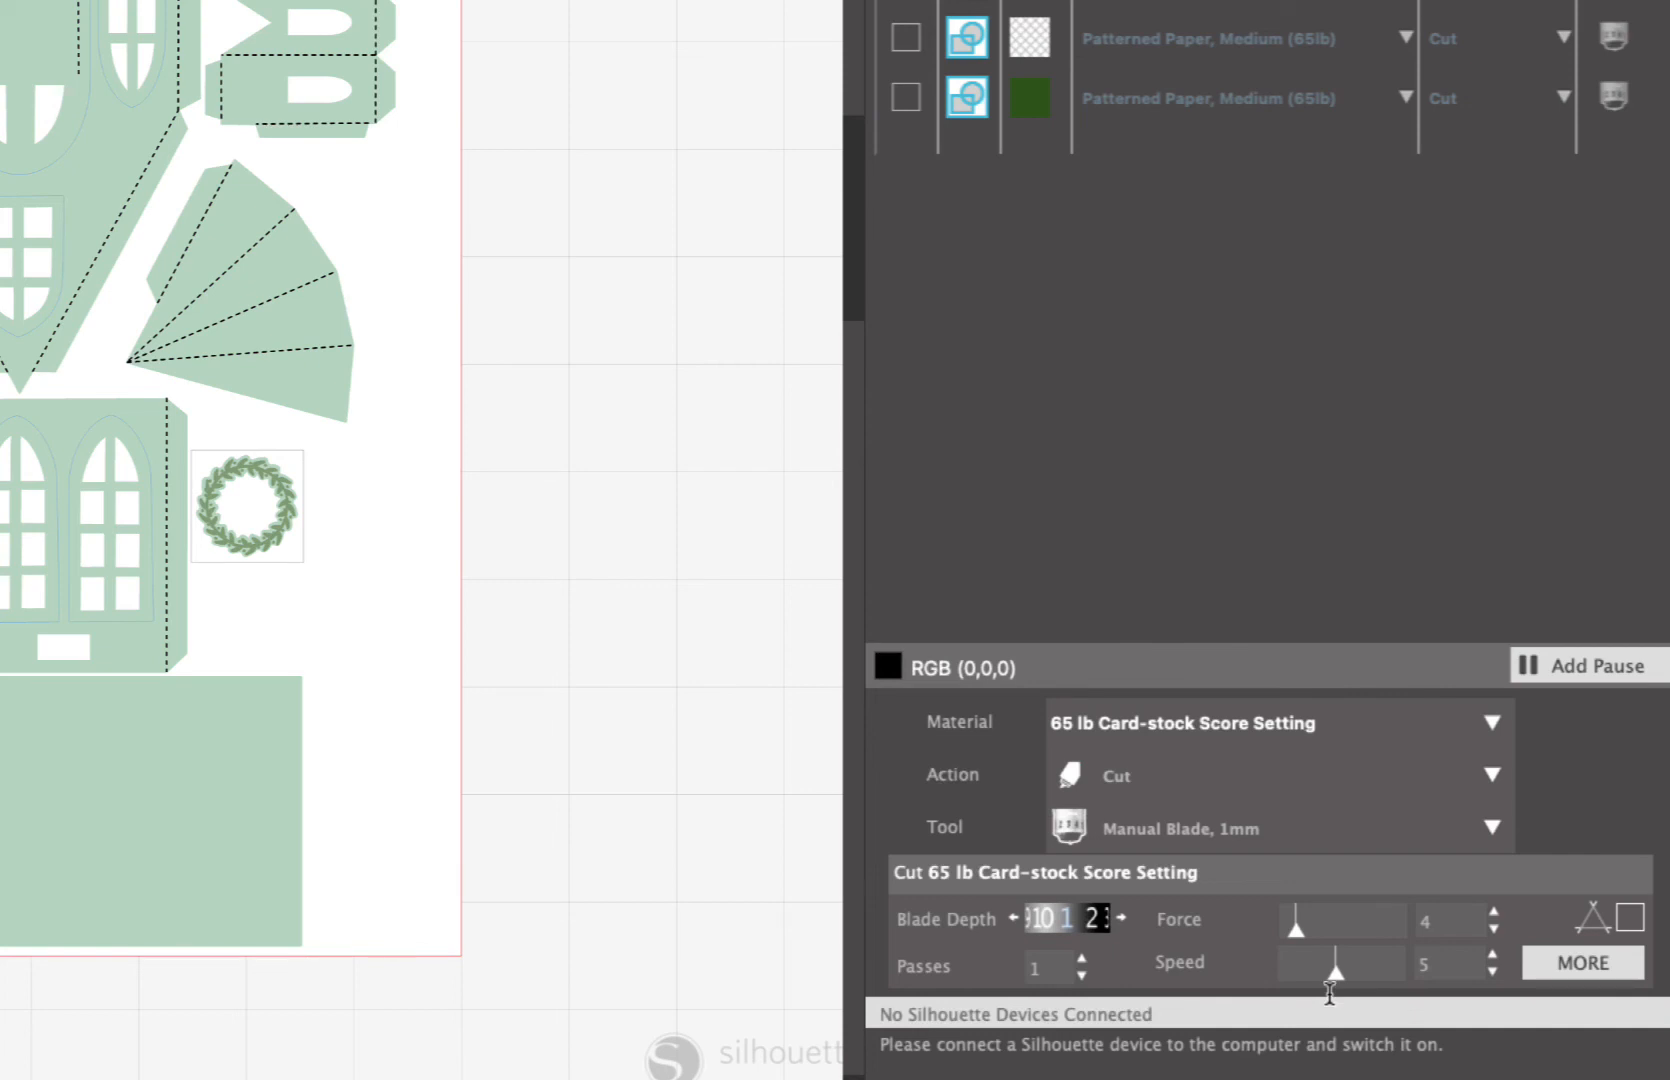
mouse_move(1516, 908)
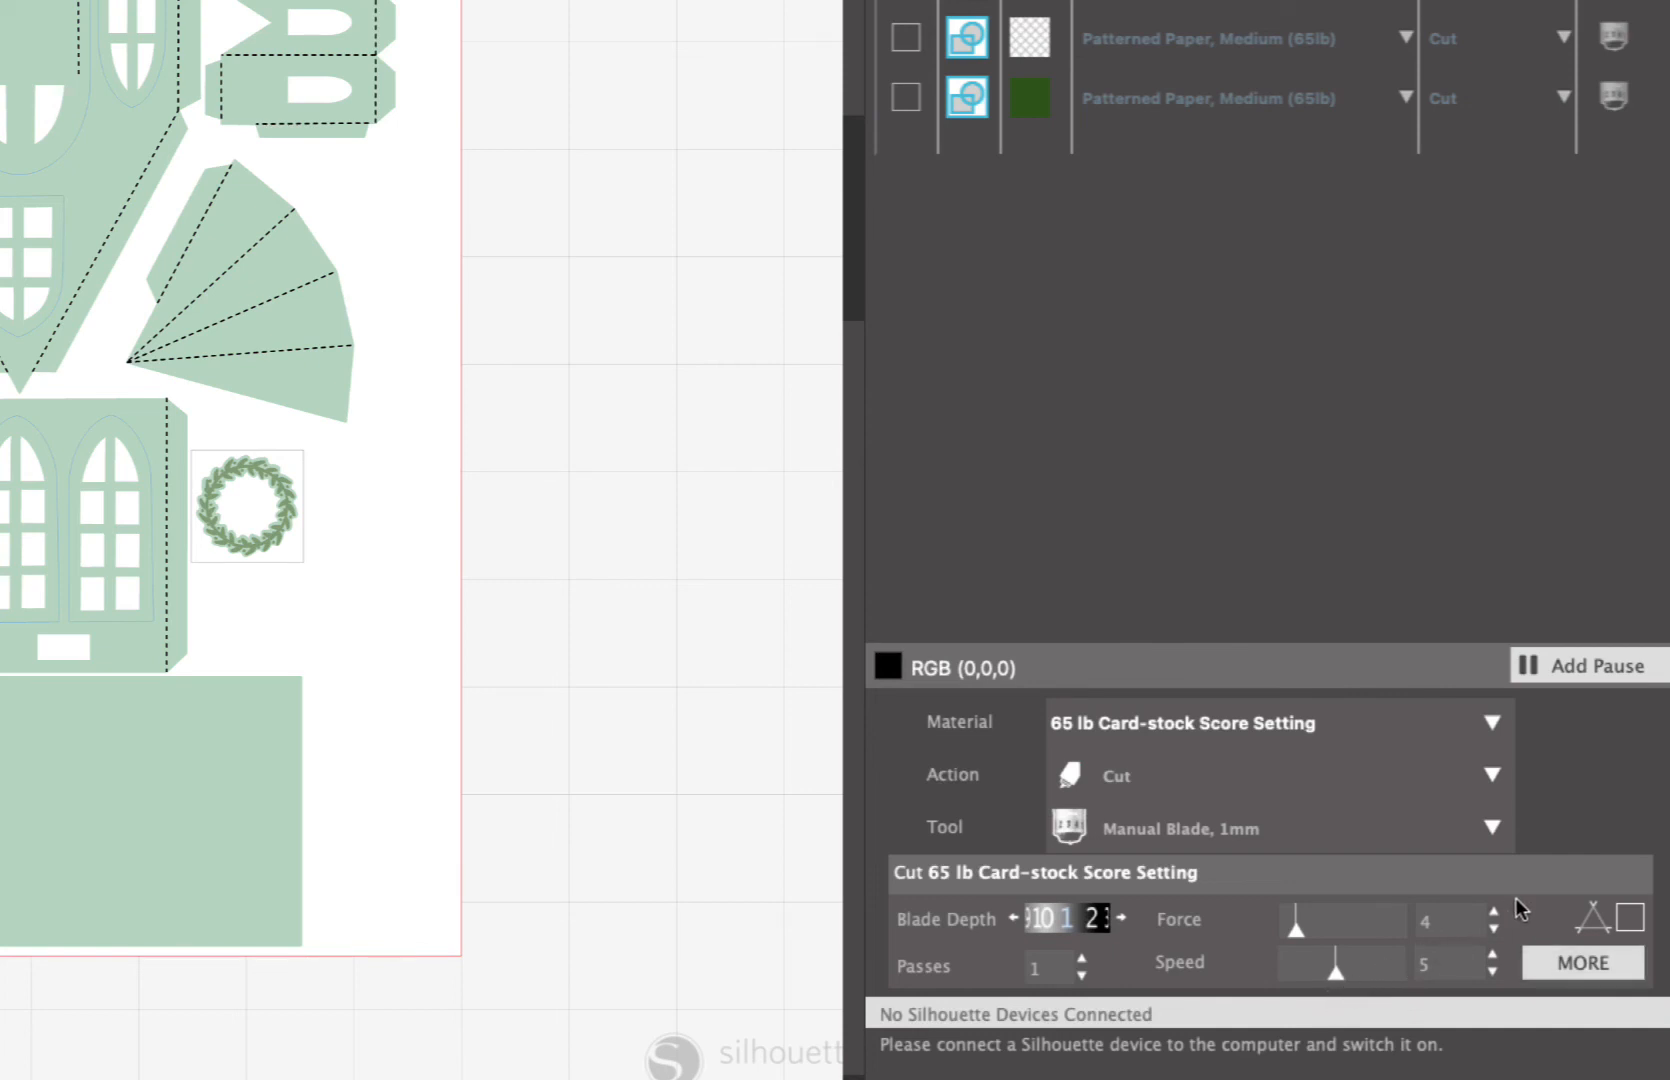
mouse_move(1158, 550)
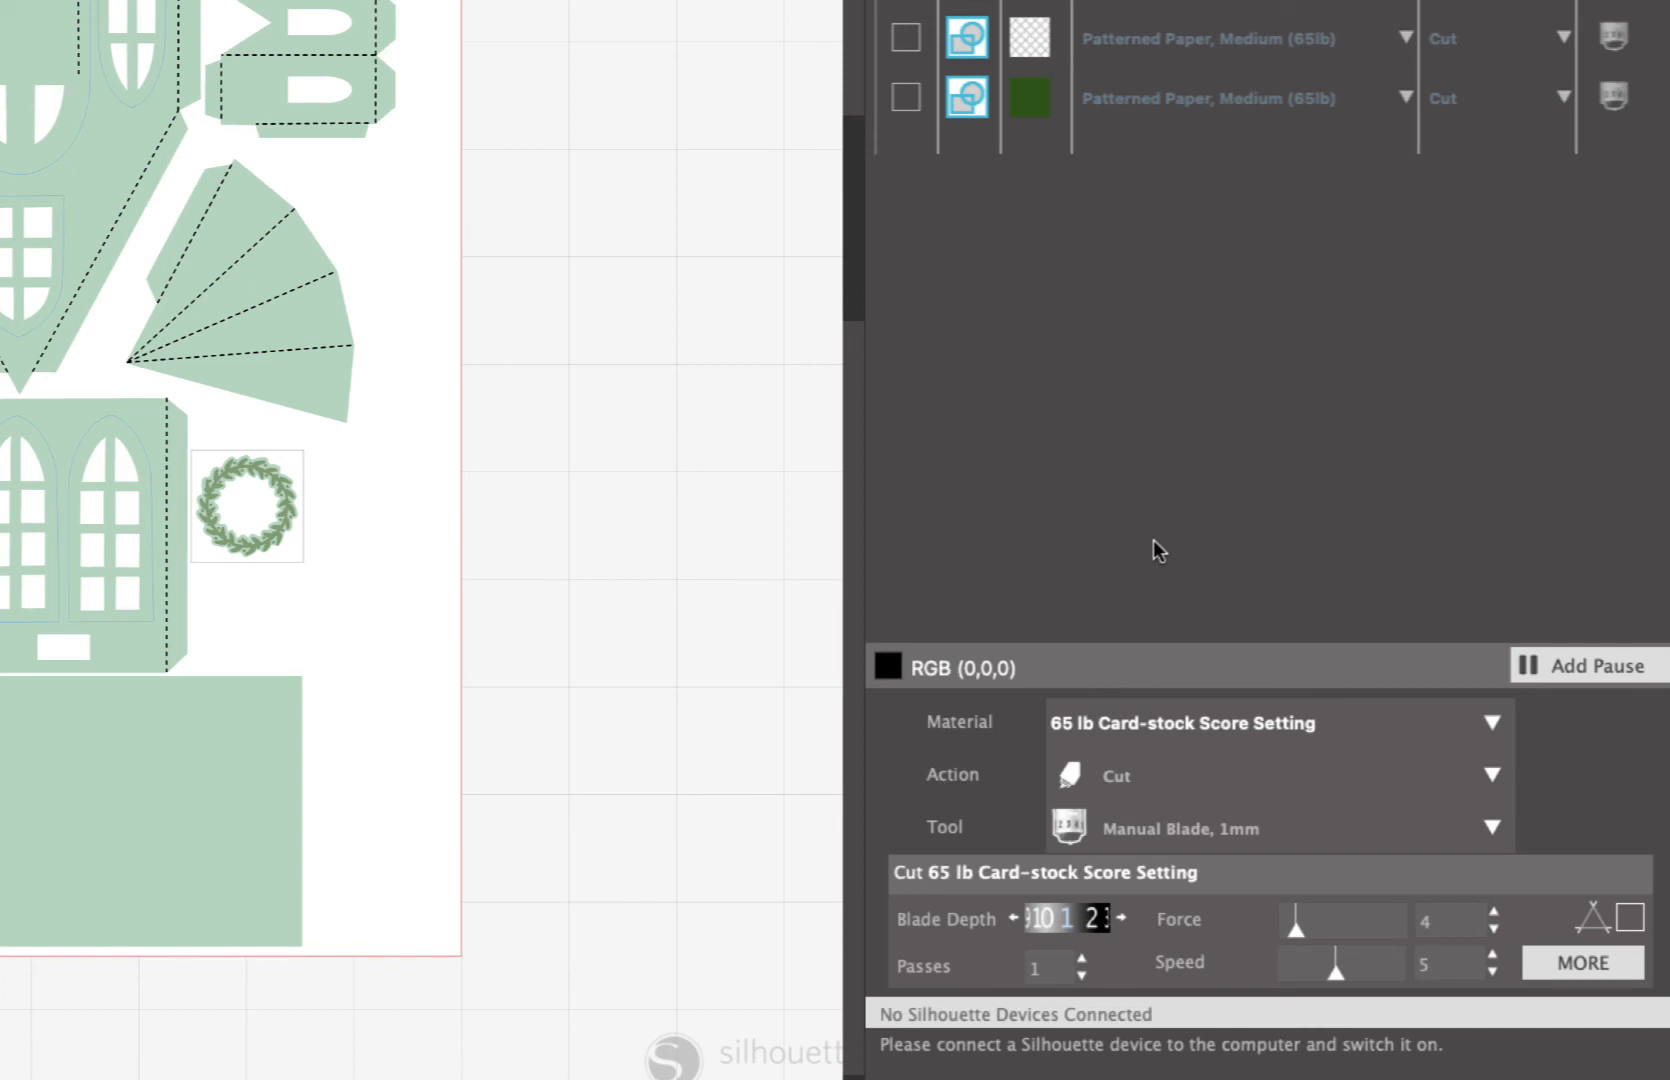
mouse_move(84, 60)
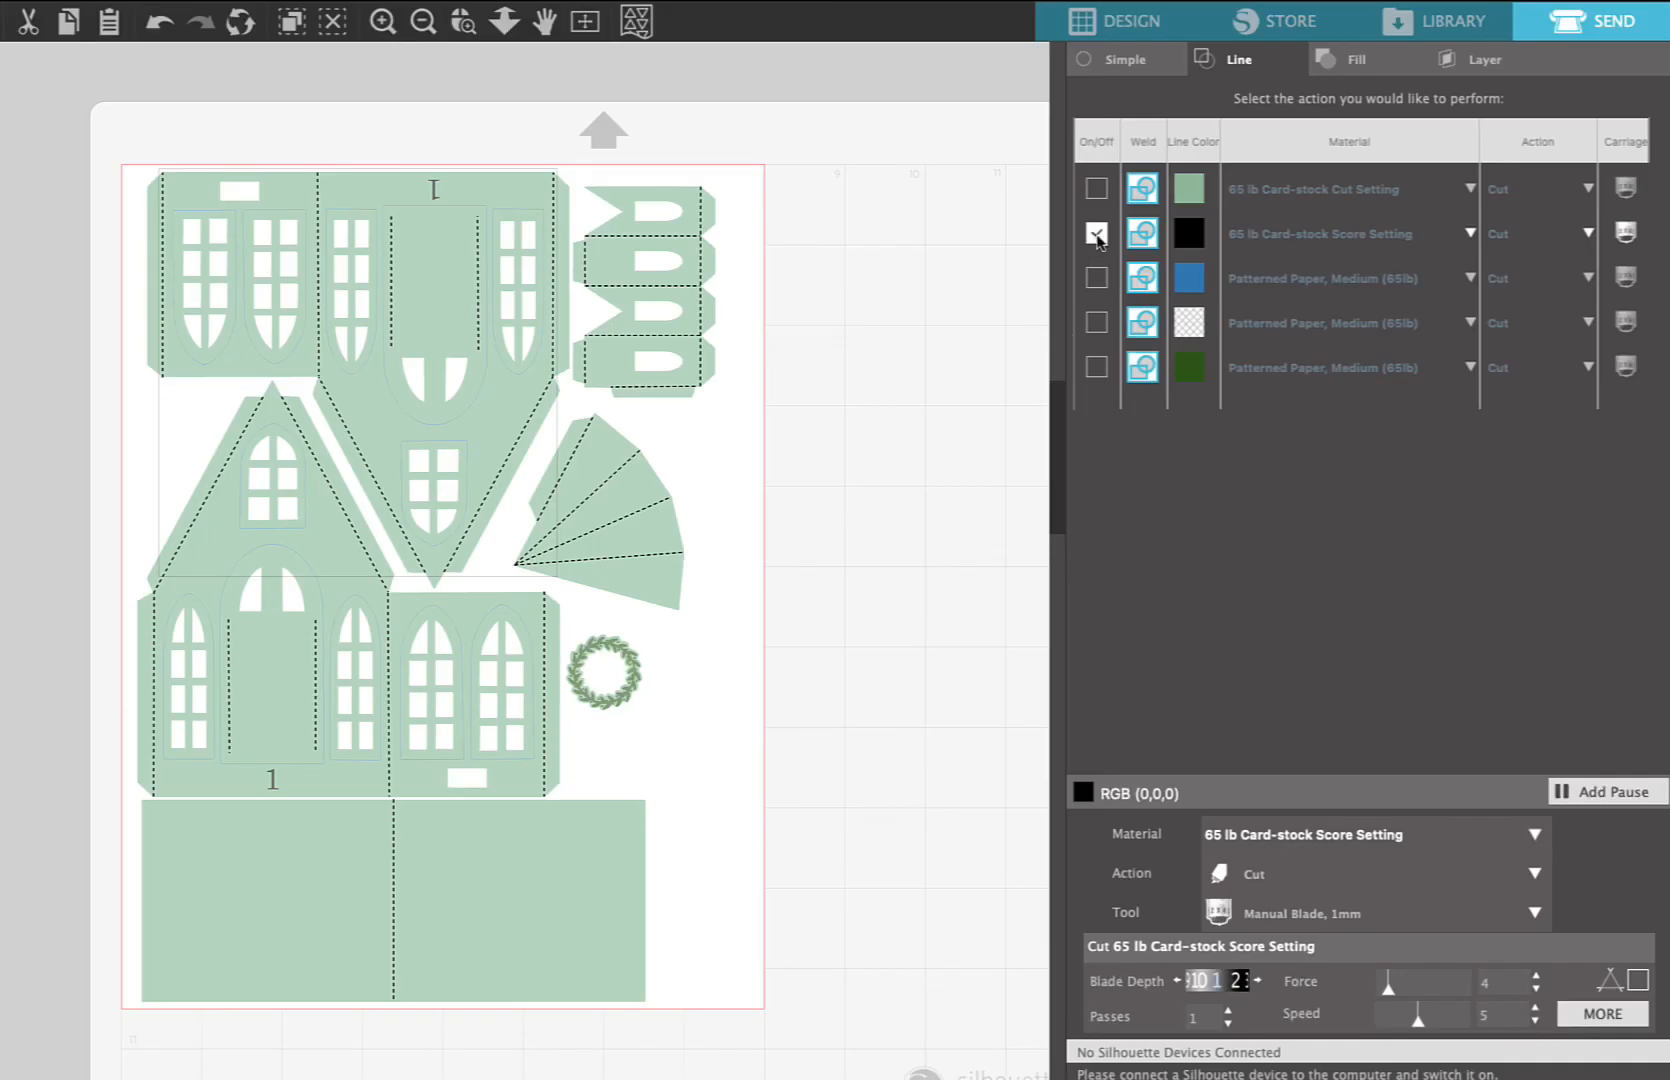
- Enable the blue line row and set its material to 'Cardstock, Plain'
click(1098, 234)
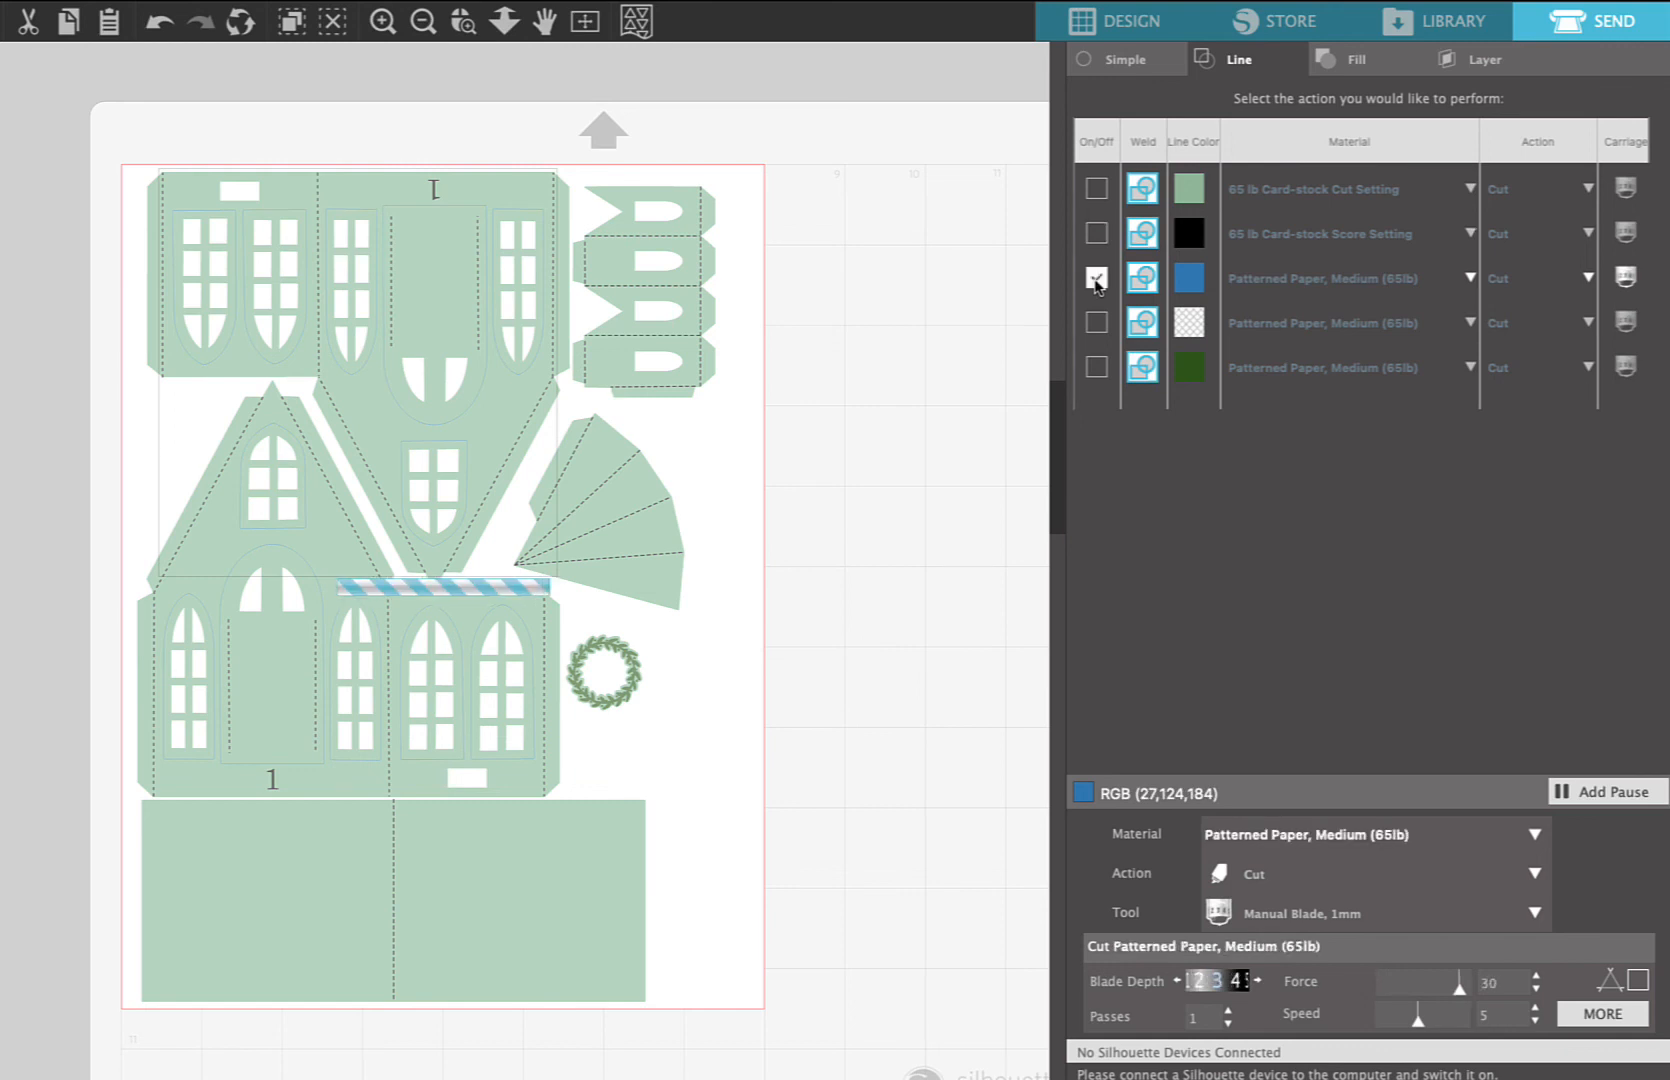
click(1094, 278)
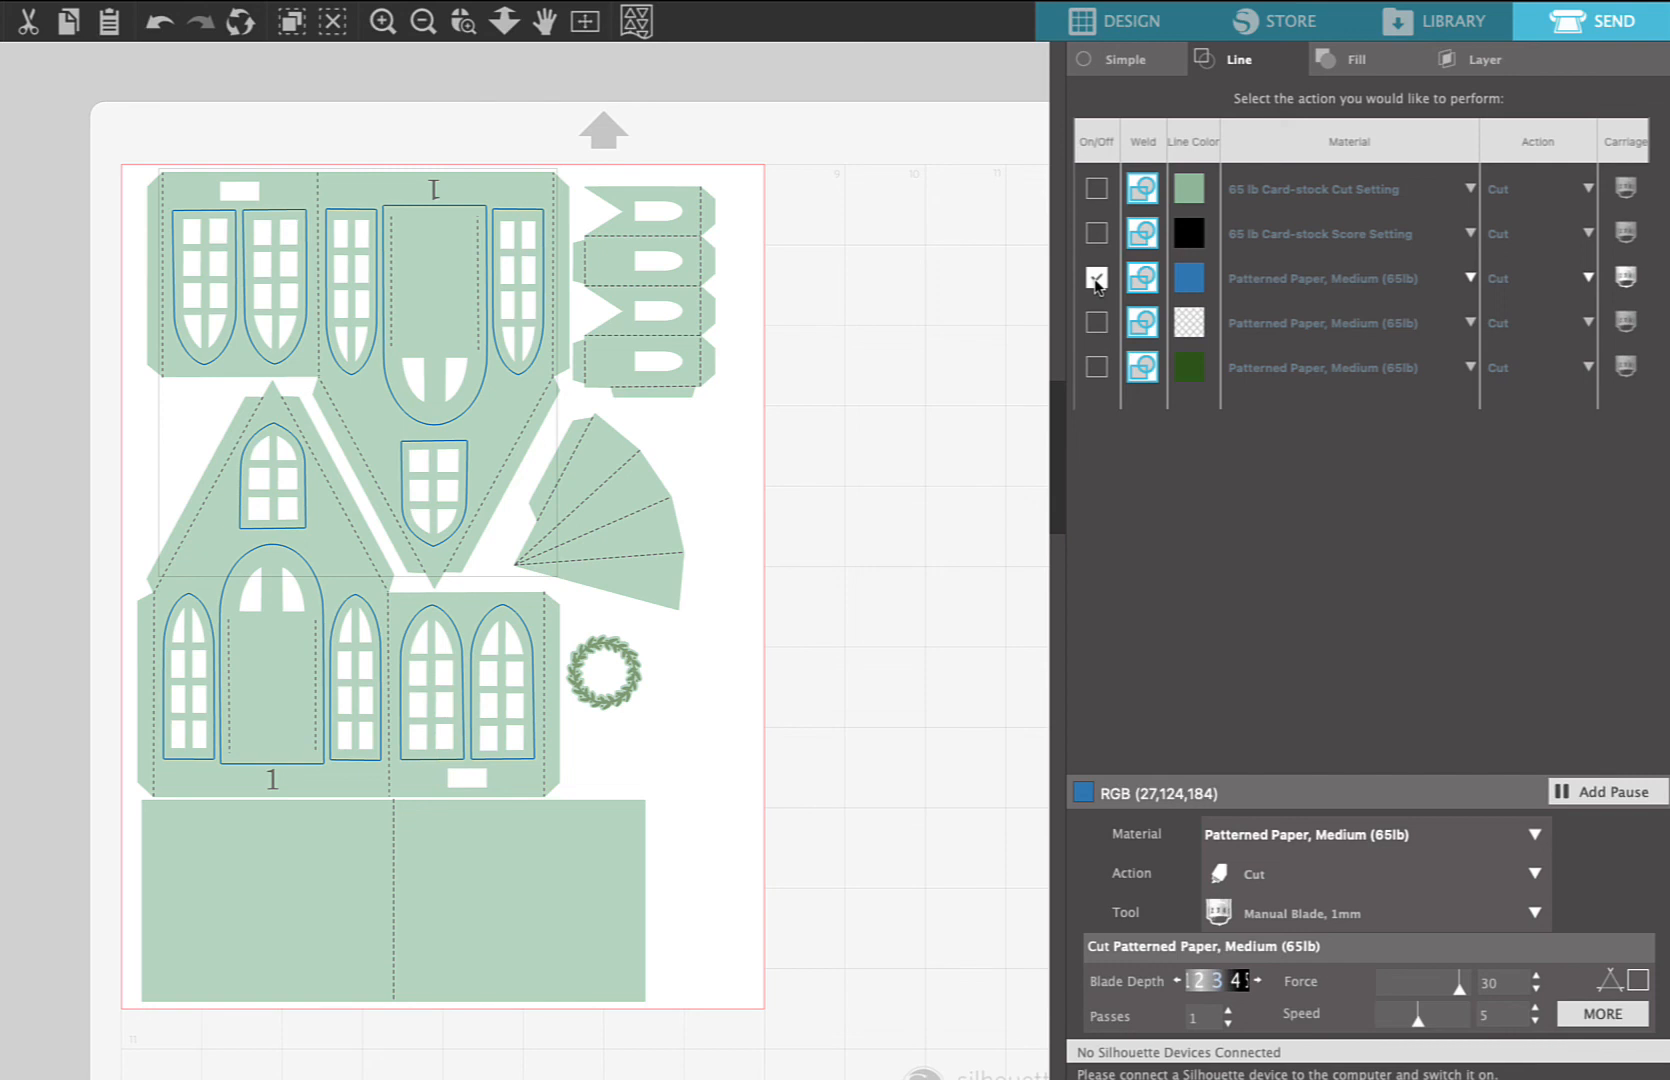
click(1094, 278)
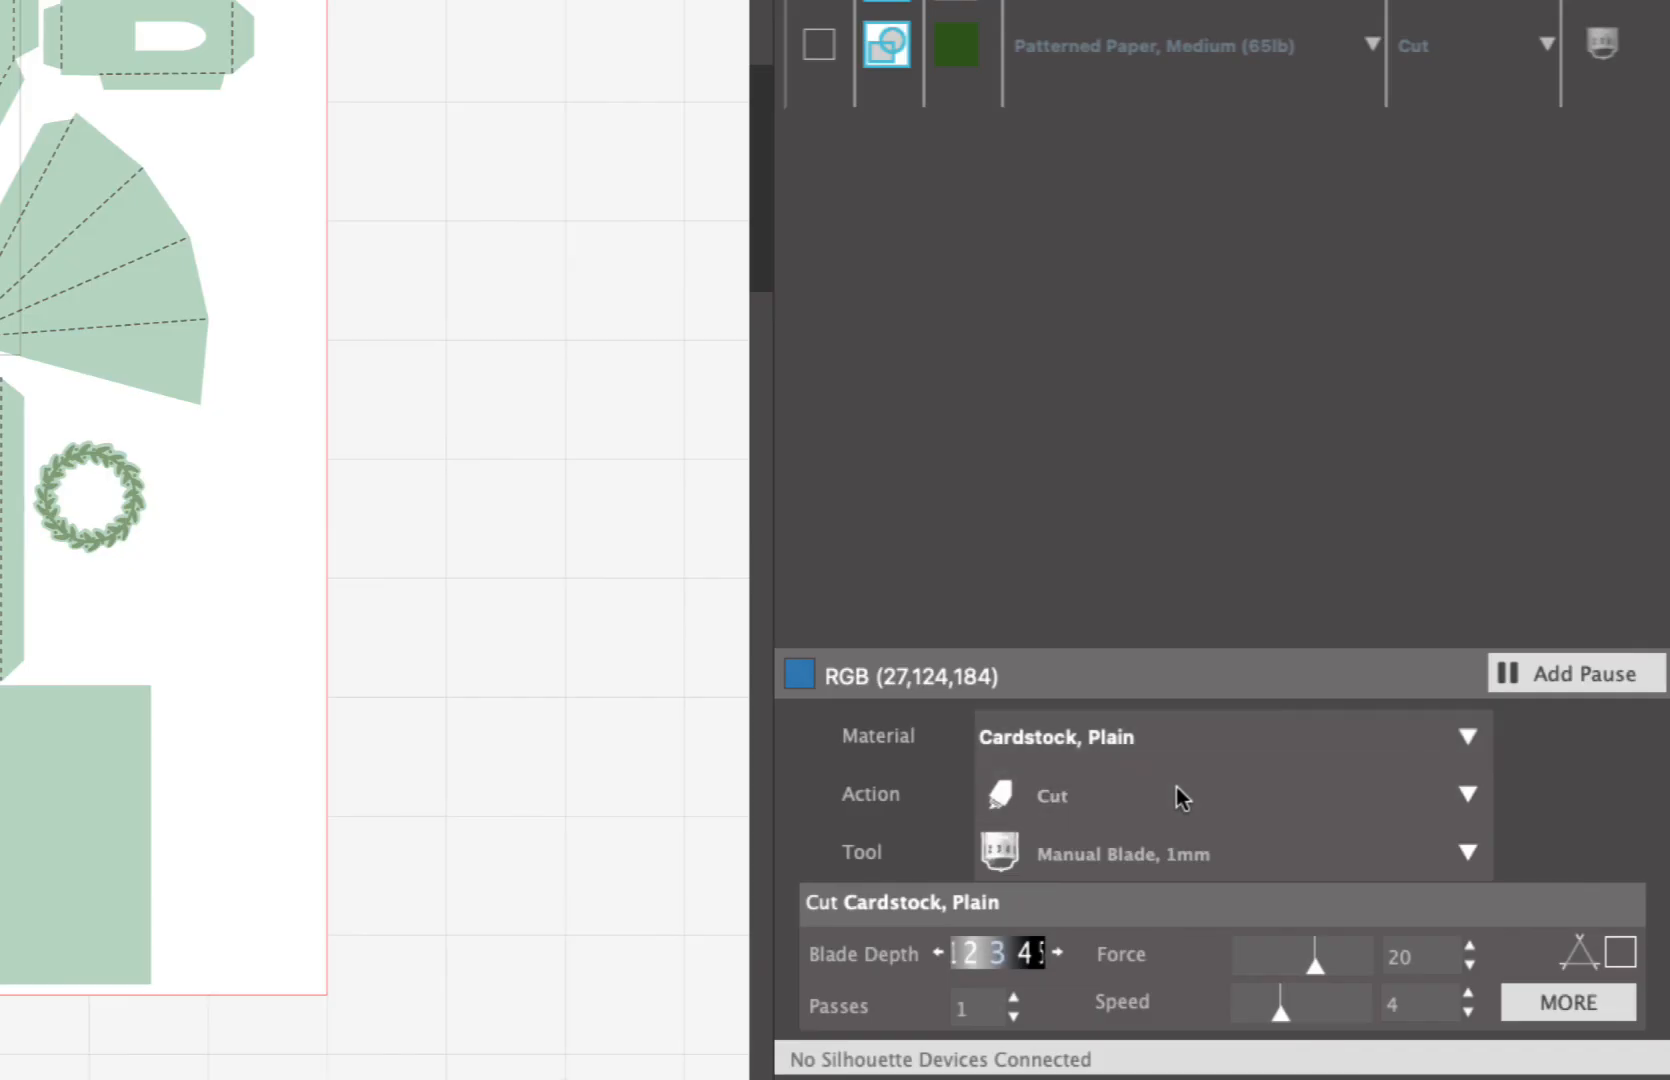
mouse_move(1416, 800)
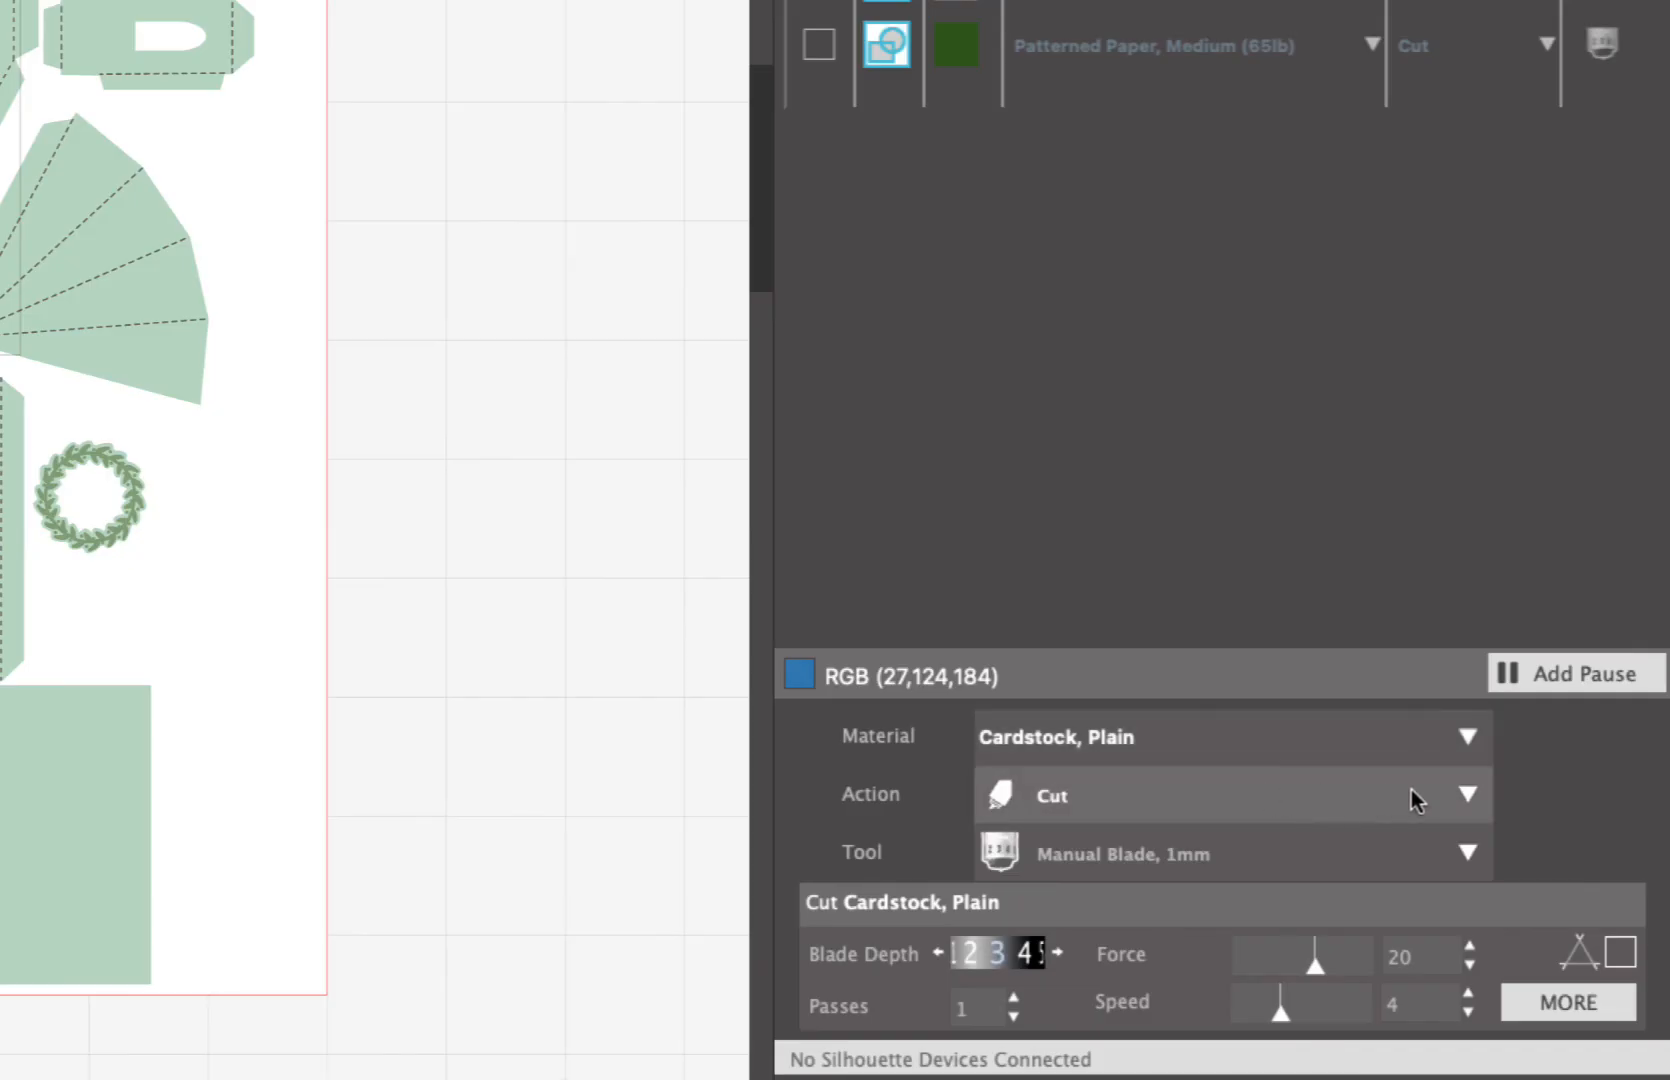
- Set the blue lines' action to Sketch so they draw with the Pen tool
click(1468, 794)
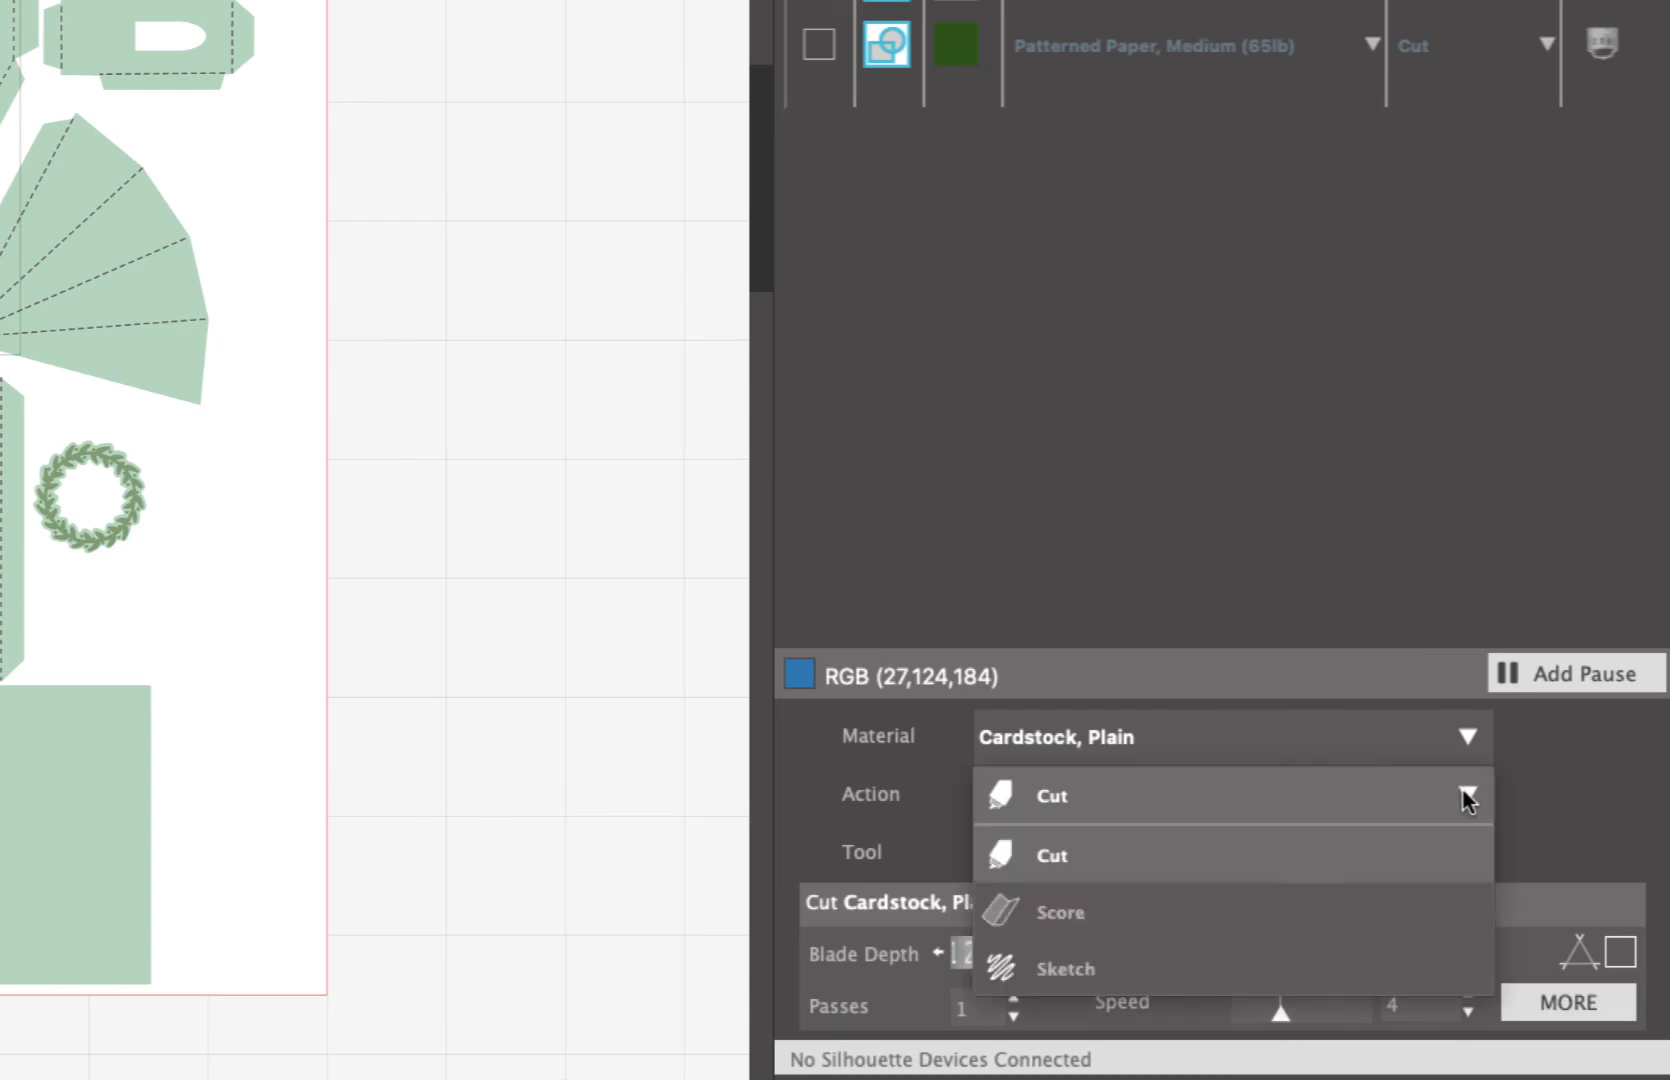
mouse_move(1066, 968)
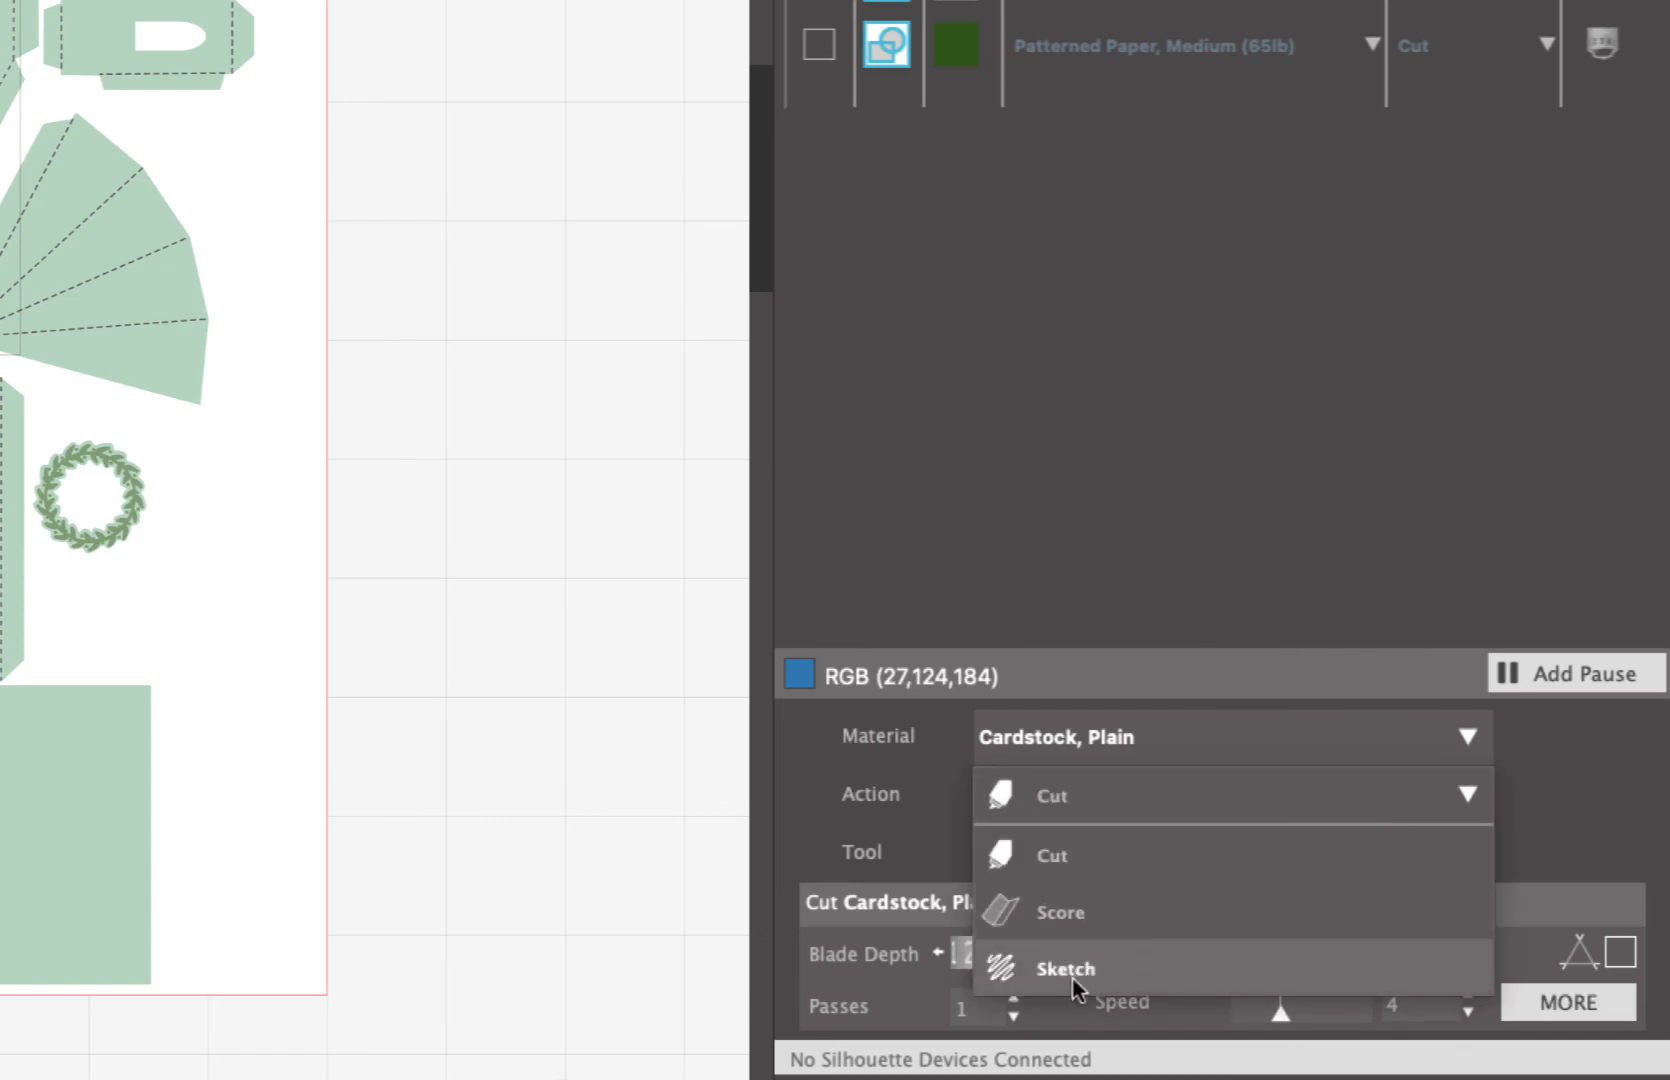
click(1066, 968)
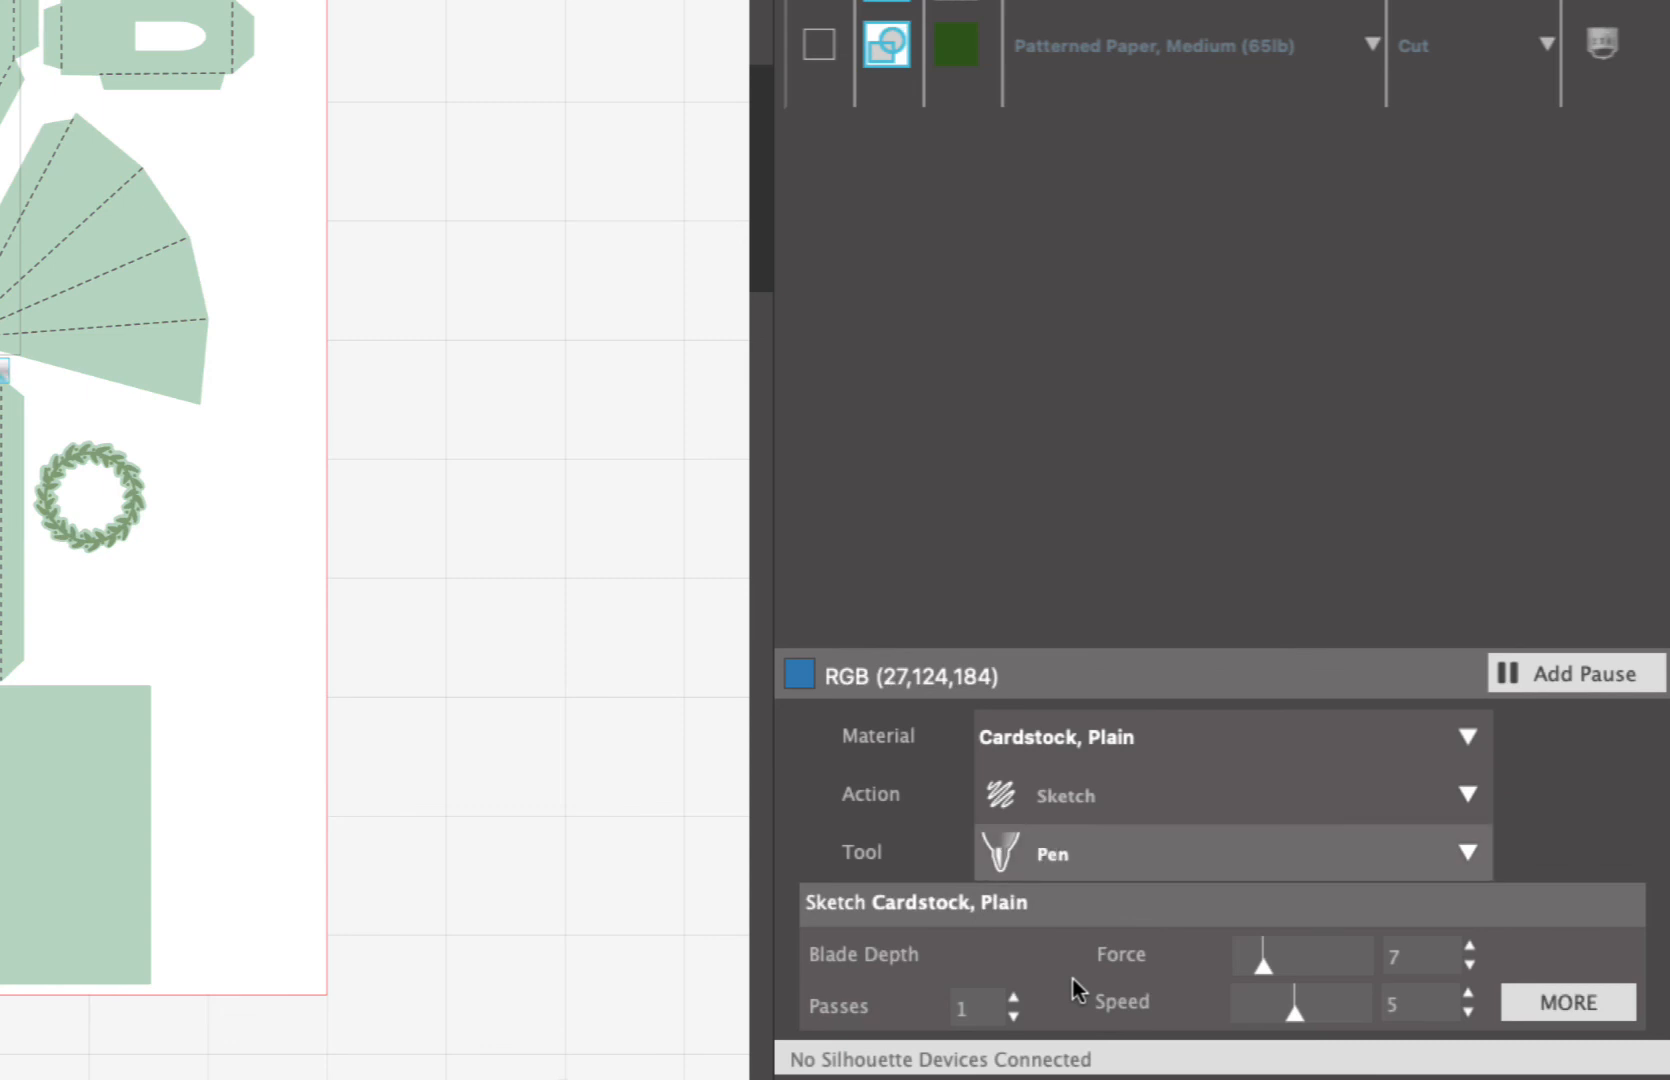
mouse_move(1466, 862)
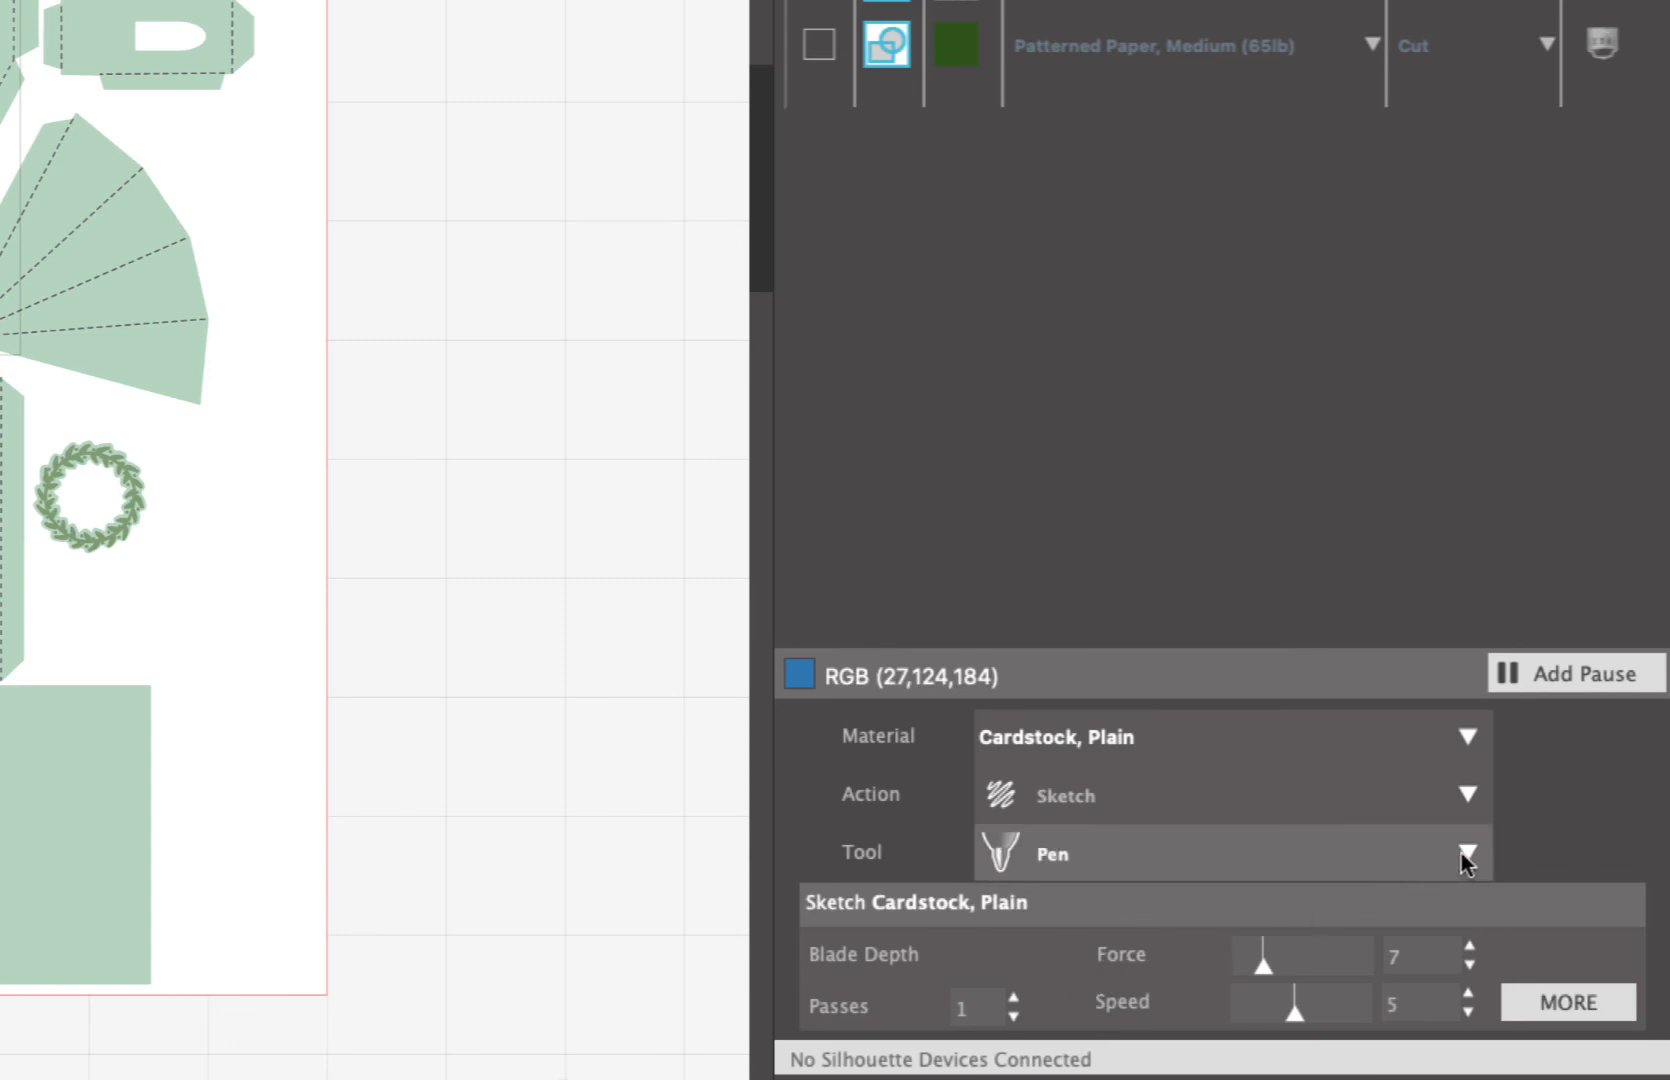
click(1466, 854)
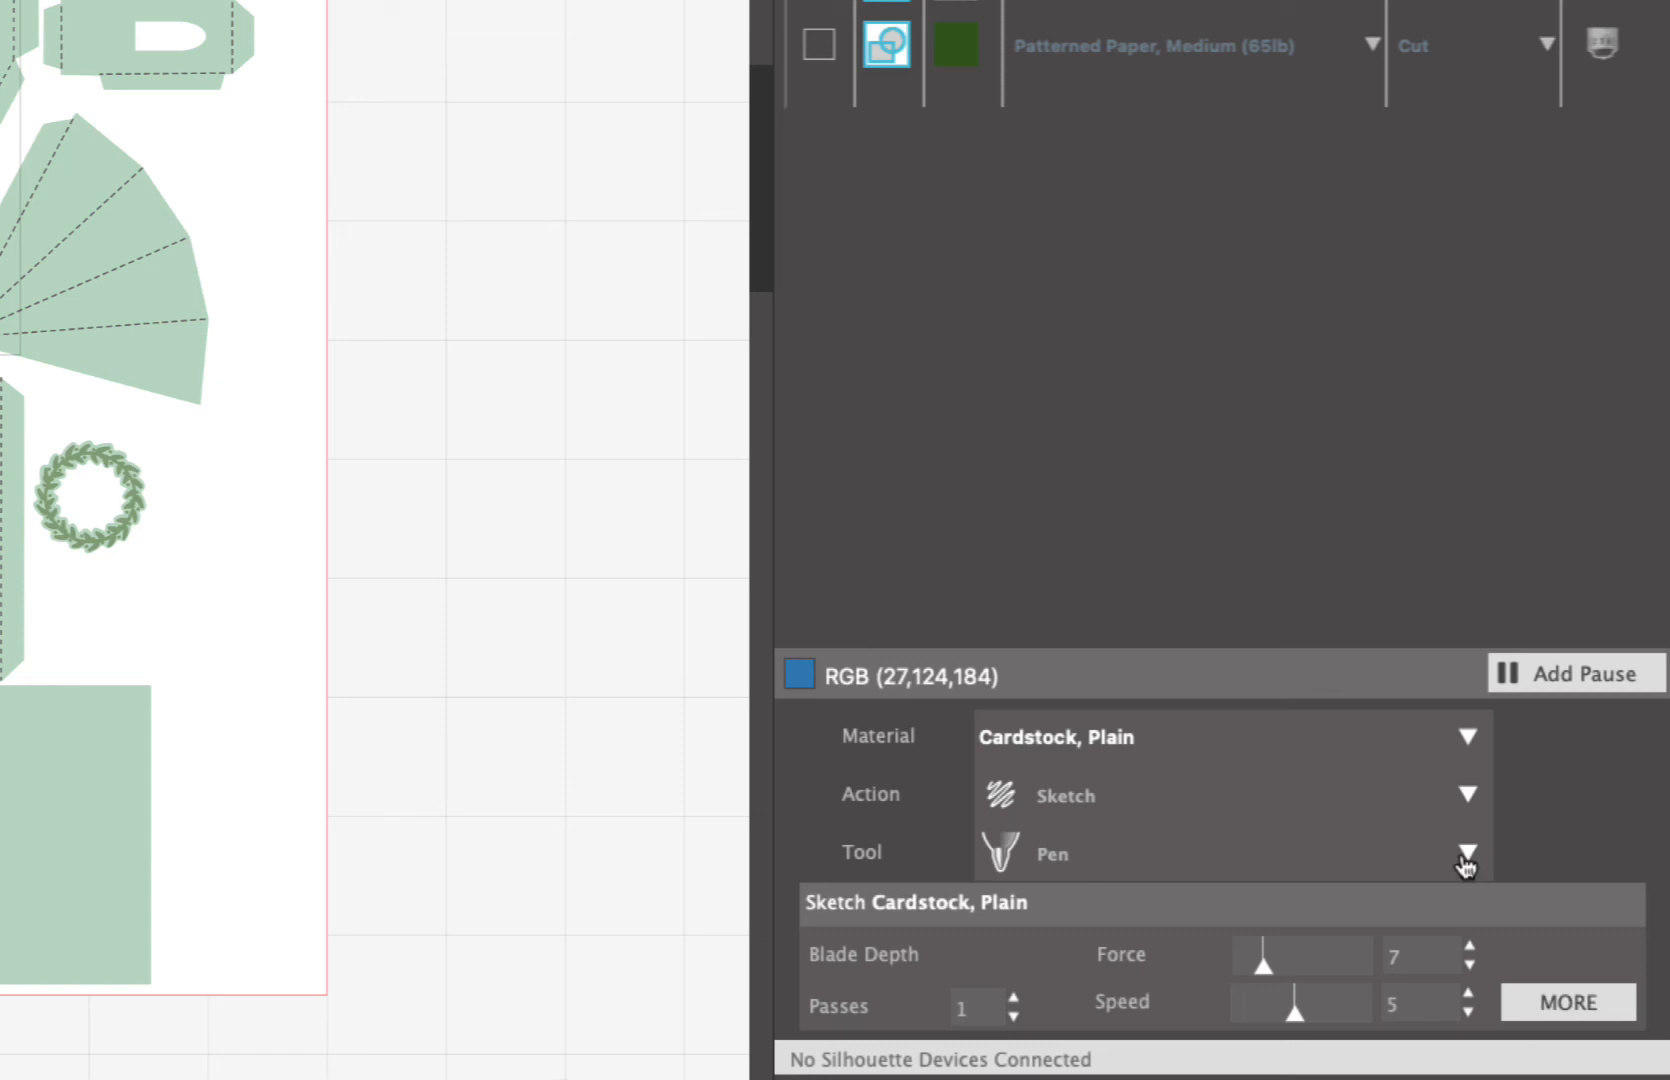
mouse_move(898, 30)
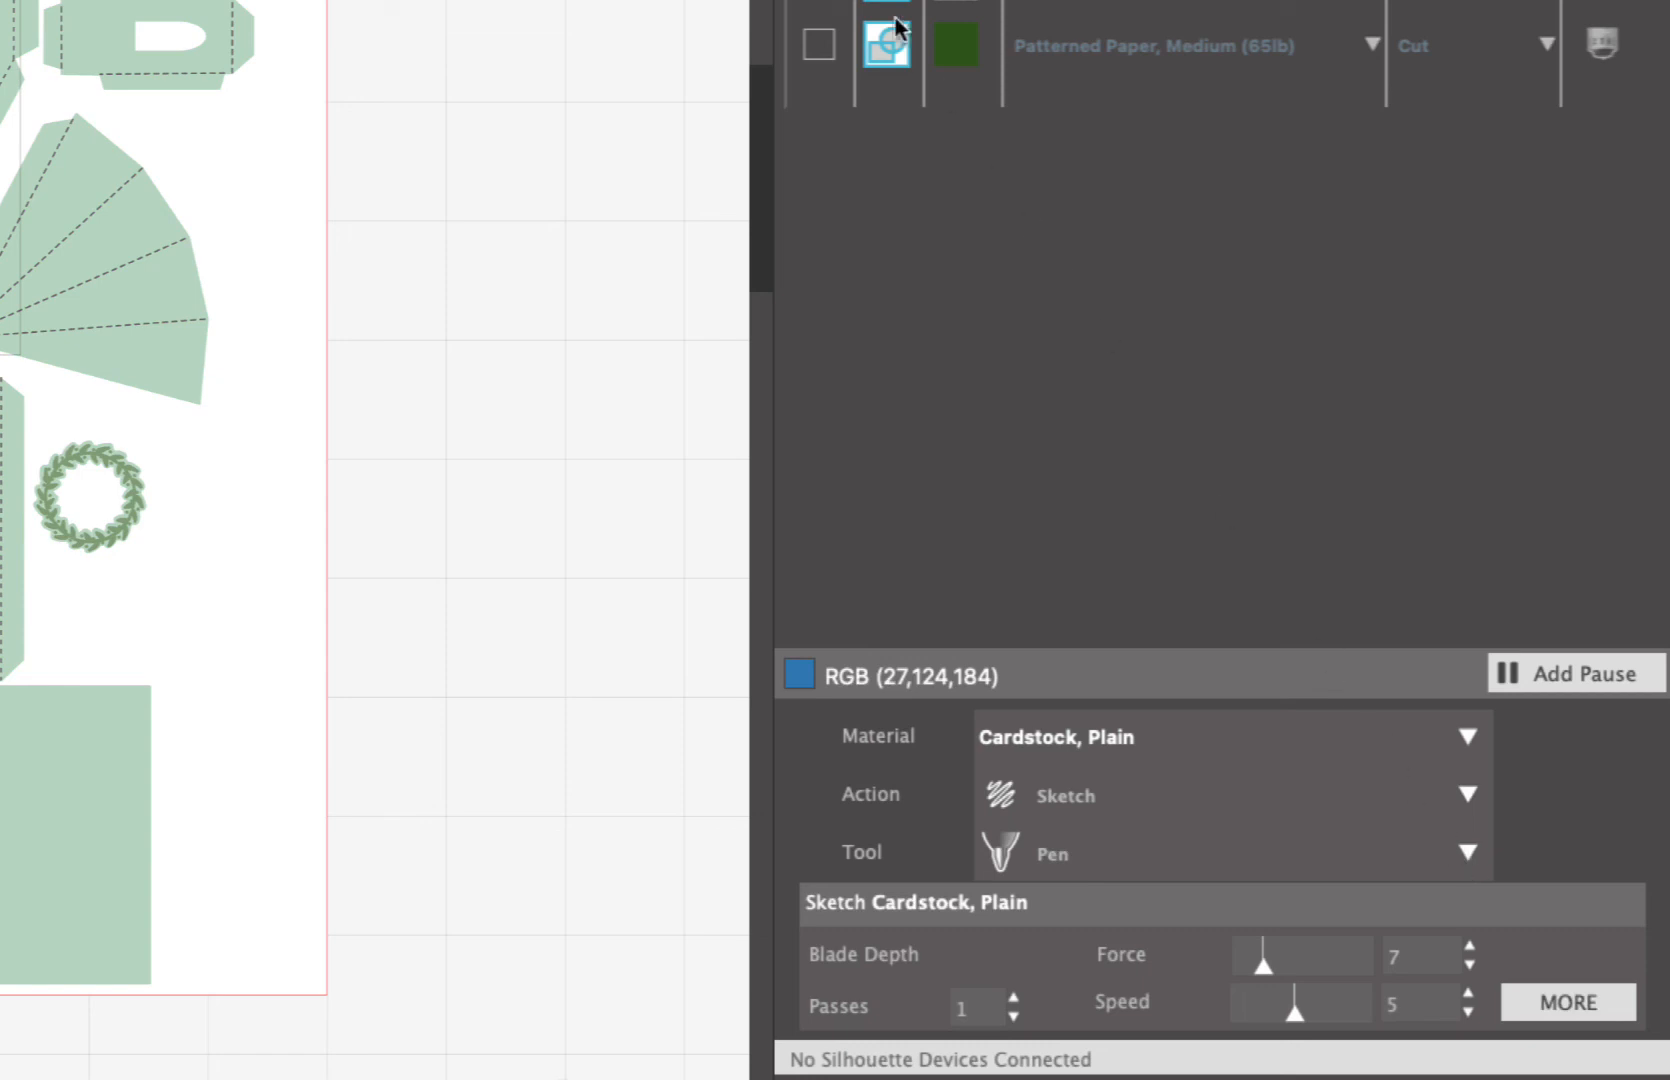
mouse_move(816, 8)
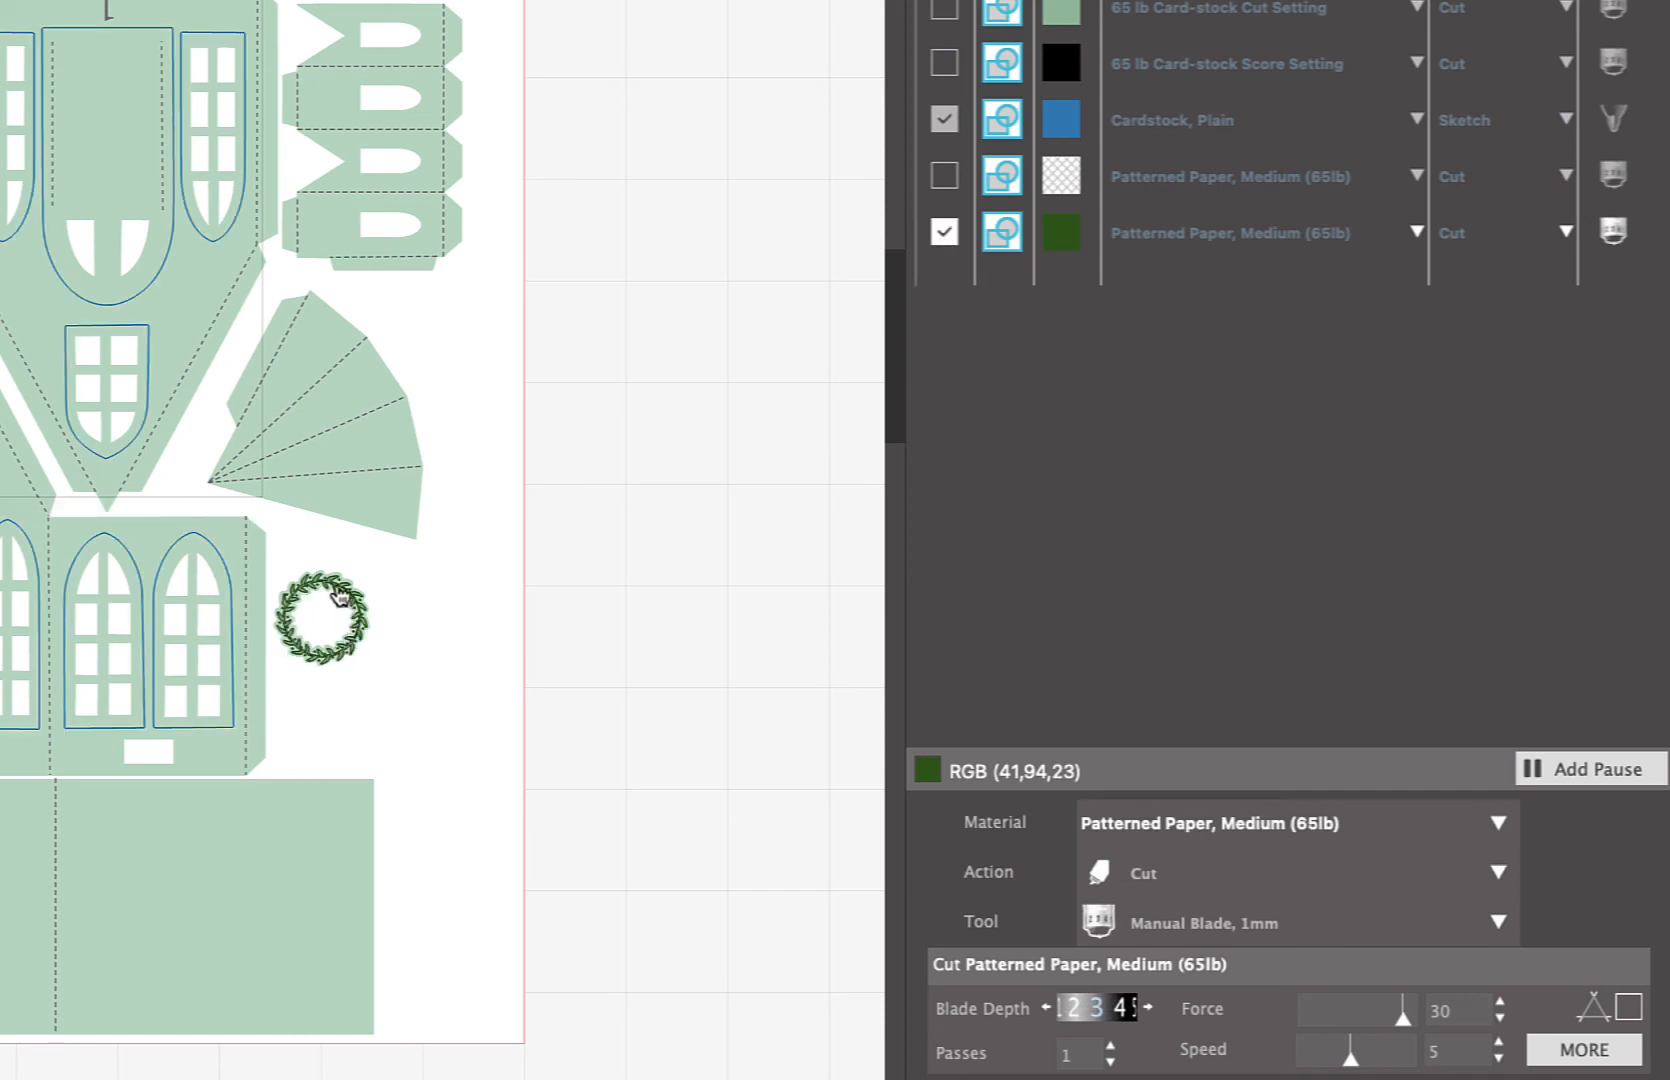
mouse_move(356, 596)
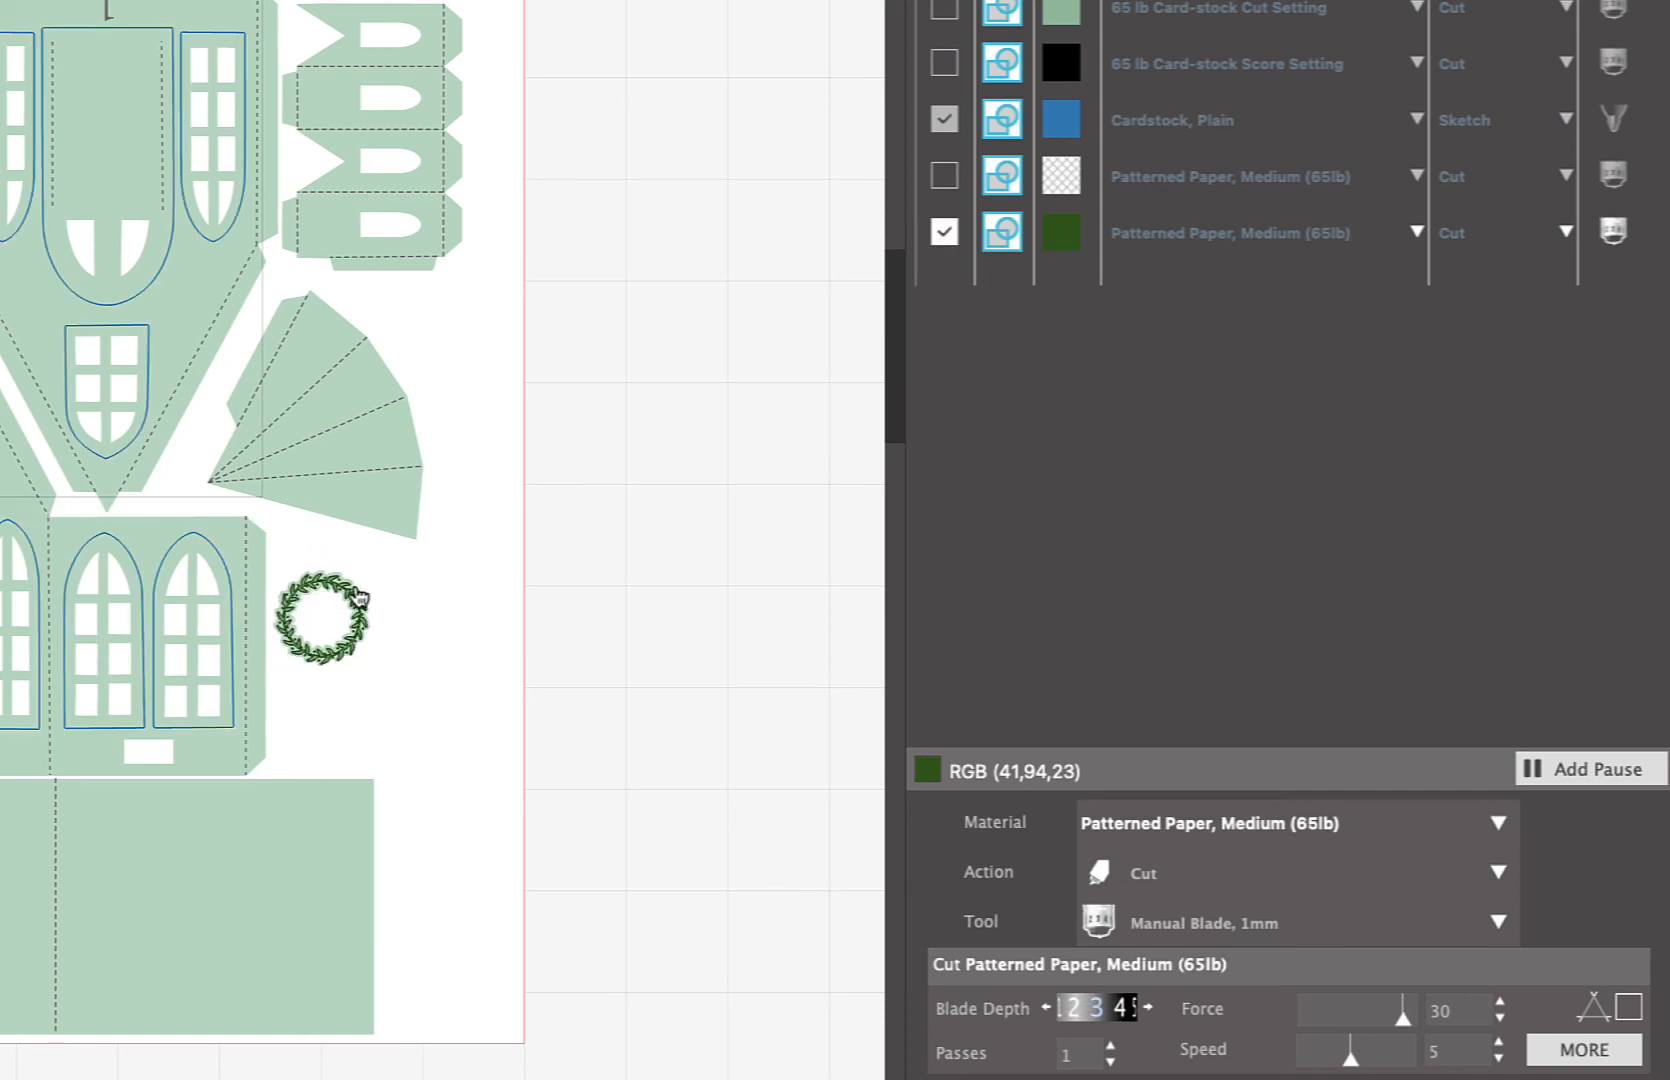
mouse_move(304, 640)
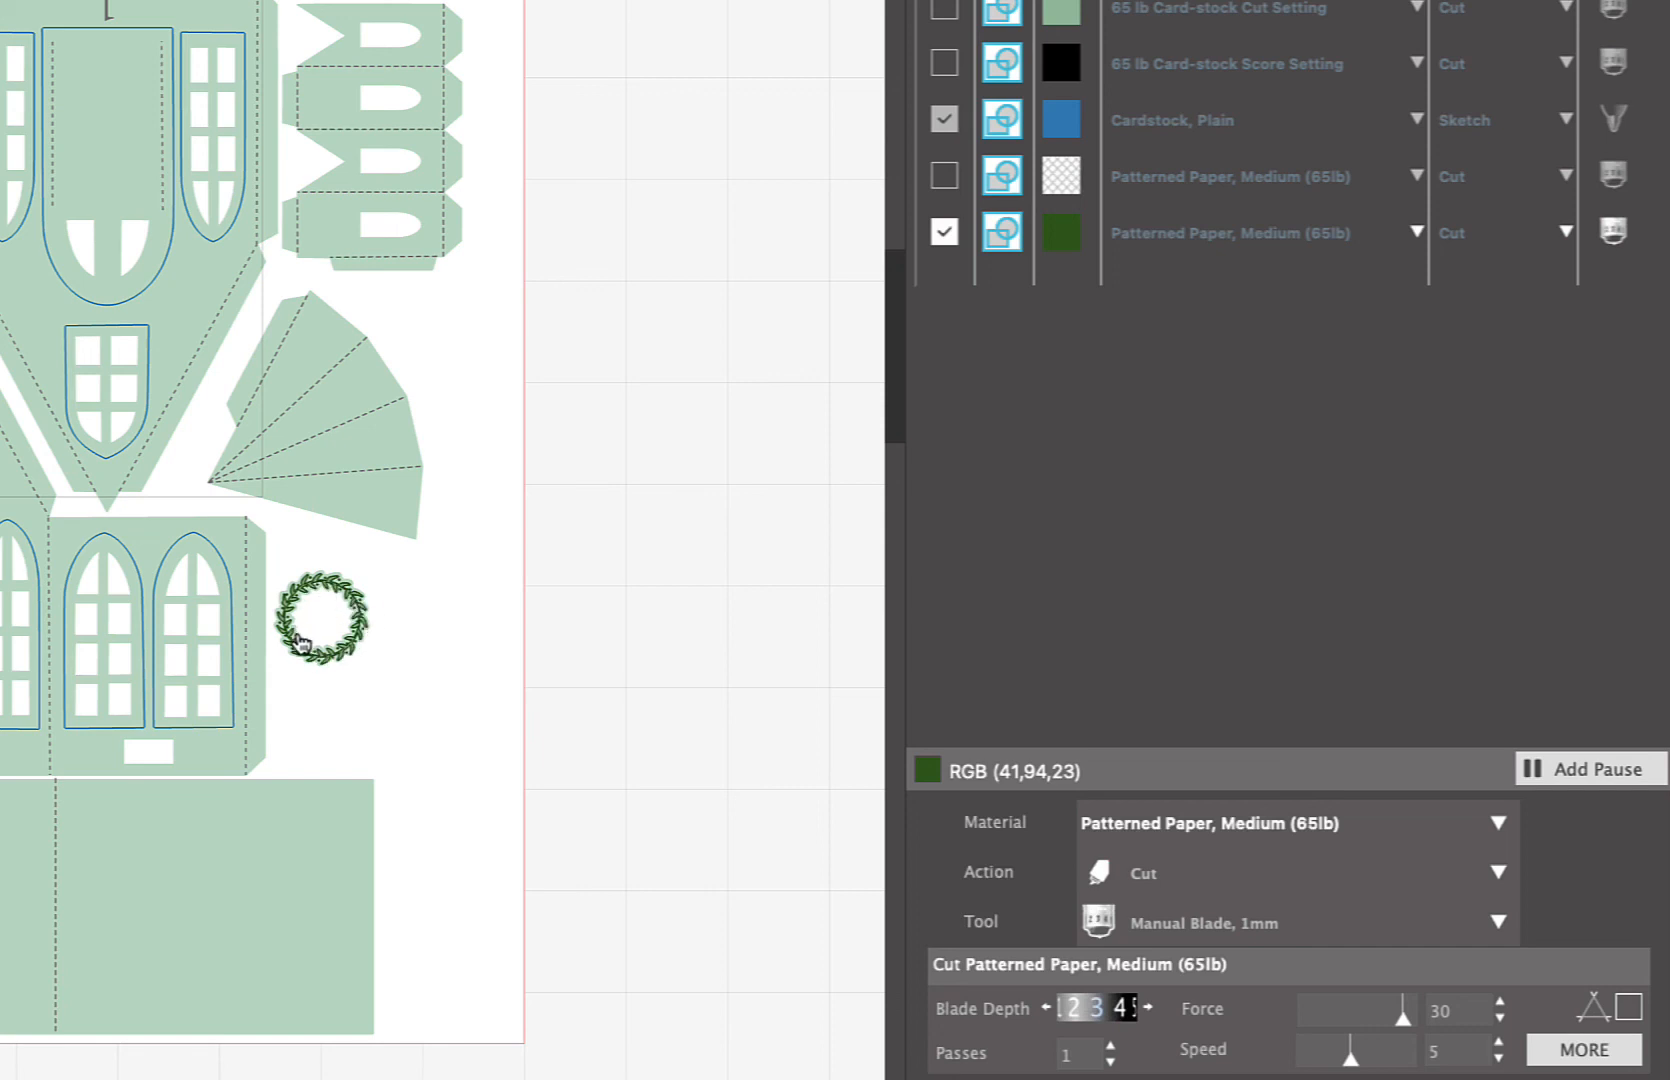
mouse_move(502, 626)
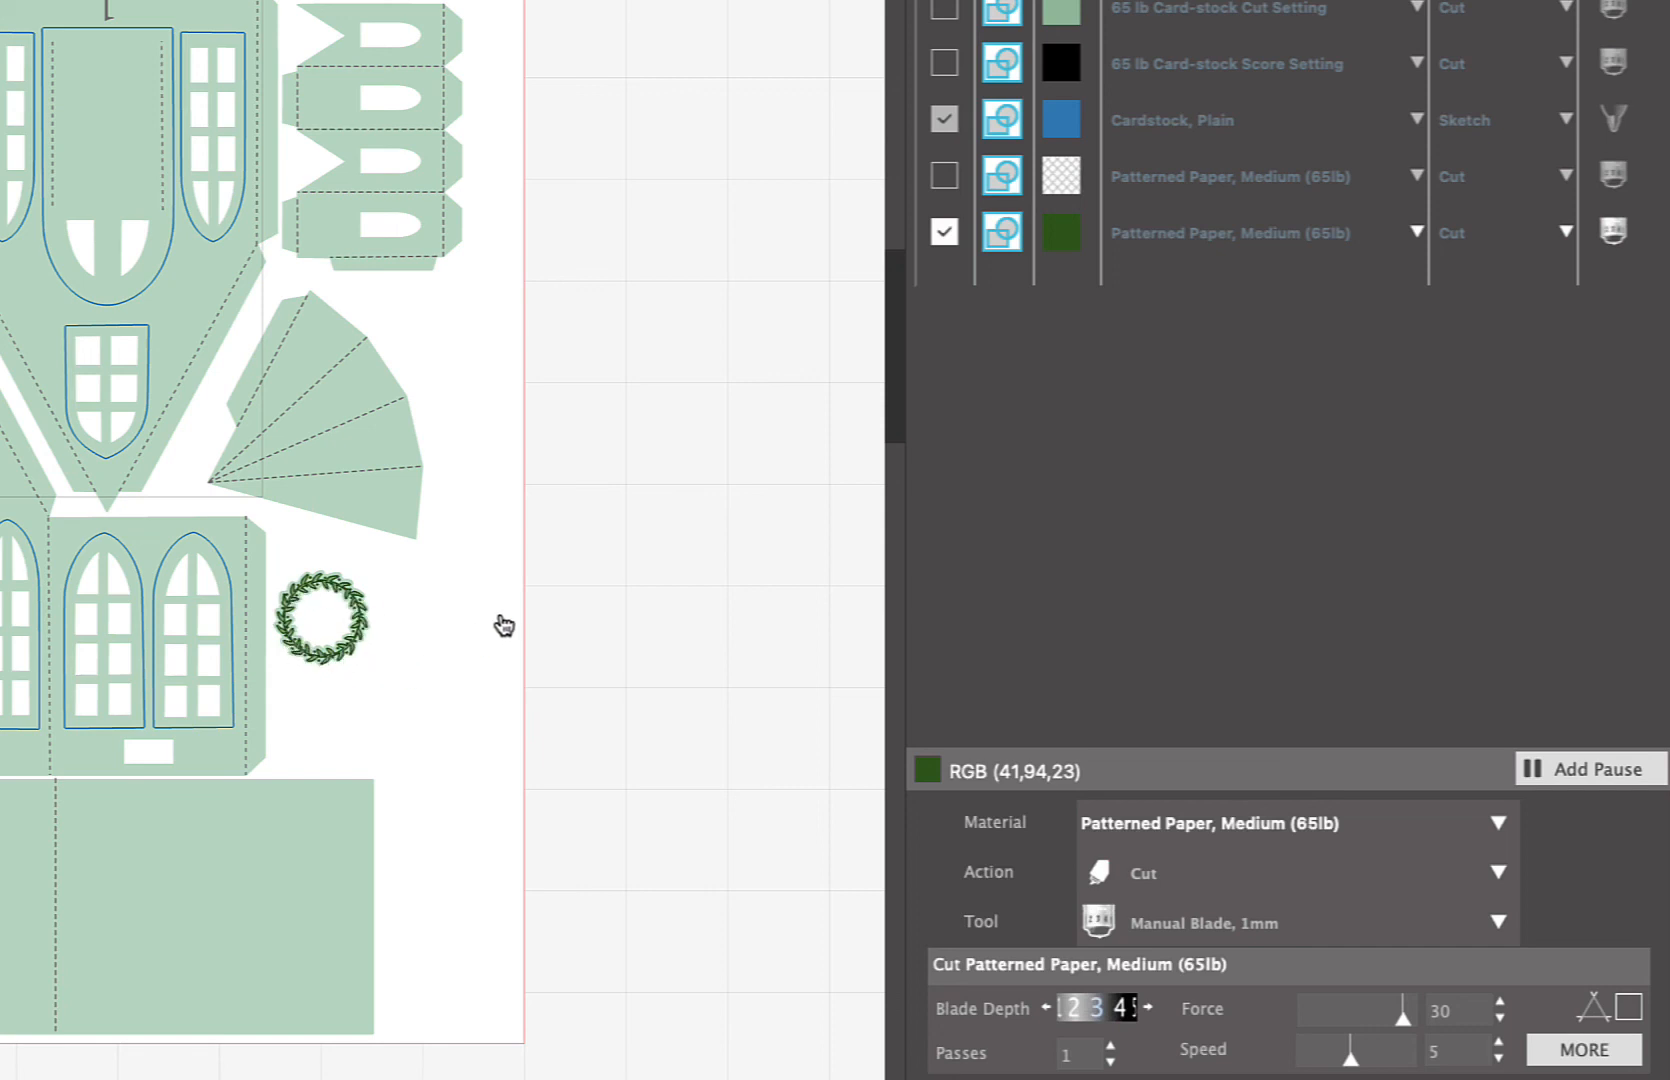
- Re-select the blue line row to show its Sketch/Pen settings
click(944, 120)
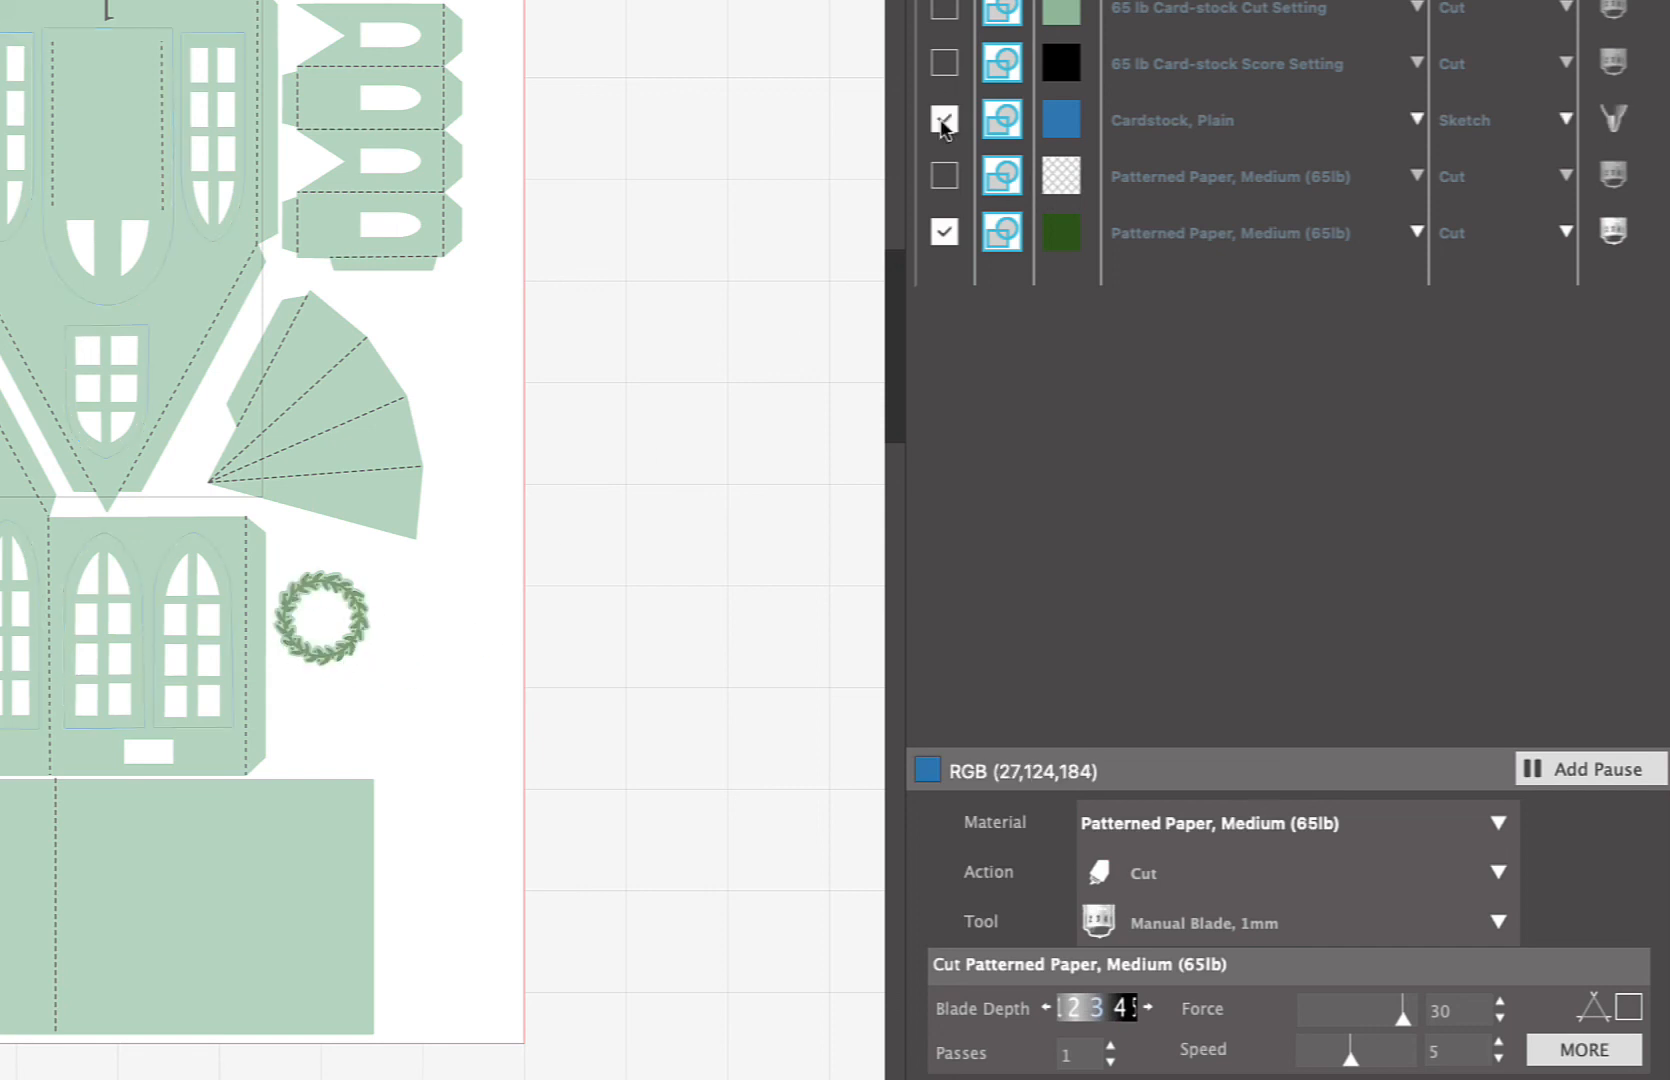
click(942, 120)
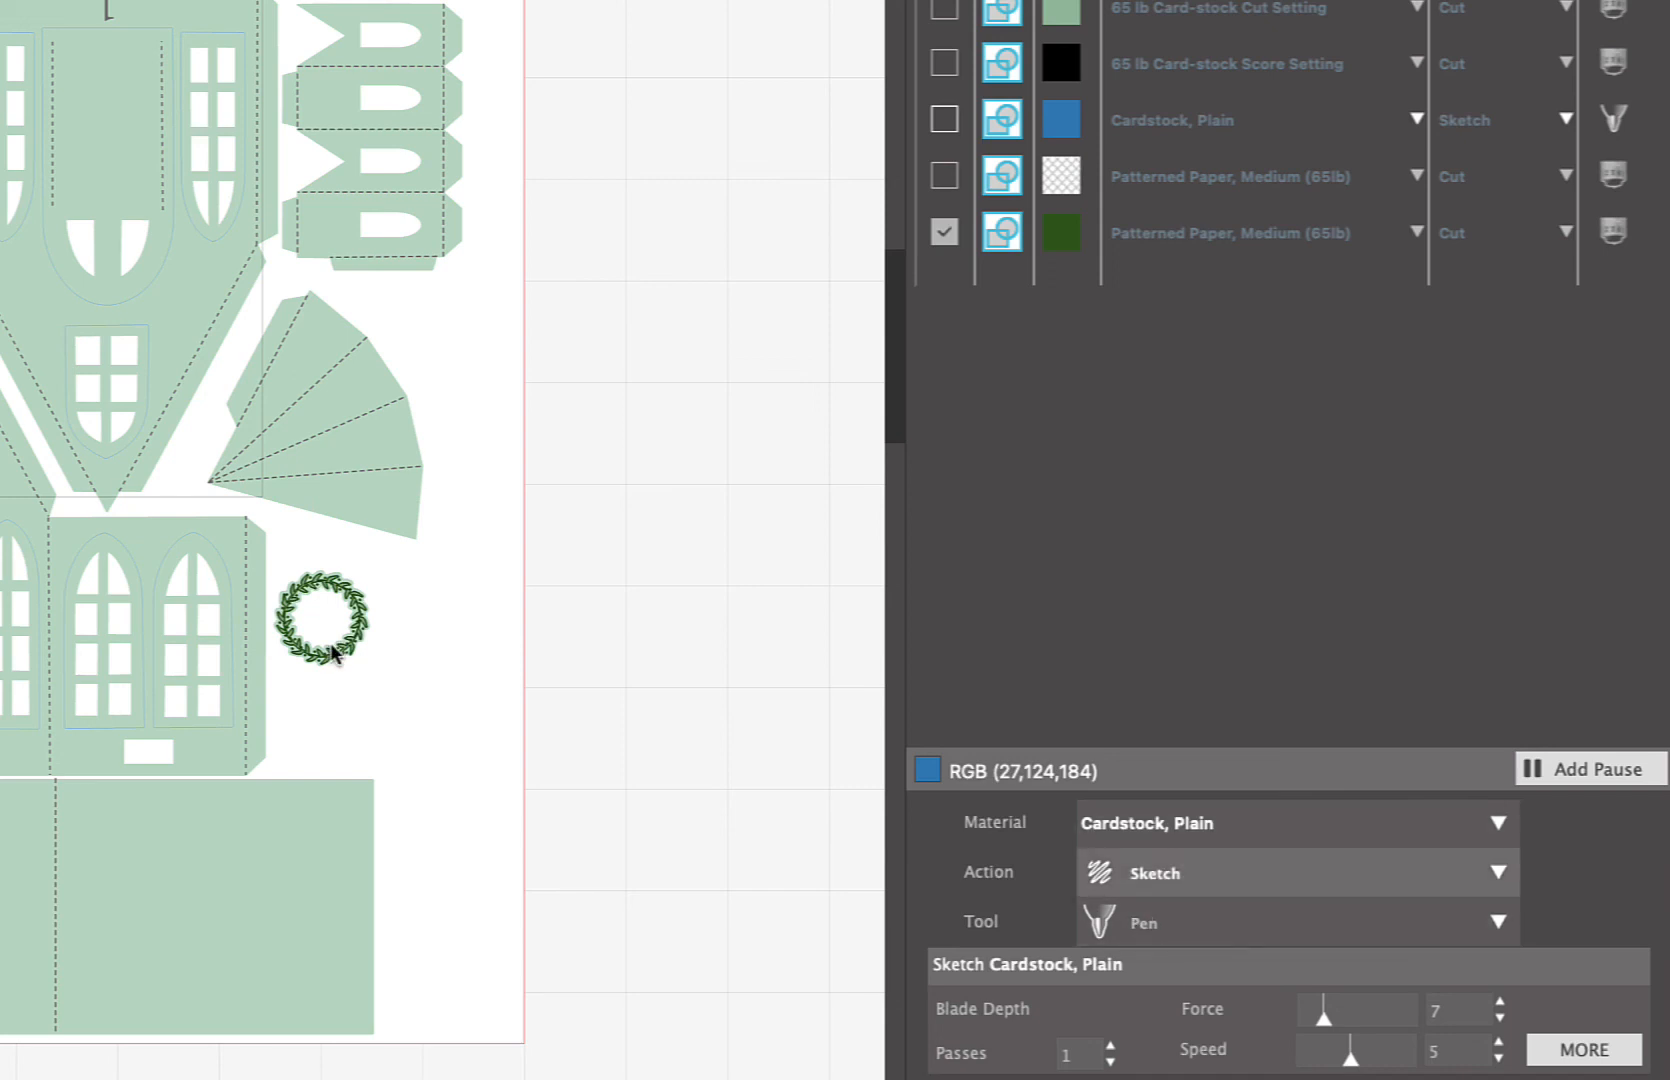
mouse_move(660, 608)
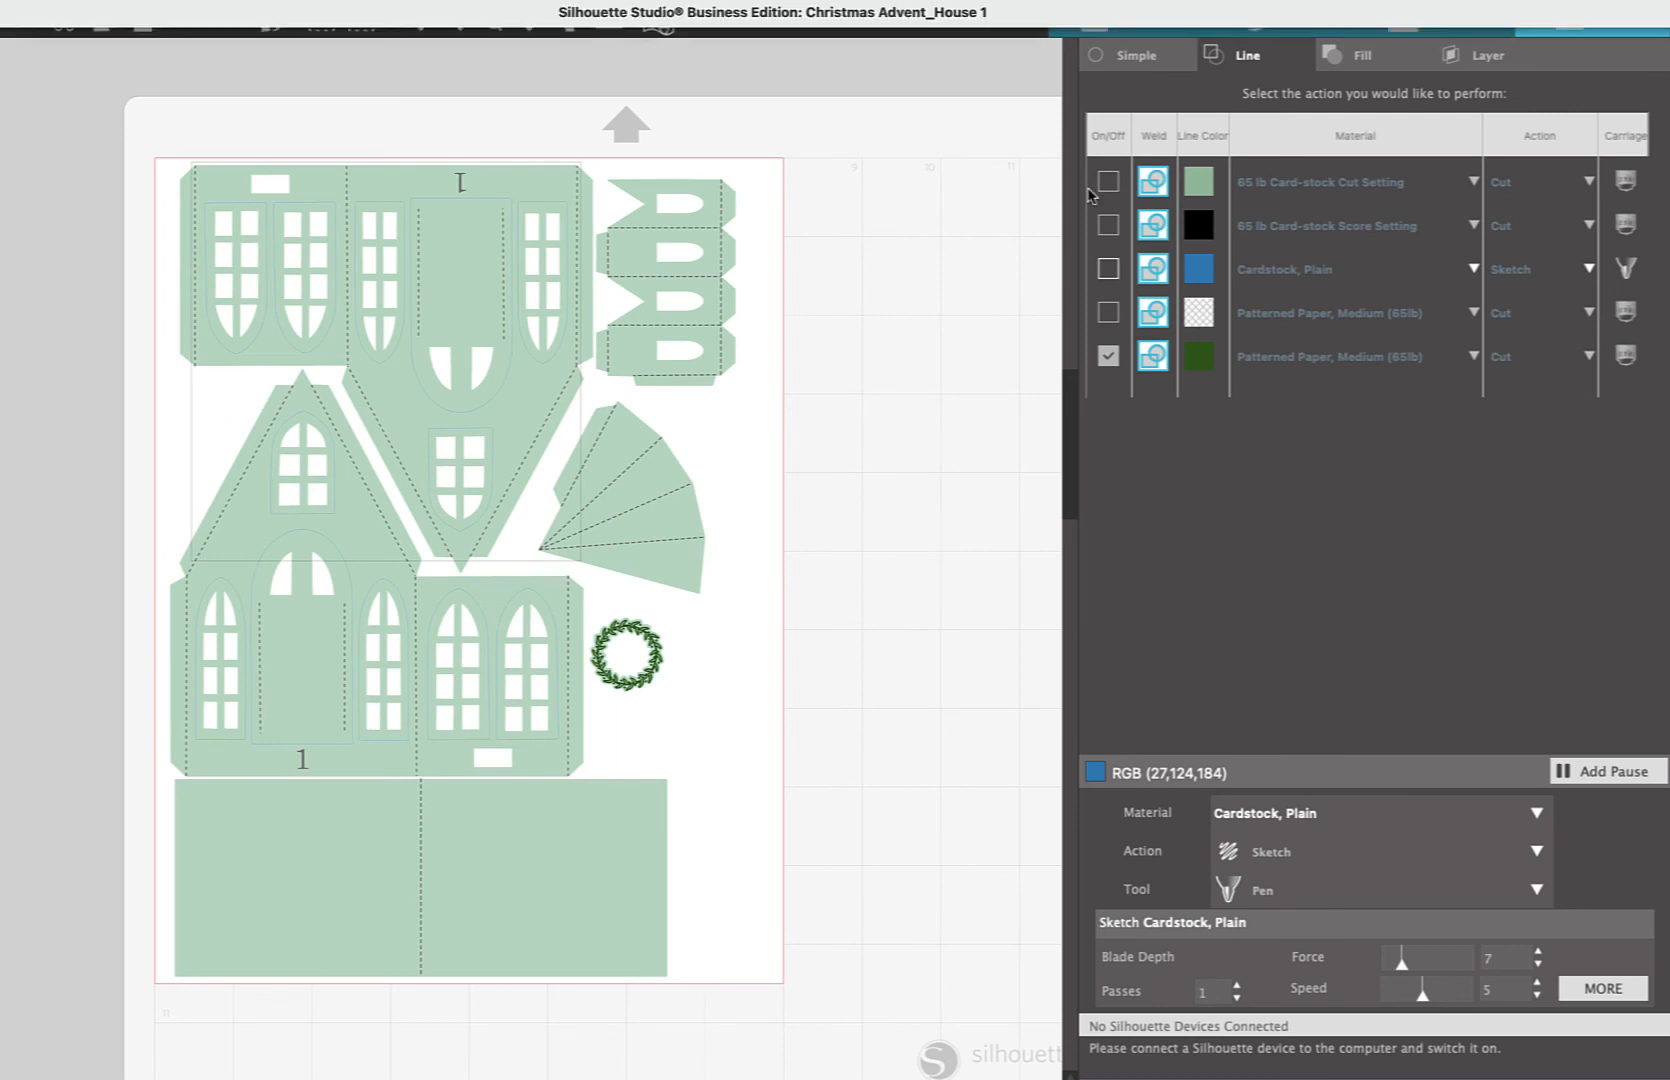
click(1260, 14)
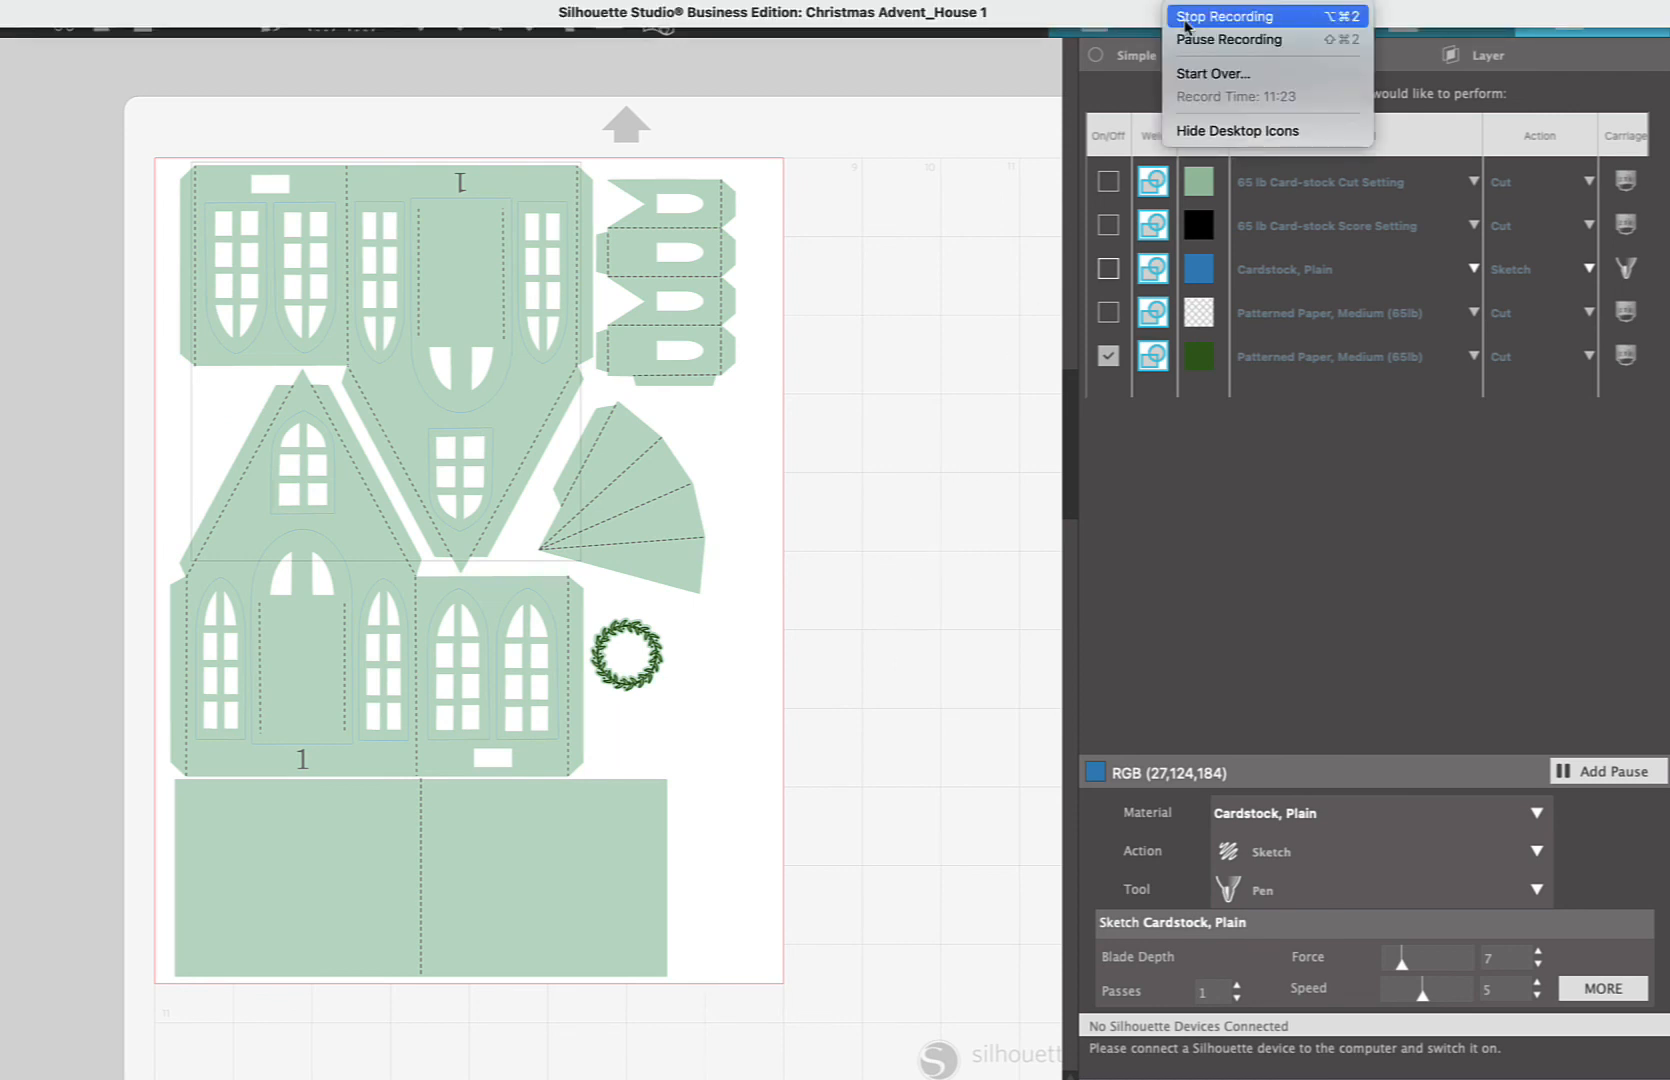